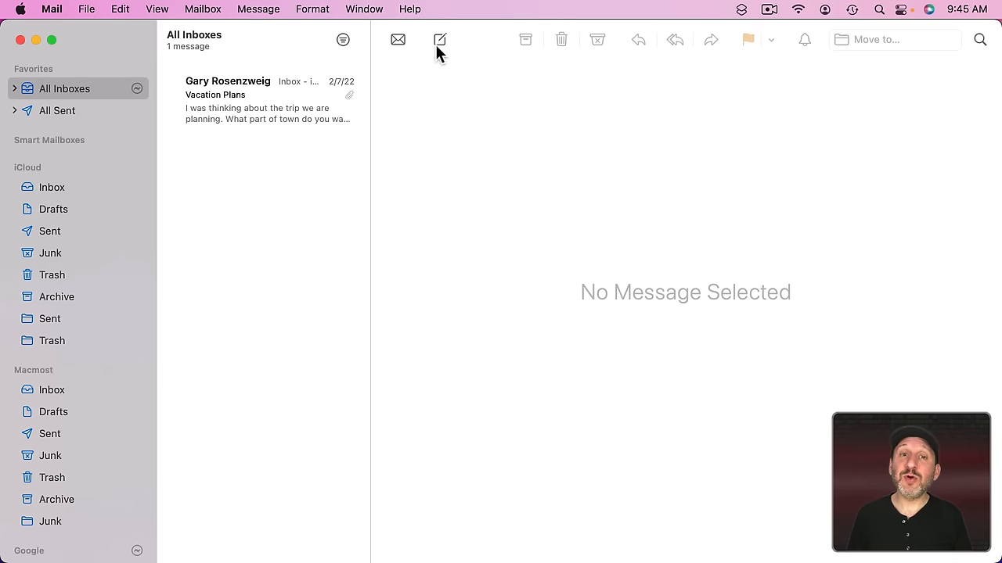
left_click(438, 39)
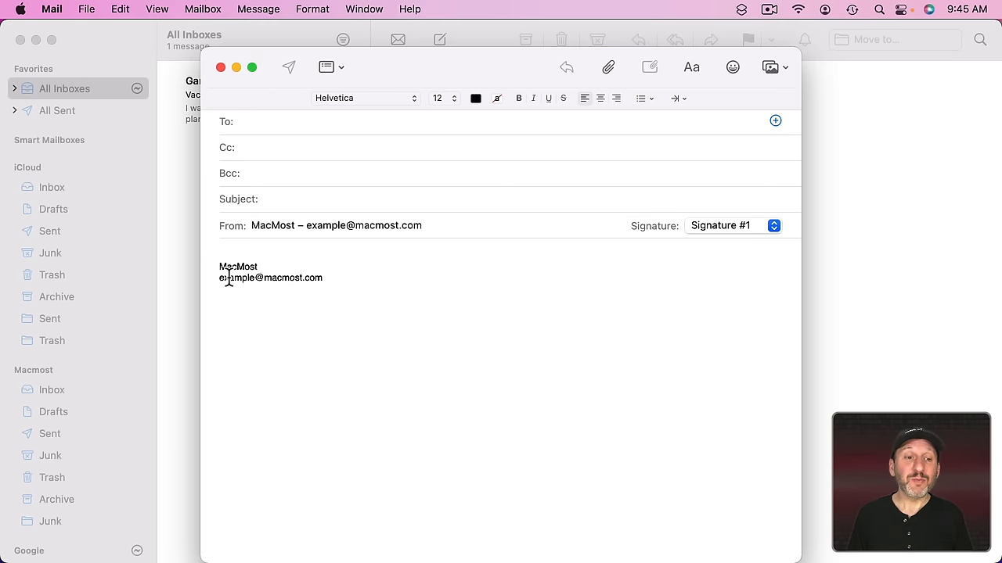
left_click_drag(219, 266, 352, 279)
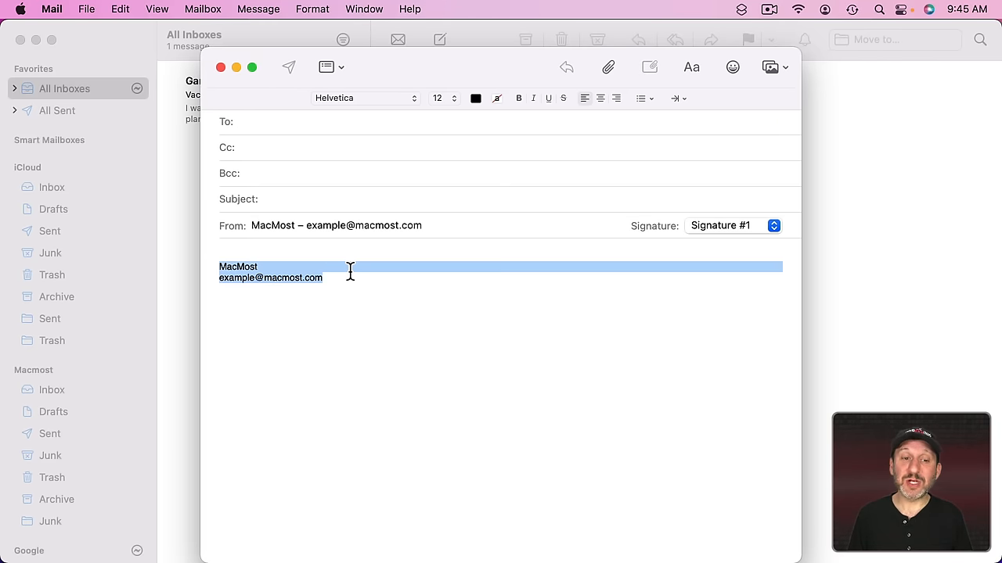
left_click(351, 277)
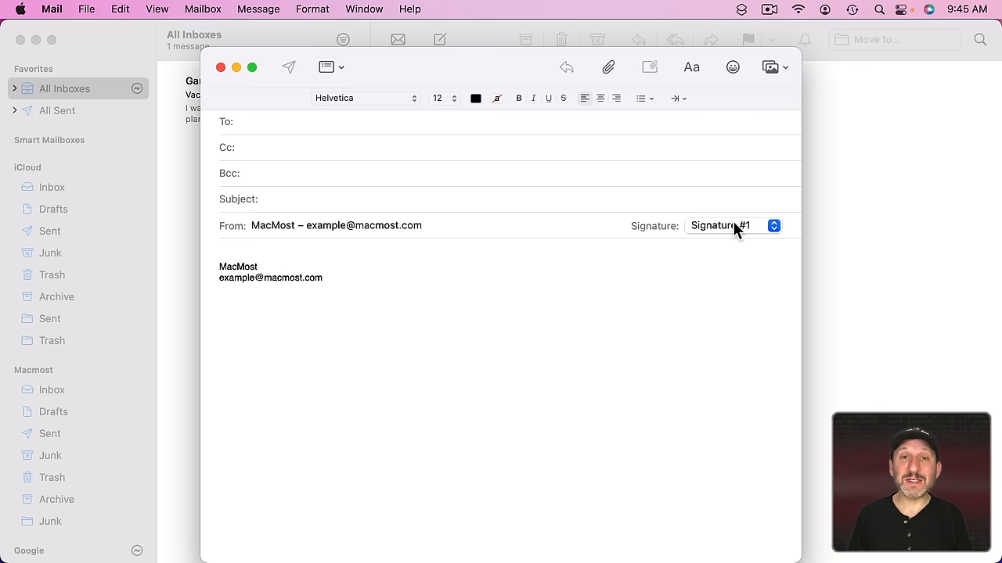
Step: Switch the message's signature to None, leaving the body empty
left_click(732, 225)
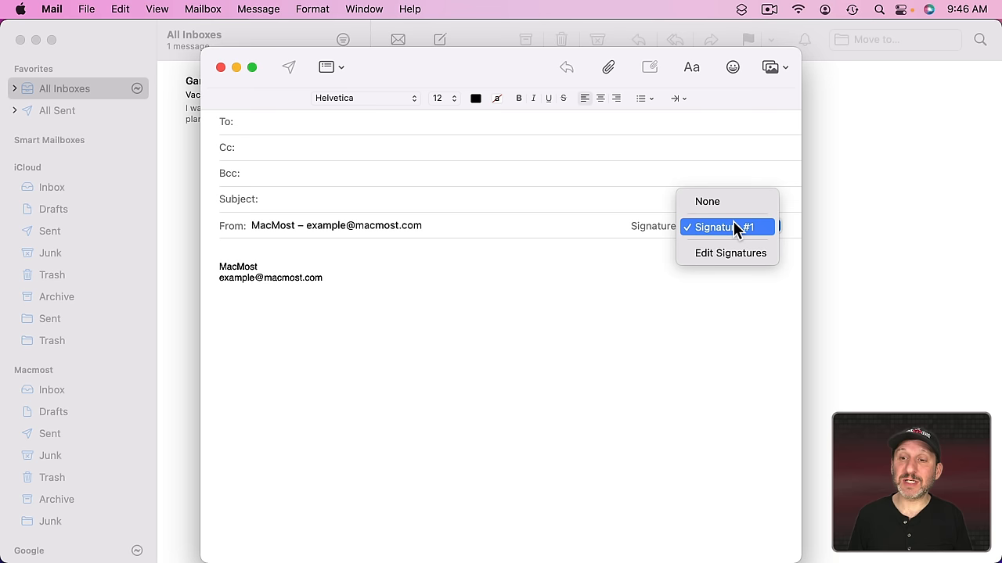
left_click(708, 201)
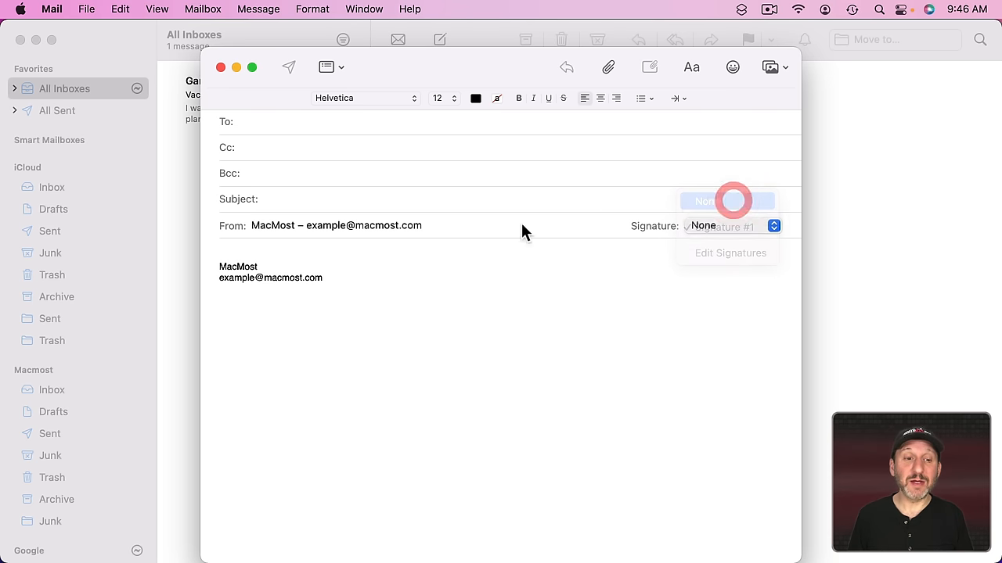
left_click(733, 225)
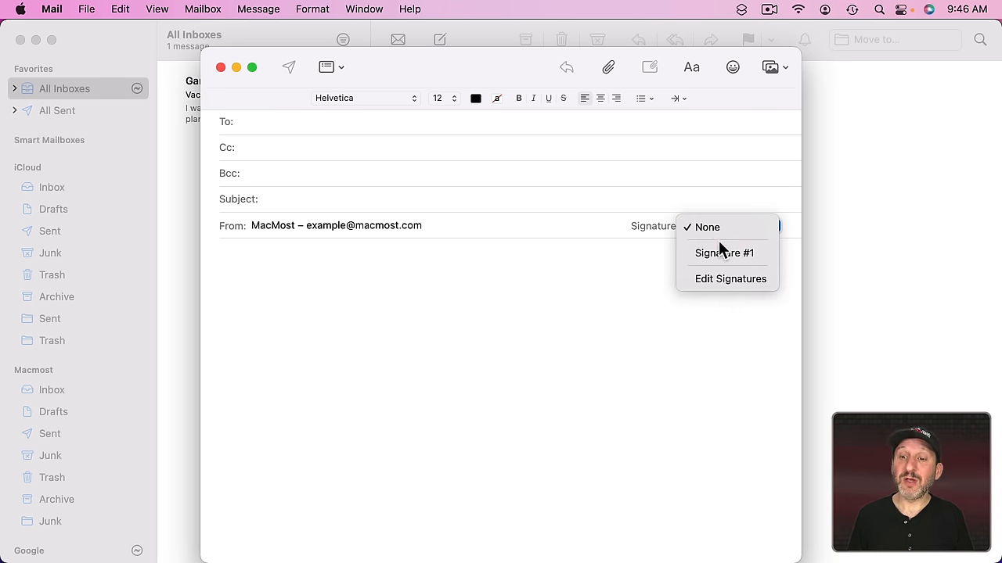
mouse_move(723, 254)
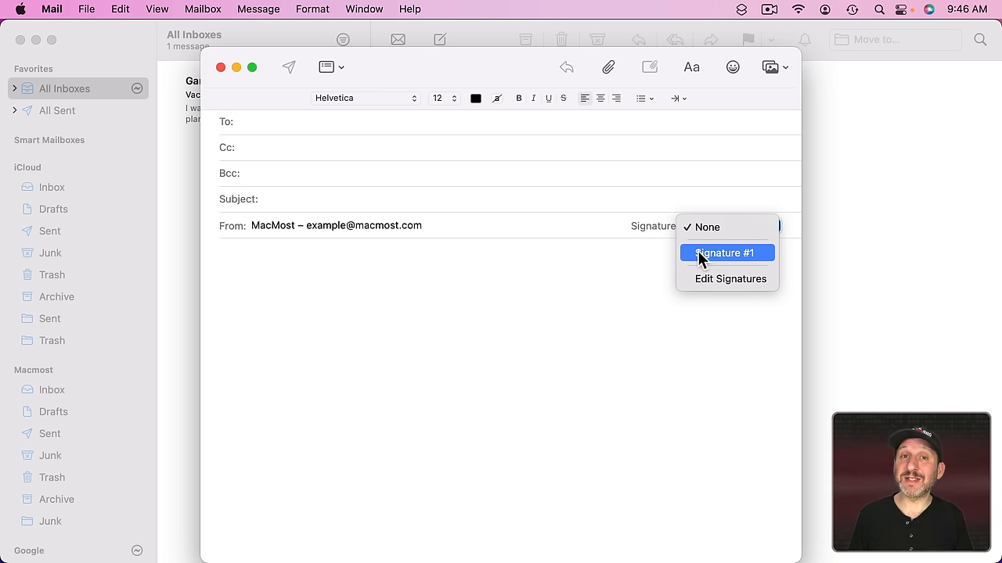
mouse_move(711, 278)
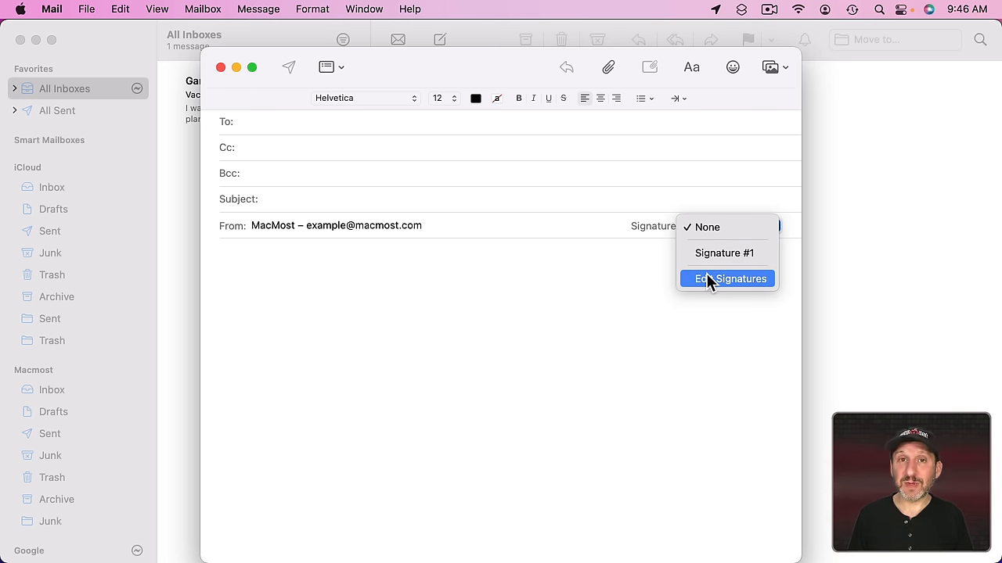
Step: Reach the Signatures settings via Edit Signatures, listing Signature #1 under All Signatures
left_click(726, 278)
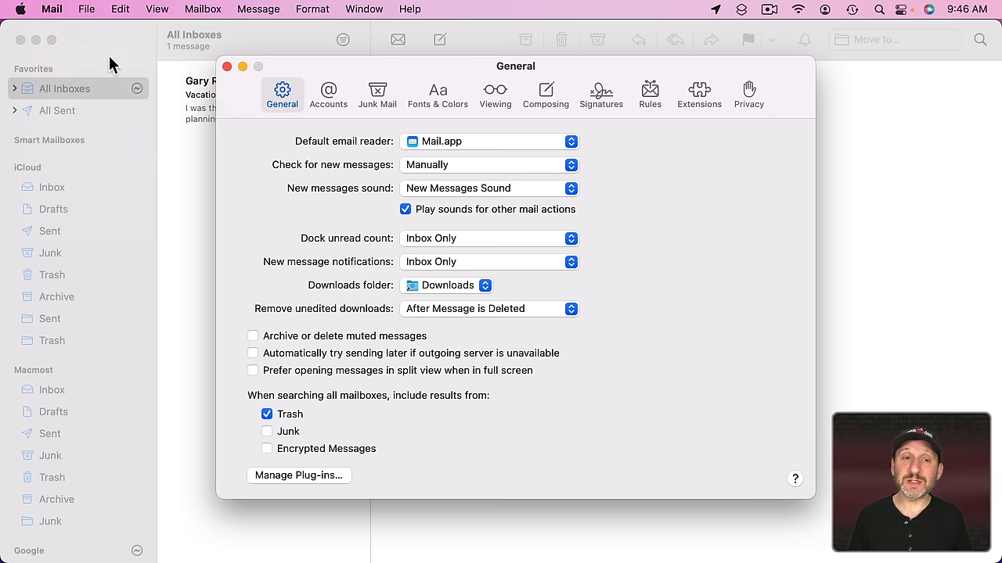
left_click(601, 94)
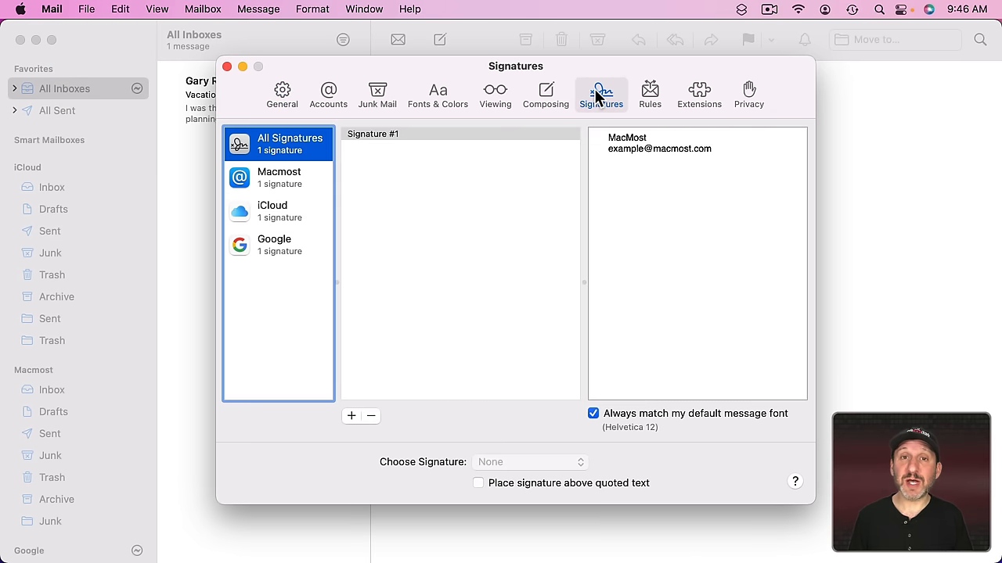
mouse_move(401, 222)
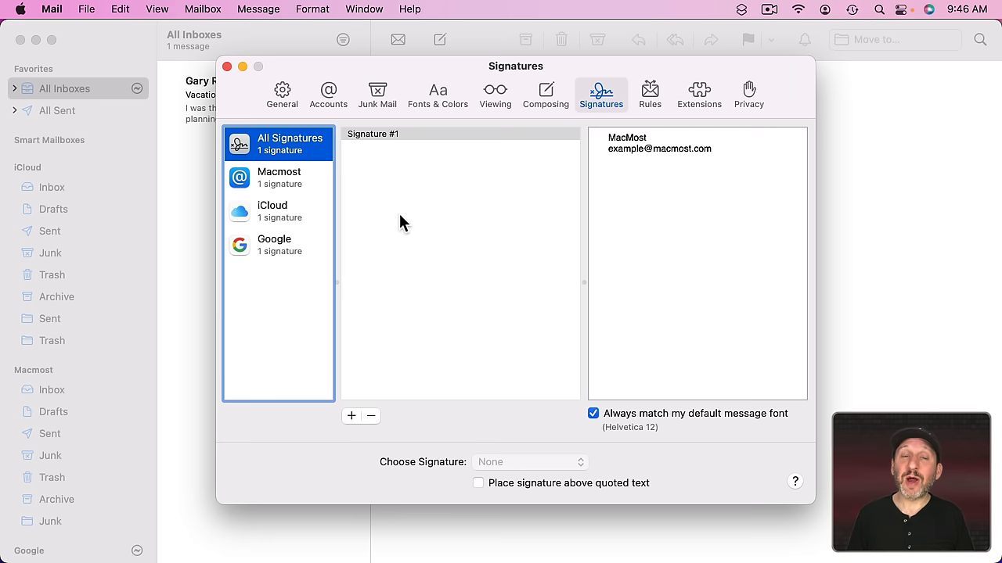
mouse_move(391, 247)
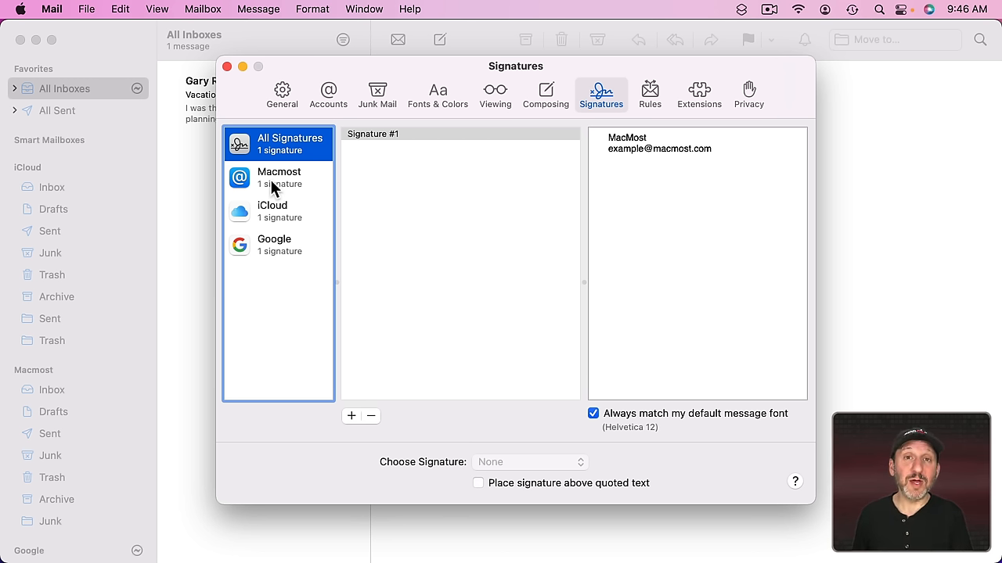
mouse_move(276, 229)
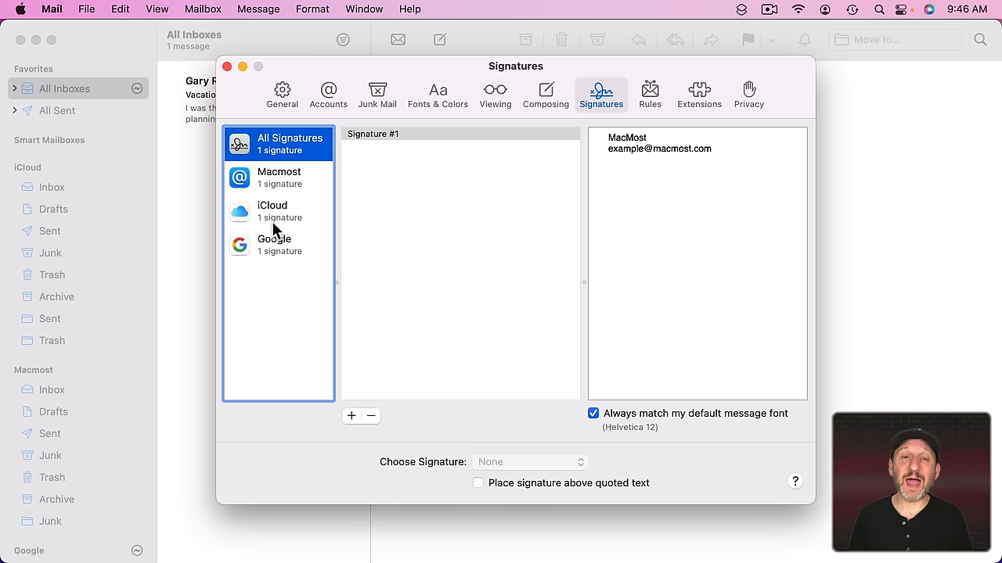
mouse_move(270, 180)
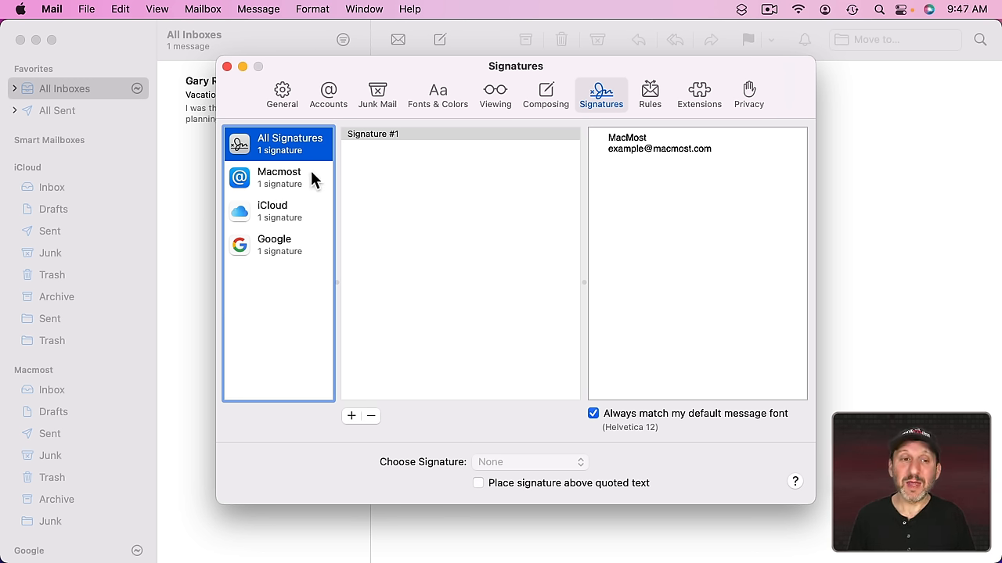
mouse_move(429, 306)
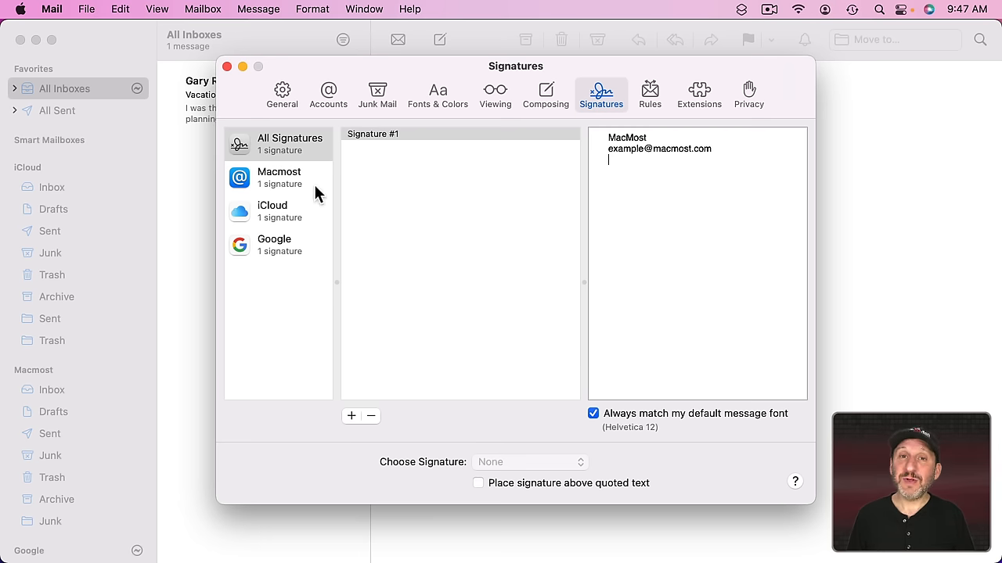
mouse_move(357, 329)
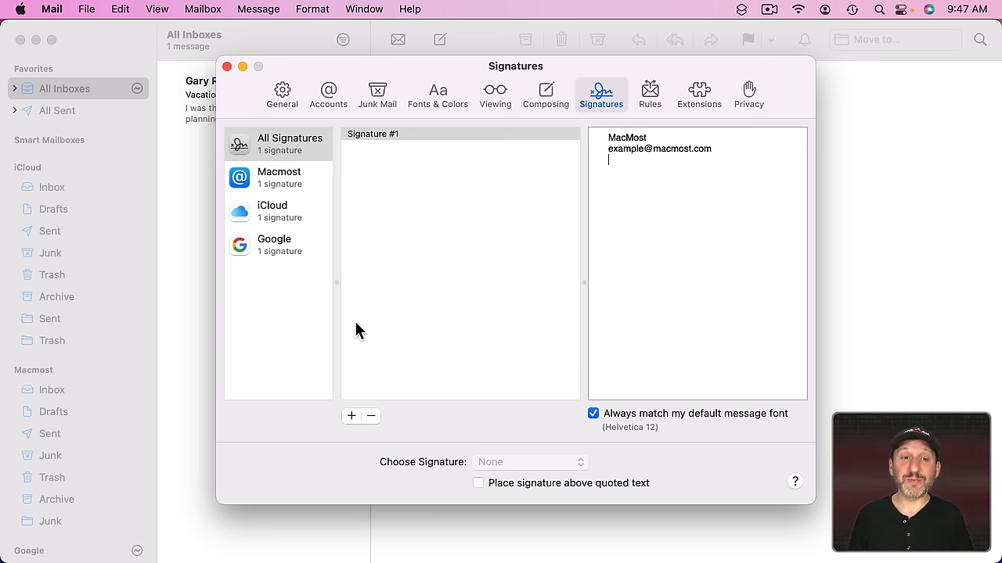
left_click(351, 417)
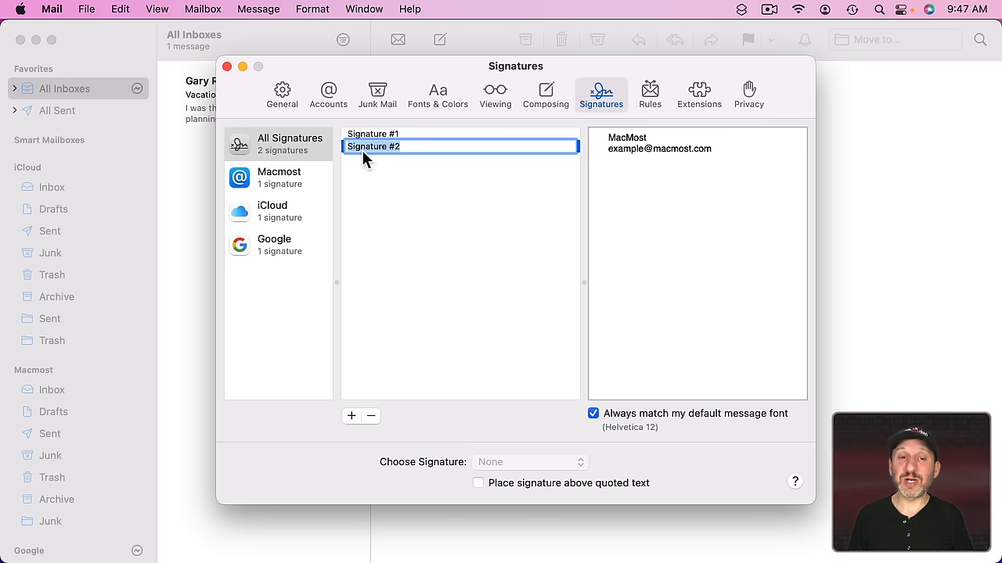
mouse_move(451, 147)
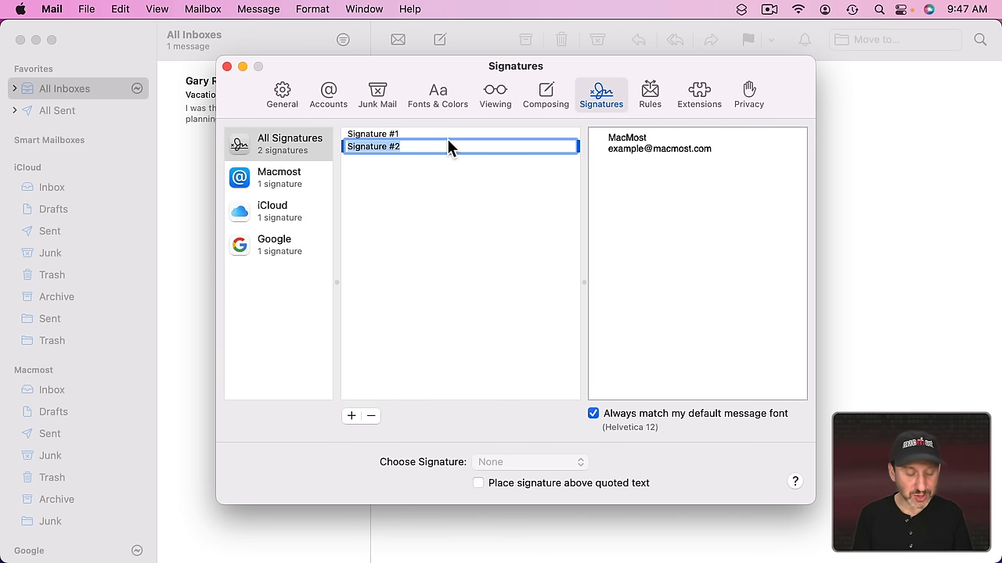
type("Business")
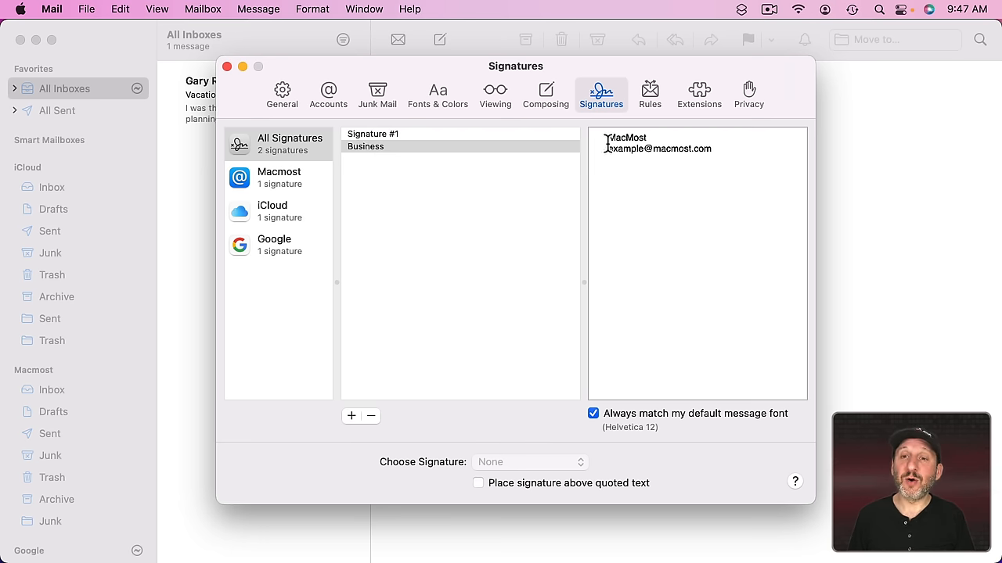
type("Gary R")
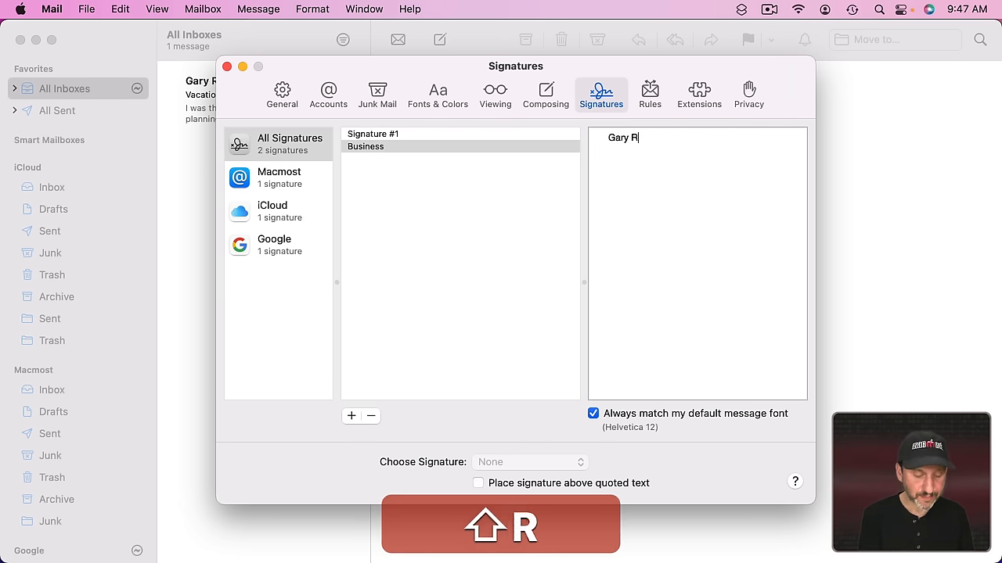
type("osenzweig")
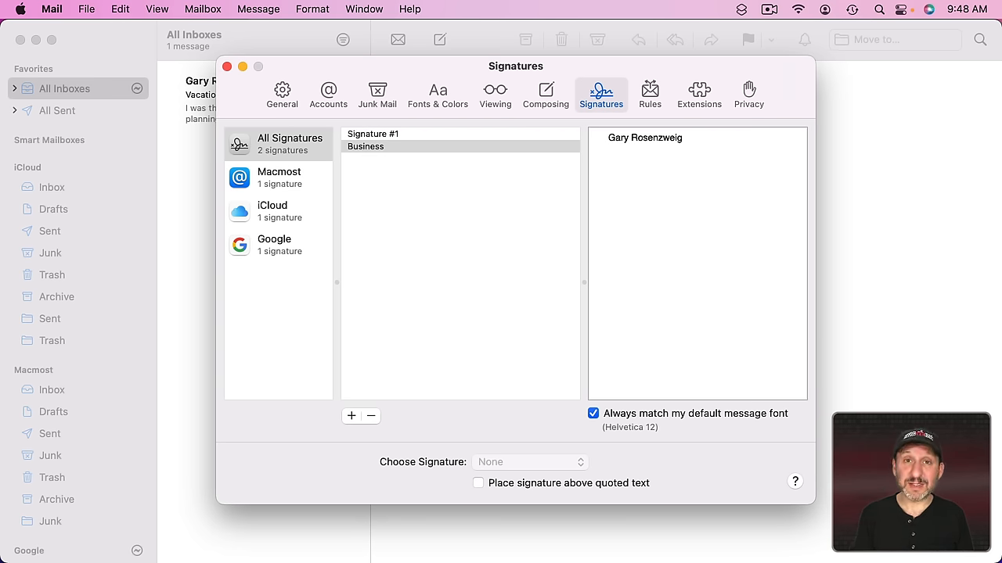
type("https://macmost.com")
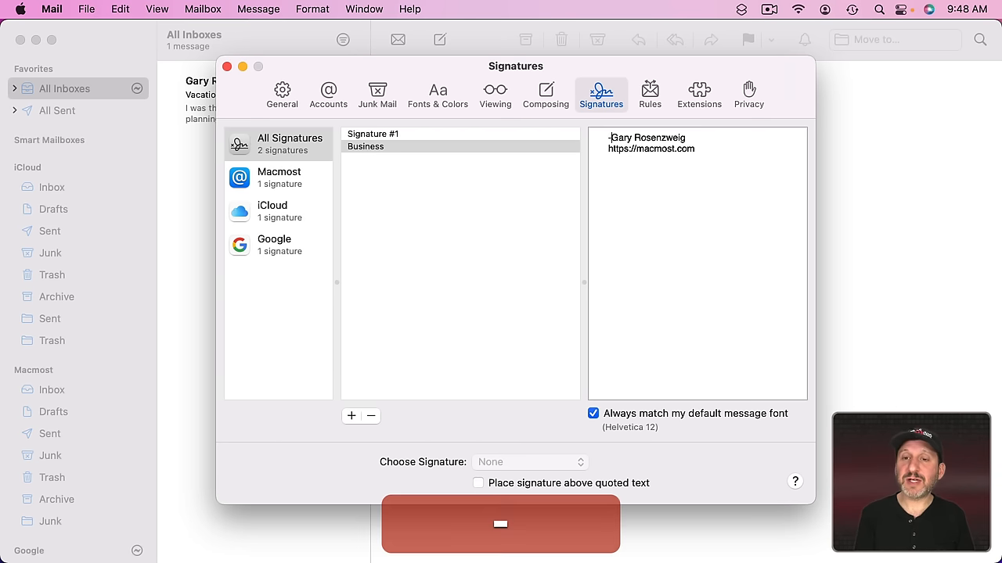
type("---------")
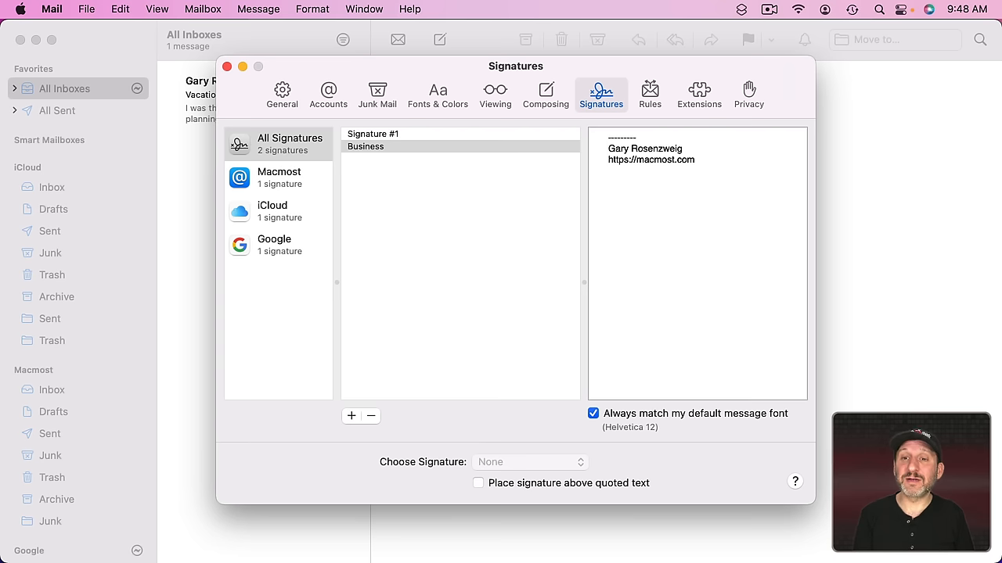
mouse_move(457, 160)
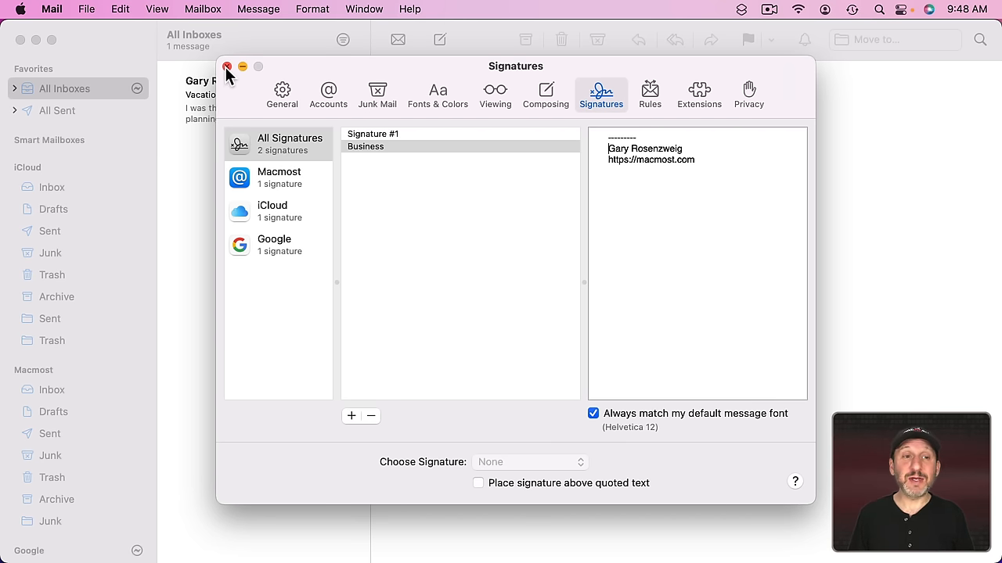
Step: Close Settings, check the signature choices in a new message, and reach the Mail menu
left_click(227, 66)
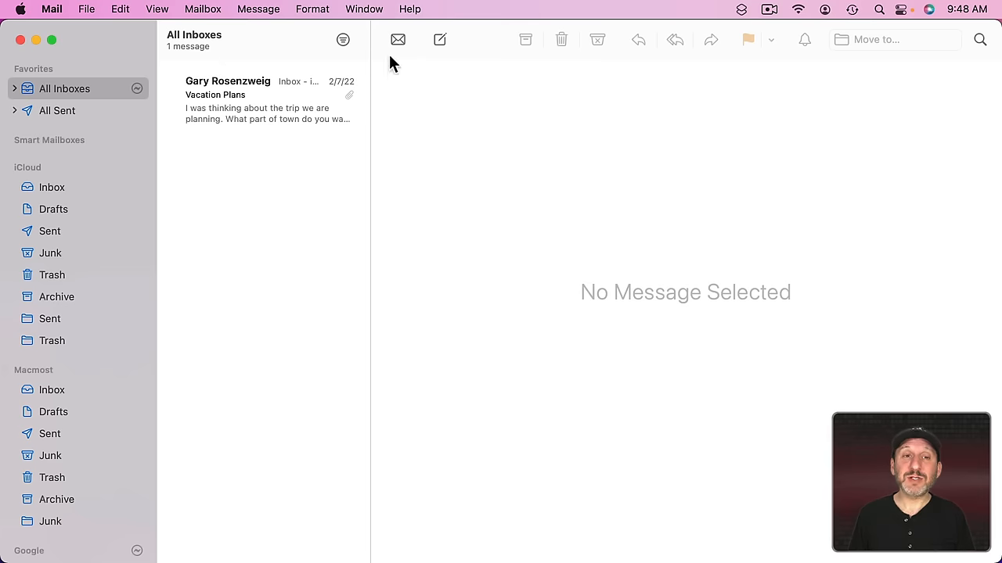
left_click(438, 39)
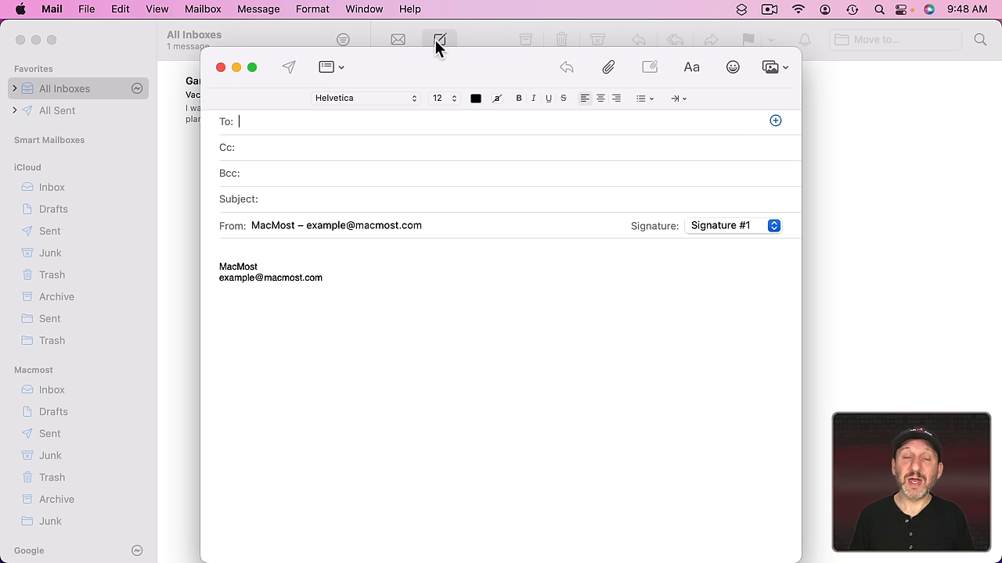
mouse_move(241, 283)
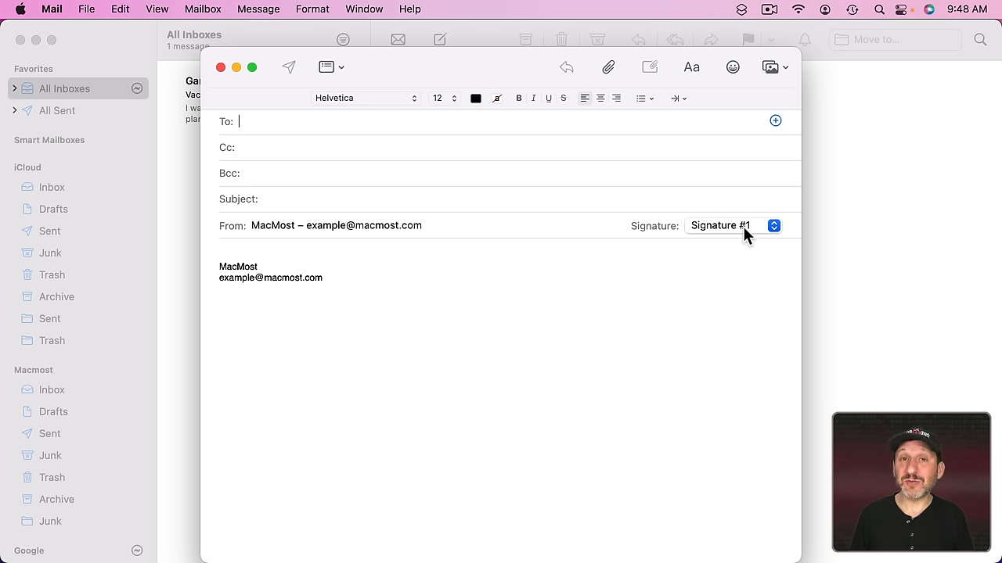
left_click(732, 226)
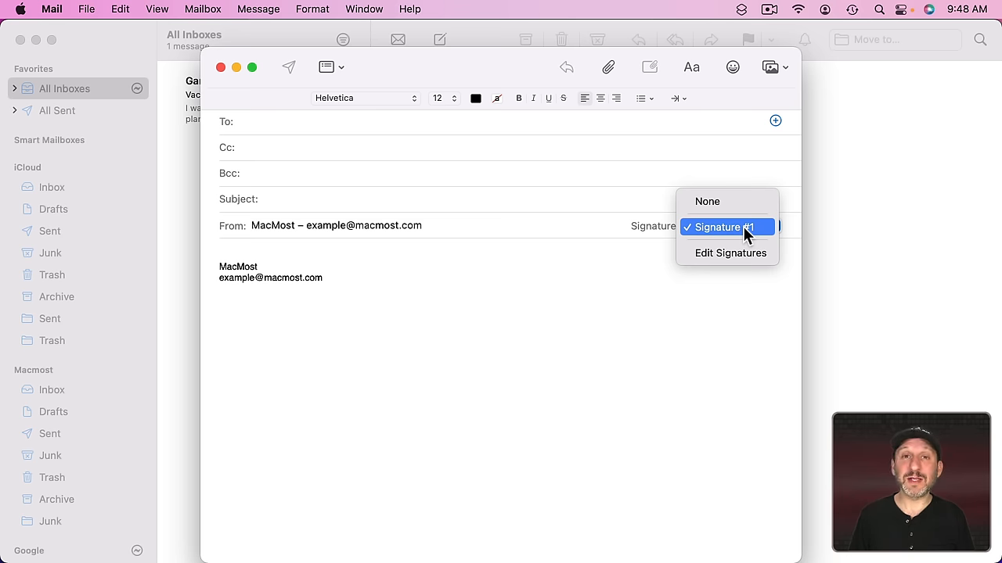
mouse_move(708, 200)
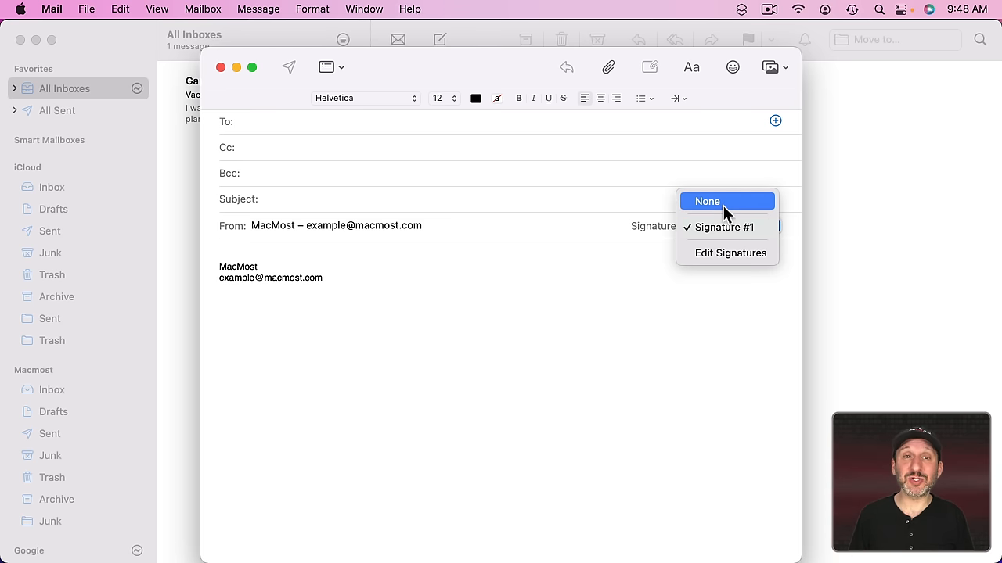
left_click(52, 9)
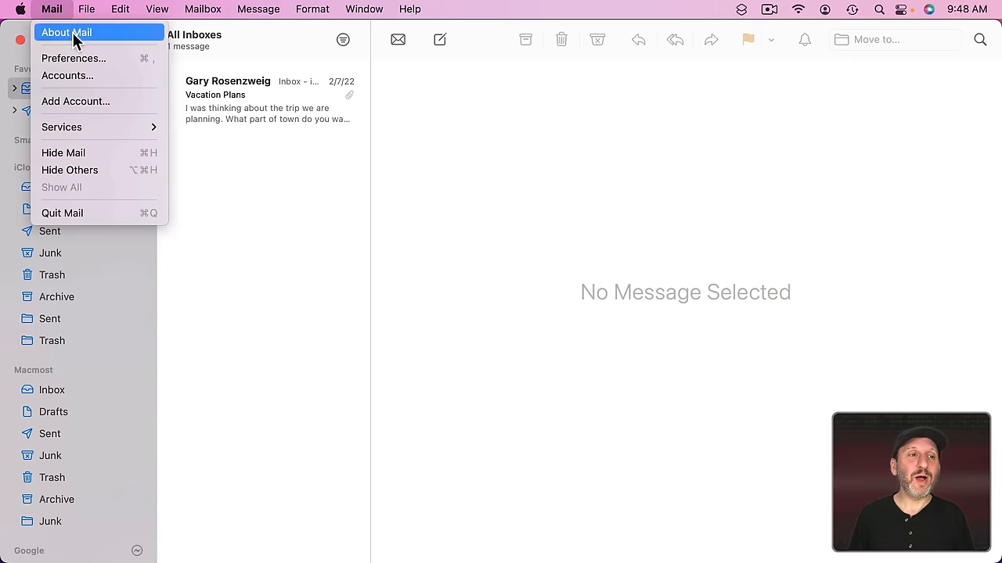
Step: In Signatures settings, compare the Macmost and Google accounts, each holding only Signature #1
left_click(72, 58)
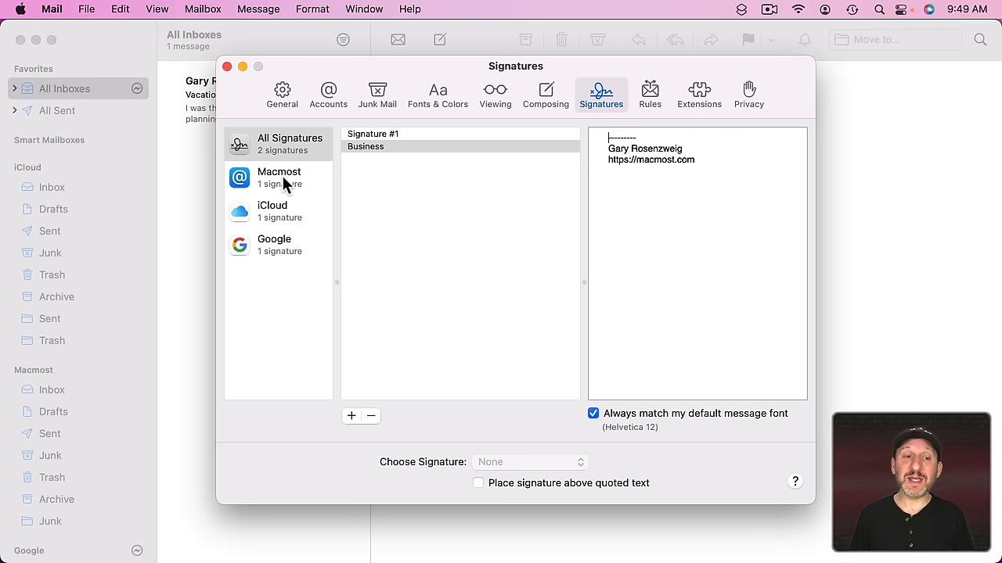
mouse_move(285, 243)
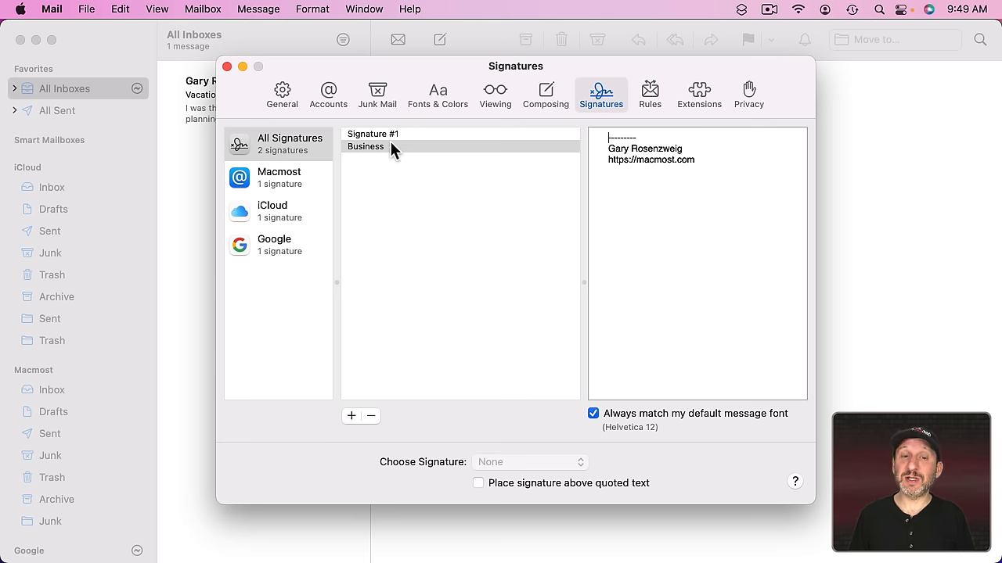
left_click(278, 177)
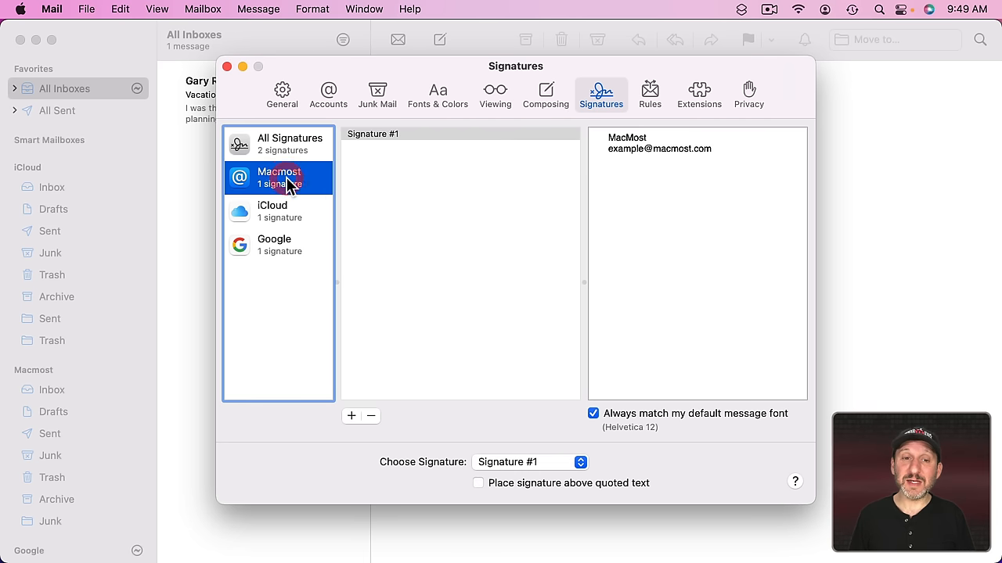
mouse_move(414, 138)
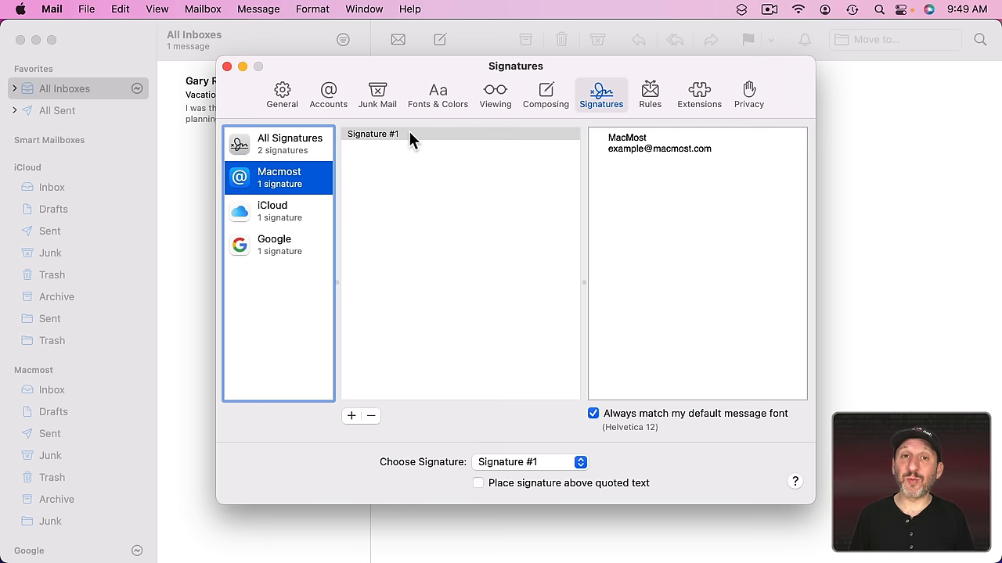
left_click(274, 244)
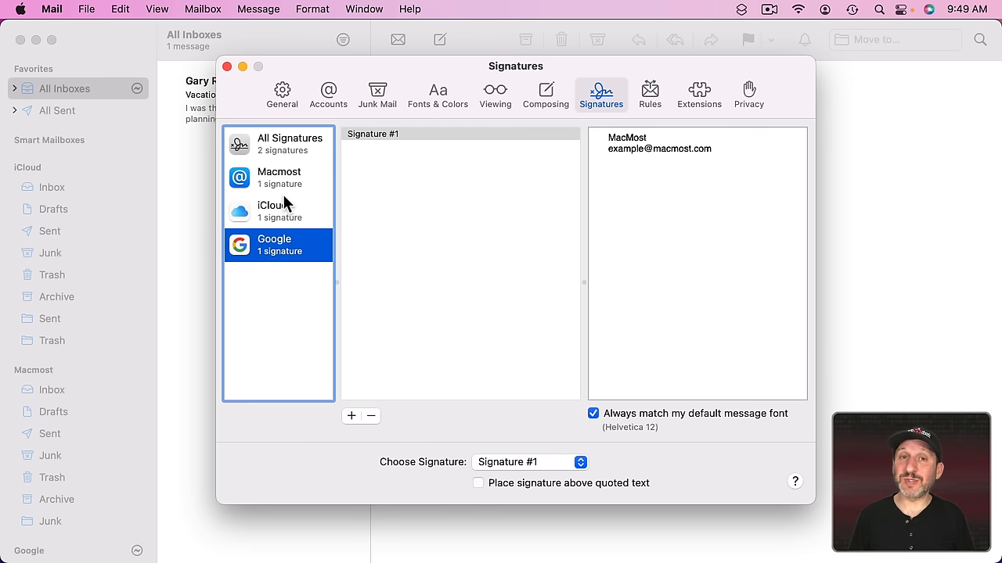
mouse_move(304, 149)
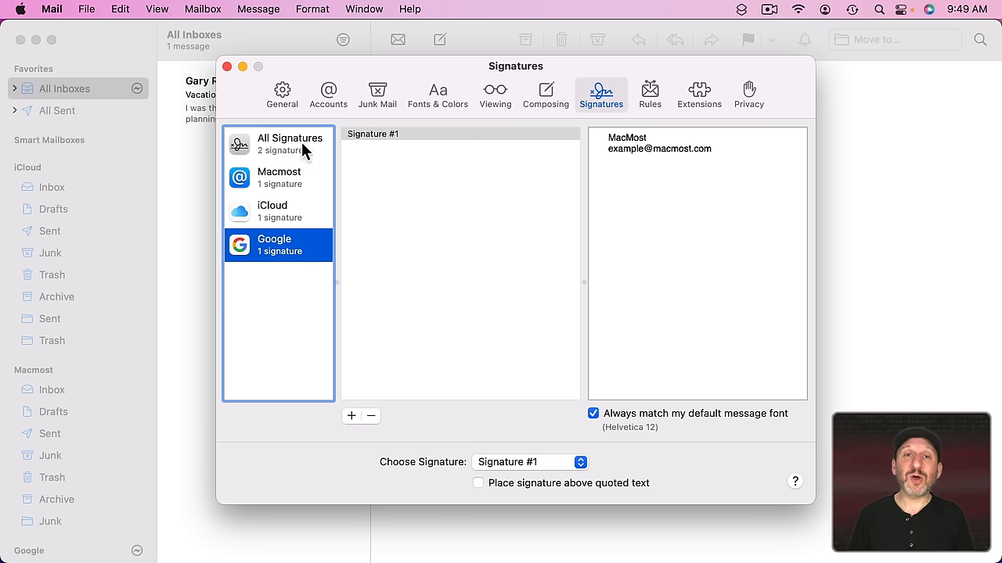
mouse_move(361, 165)
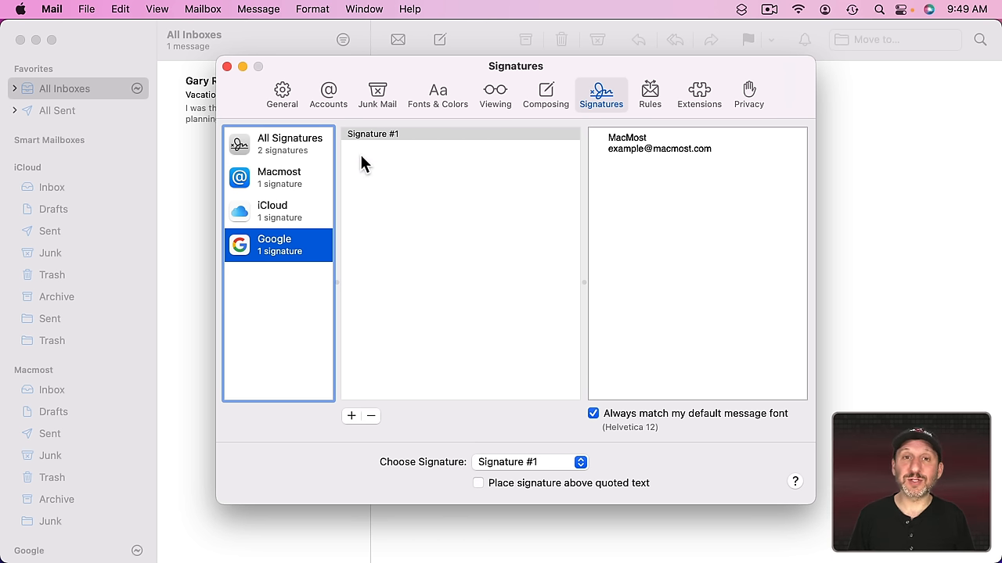
mouse_move(296, 179)
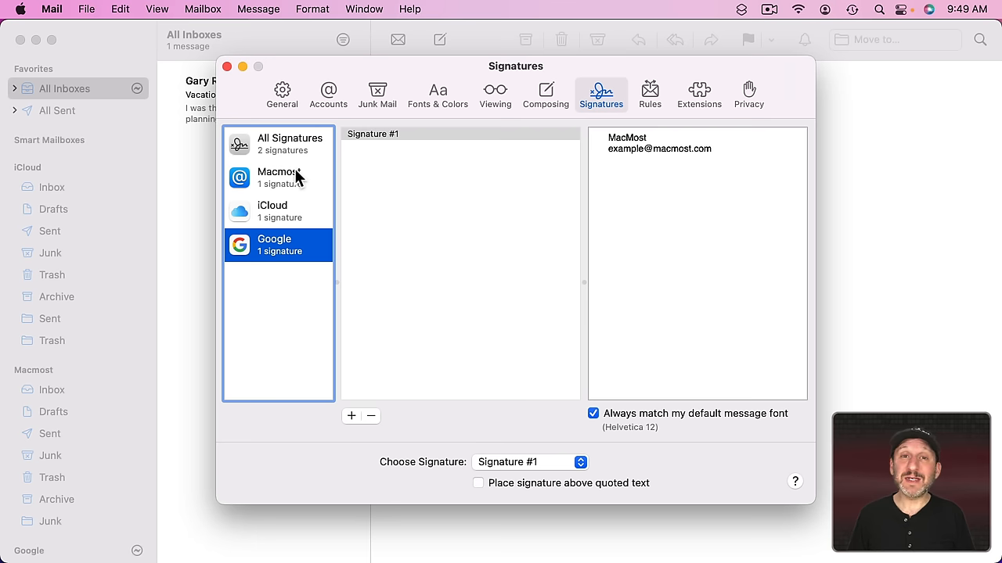
left_click(278, 178)
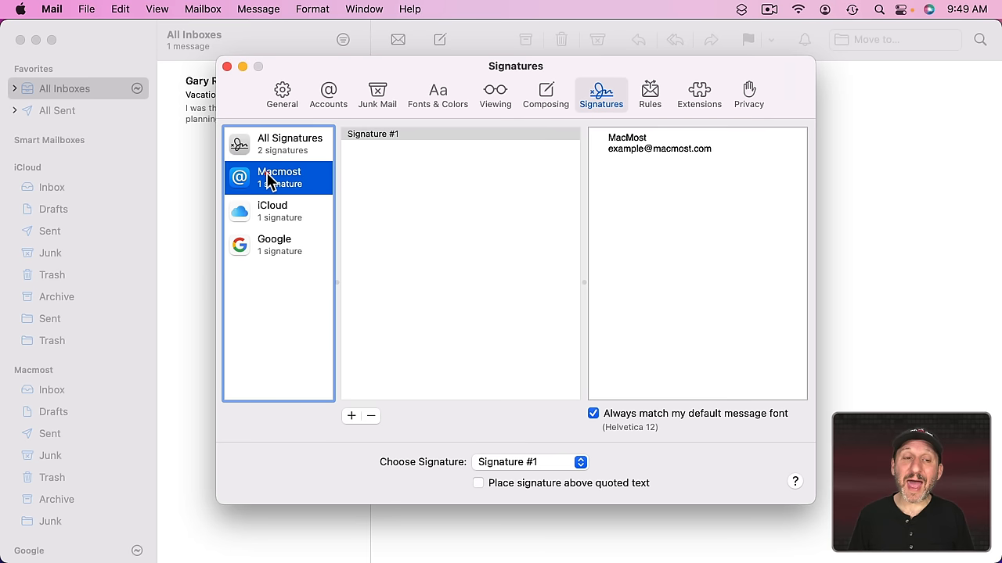
left_click(274, 244)
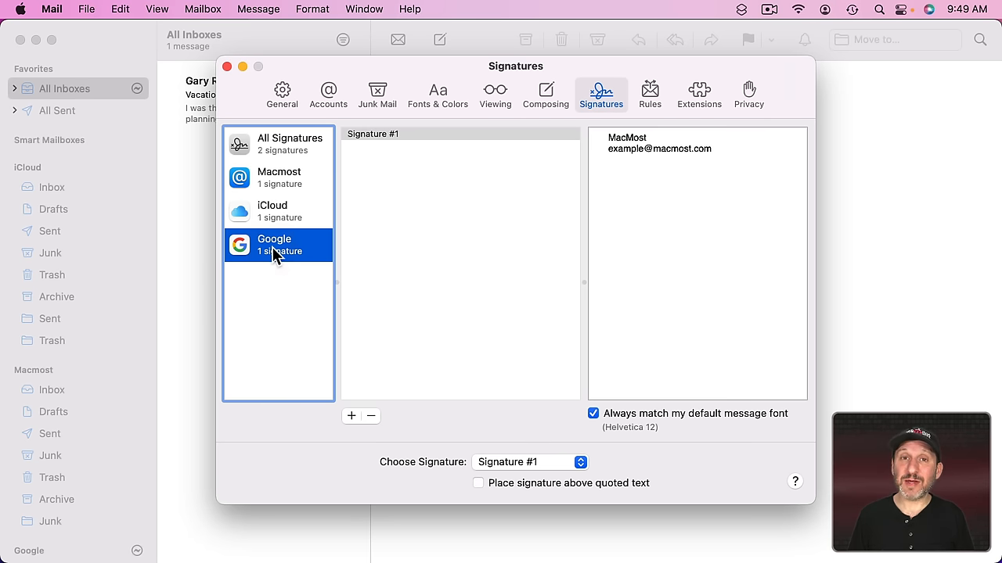
mouse_move(279, 143)
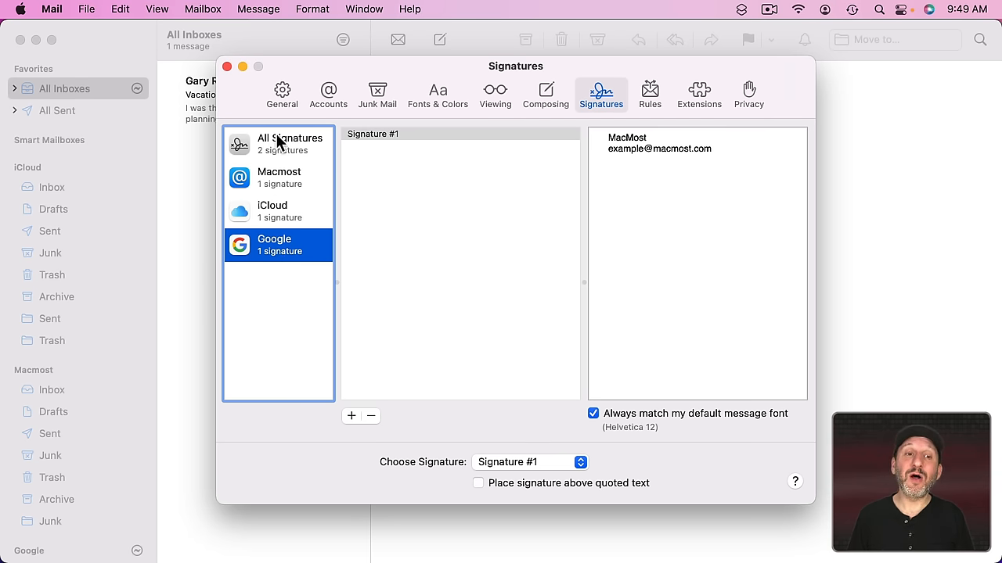
Step: Assign the Business signature to the Macmost, iCloud and Google accounts from All Signatures
left_click(290, 144)
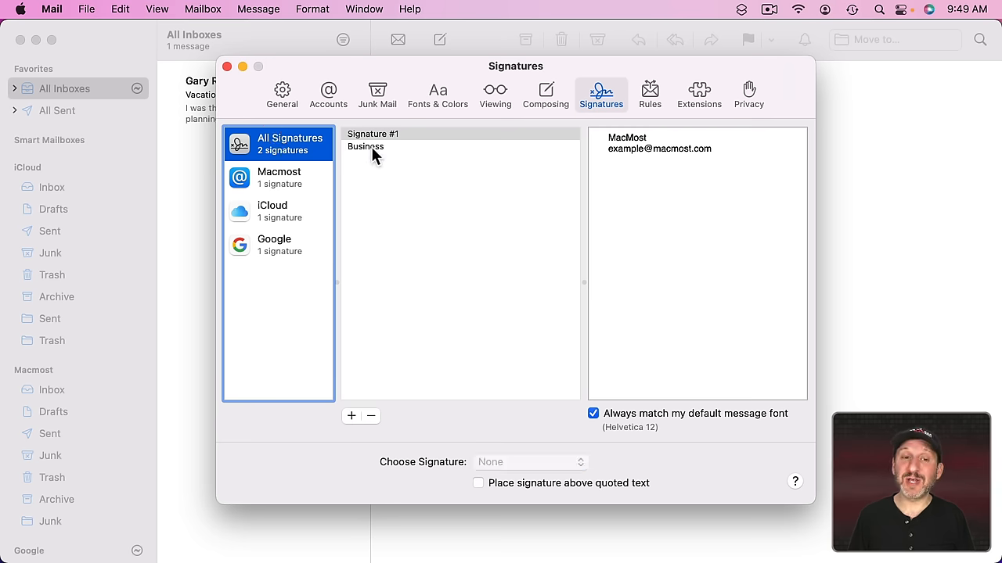
left_click(366, 147)
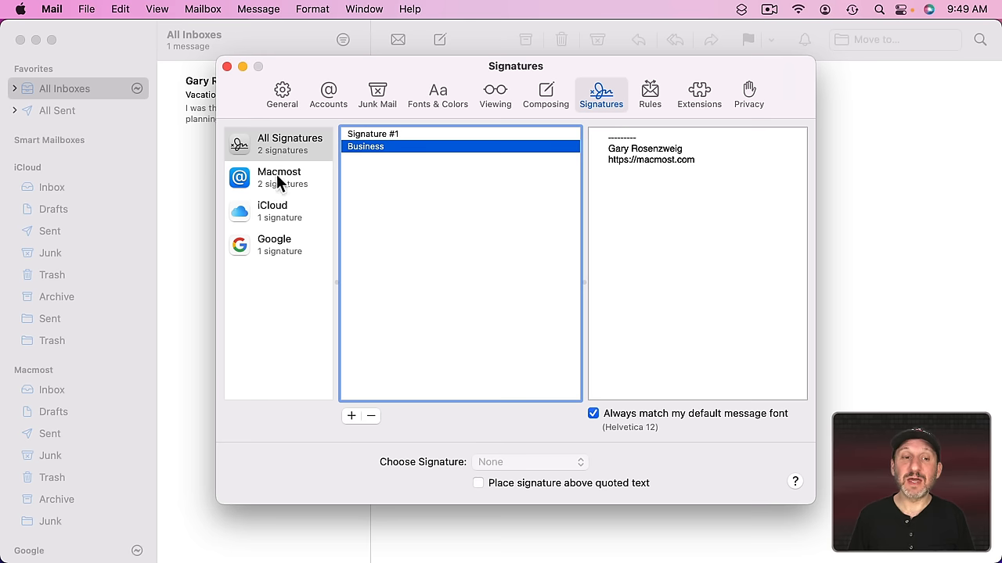
mouse_move(284, 186)
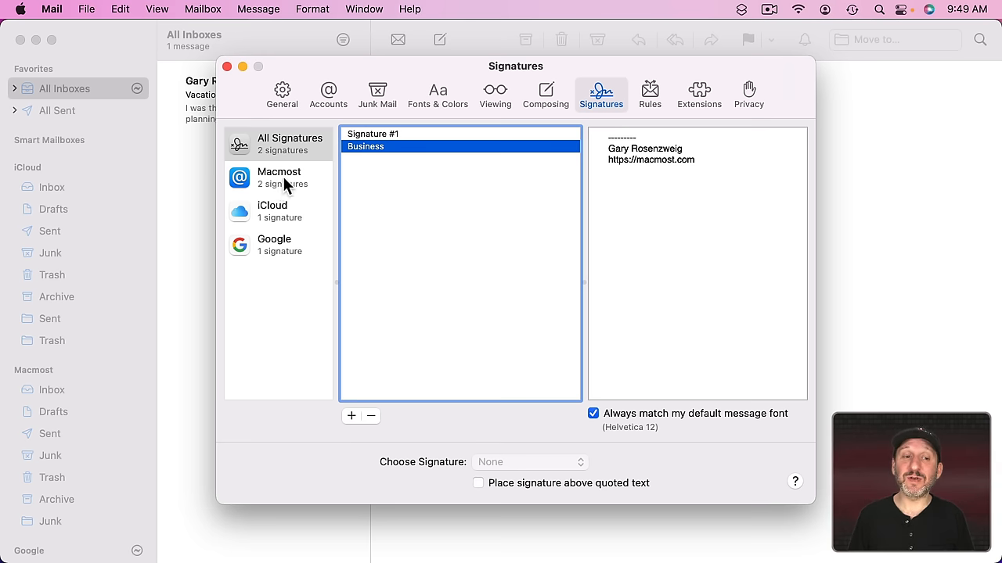
left_click(279, 178)
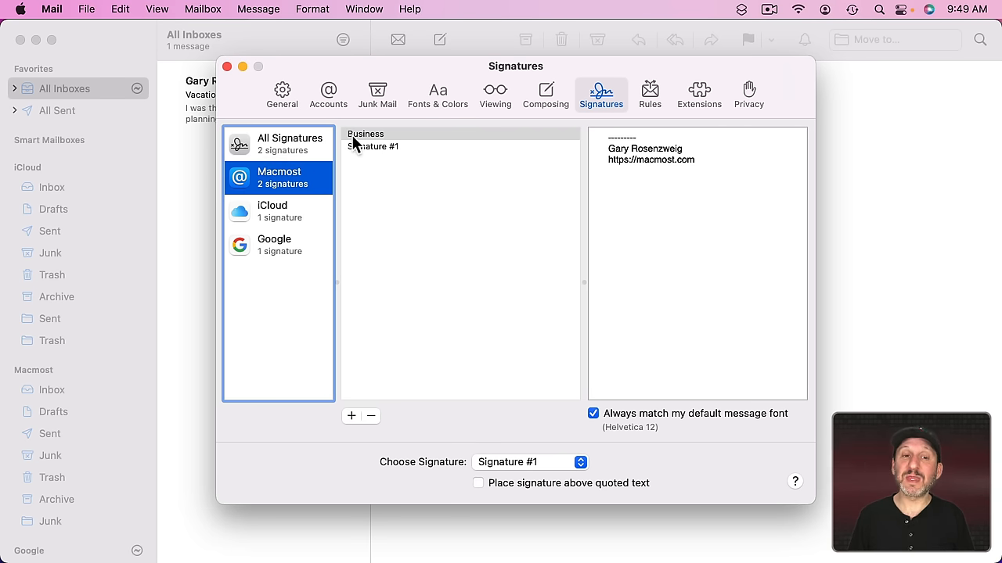
left_click(279, 211)
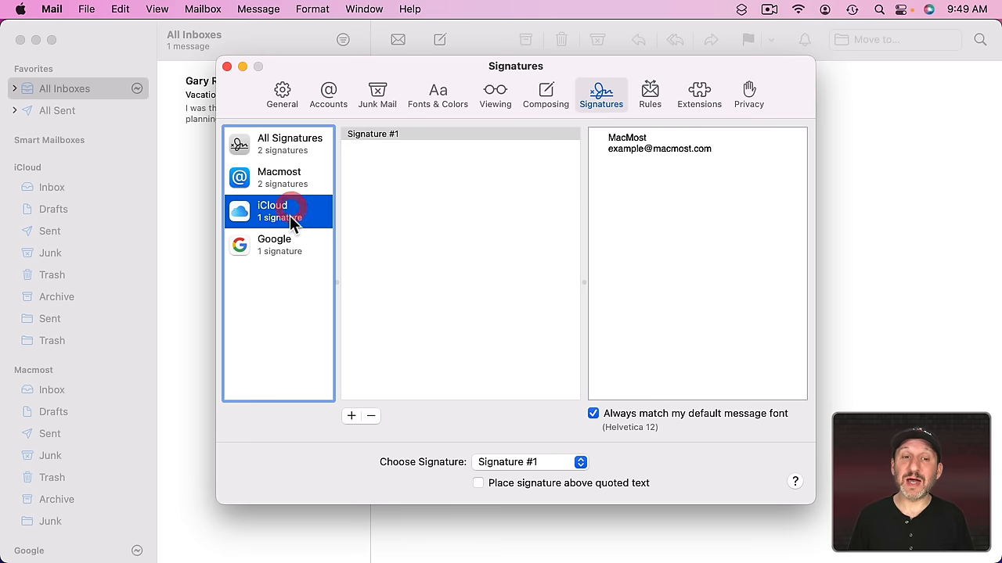
left_click(291, 144)
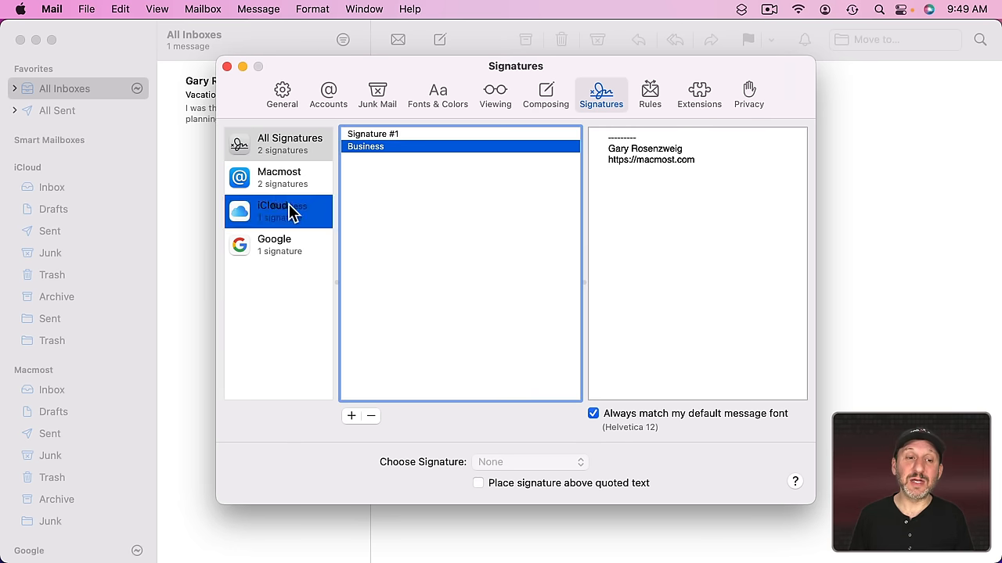
left_click(278, 244)
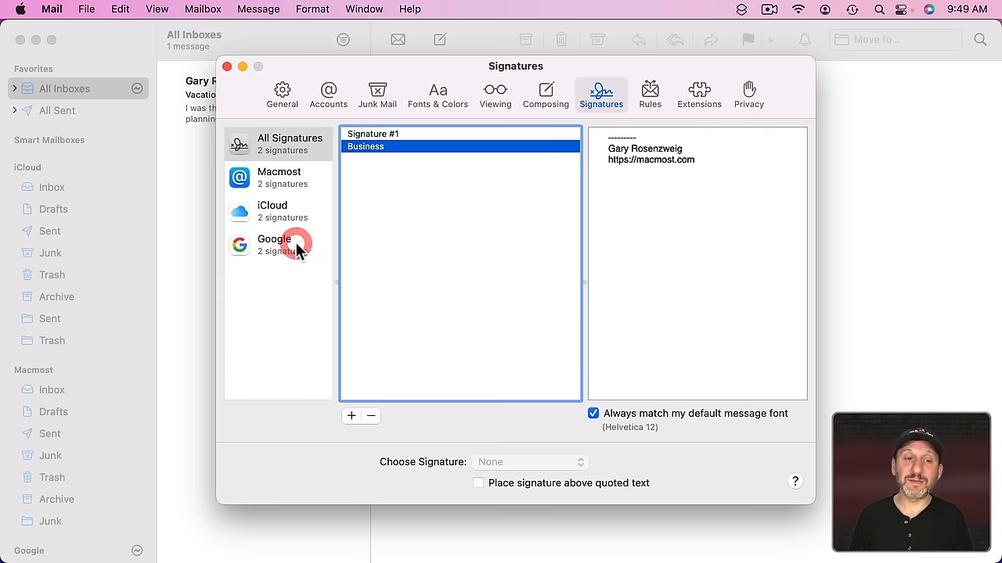
left_click(278, 212)
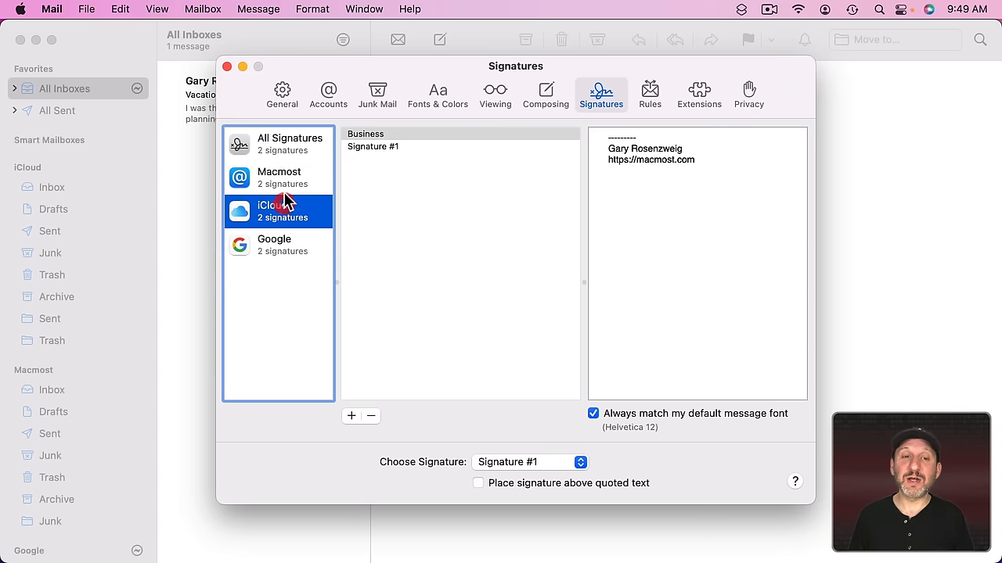
left_click(279, 178)
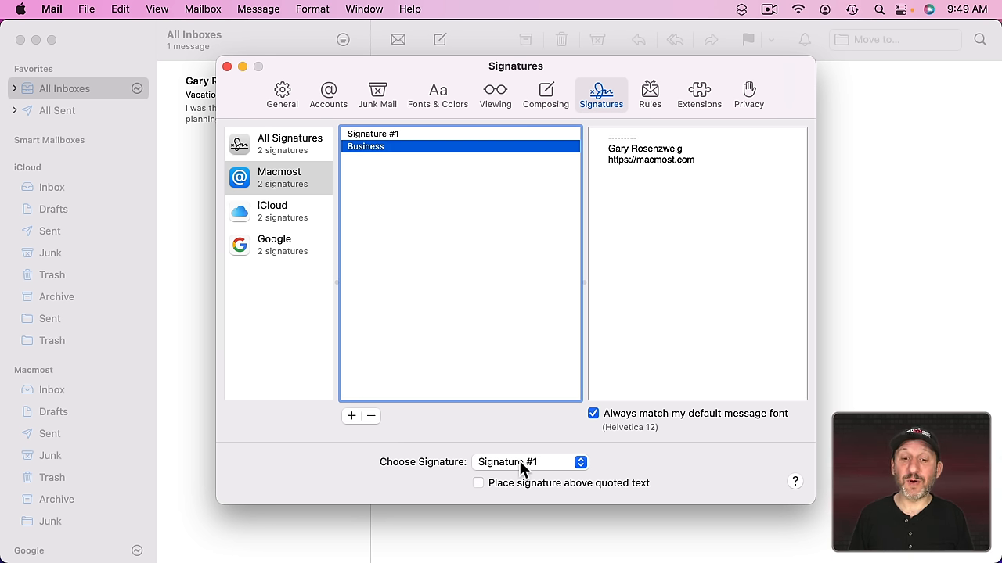
mouse_move(291, 188)
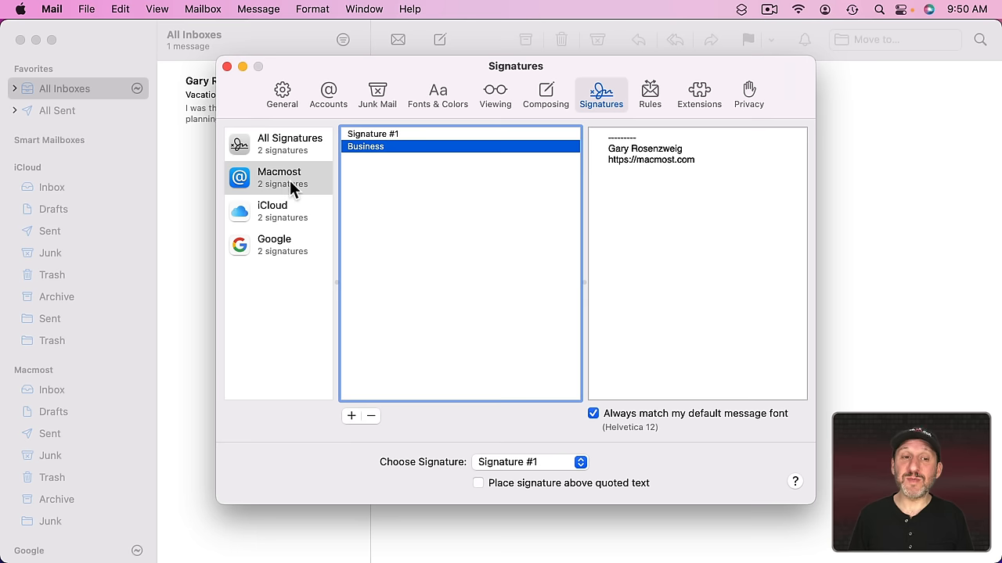
mouse_move(508, 469)
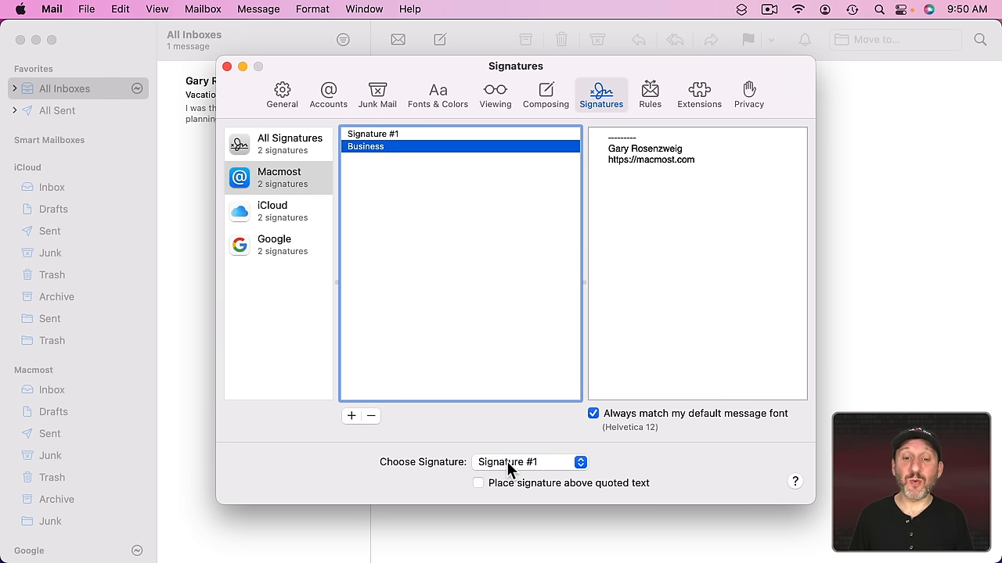
Step: Make Business the Macmost account's default signature and close Settings
left_click(529, 462)
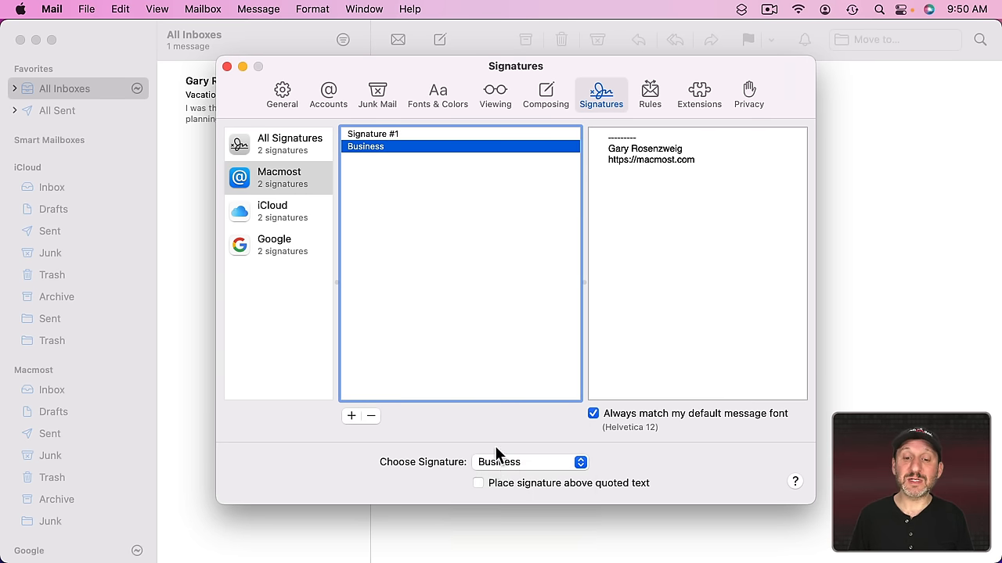
left_click(227, 66)
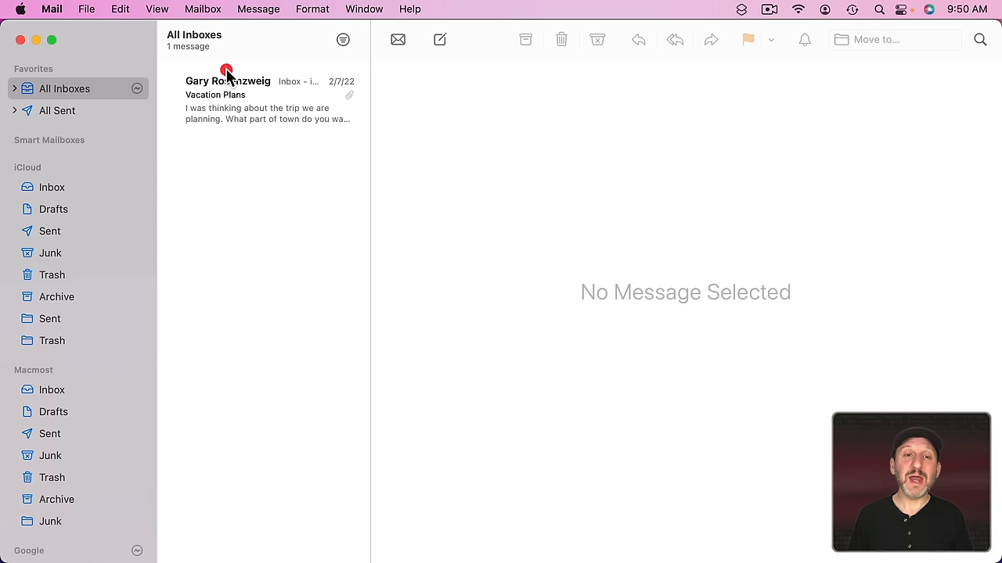
Step: In a new MacMost message, try Signature #1 and return to the default Business signature
left_click(439, 39)
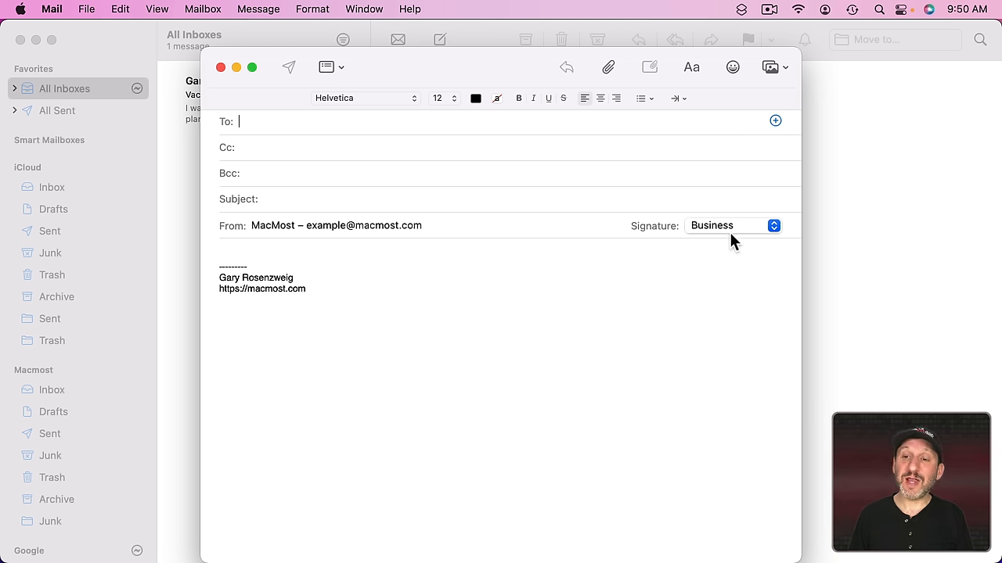
left_click(732, 225)
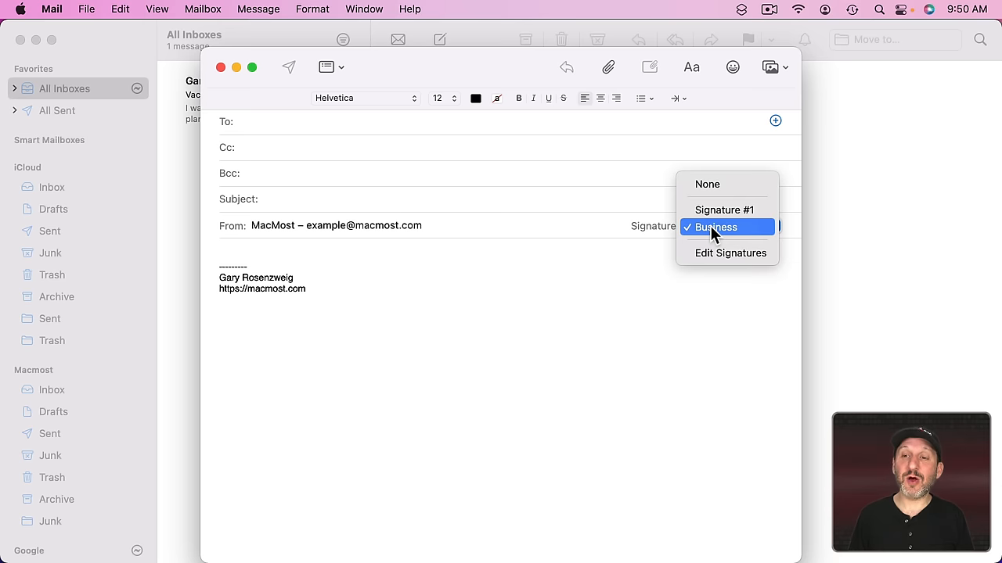
mouse_move(723, 210)
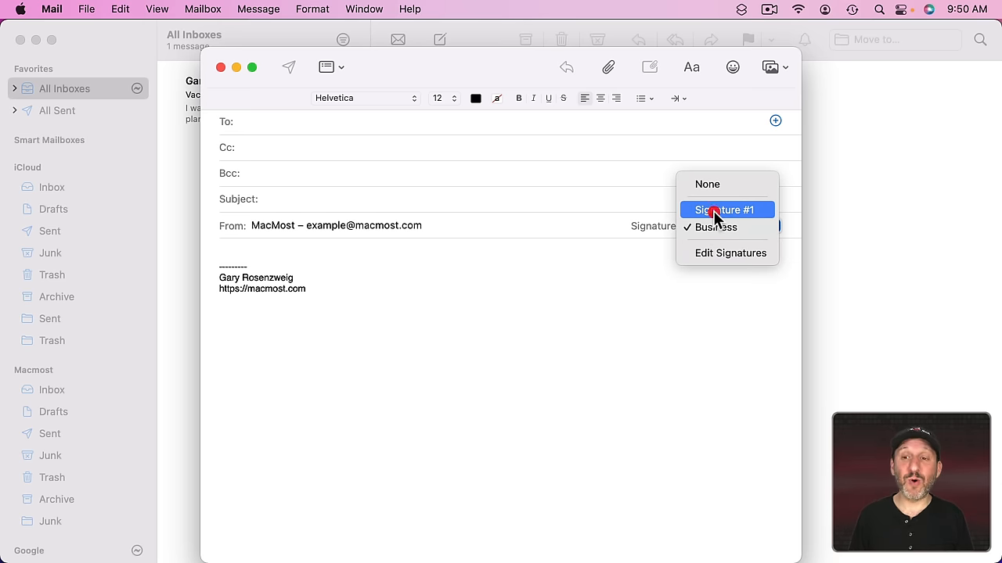
left_click(723, 210)
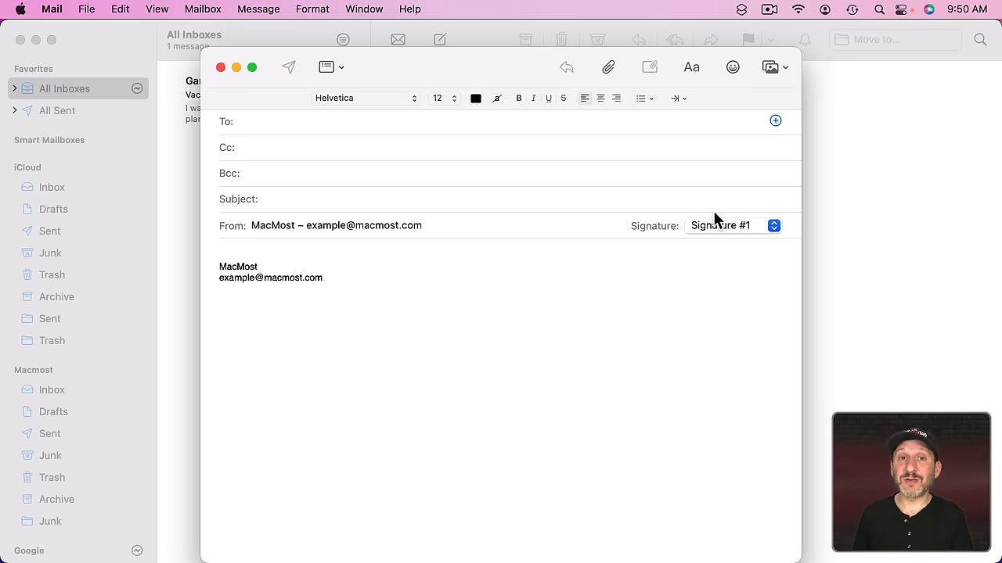
left_click(732, 225)
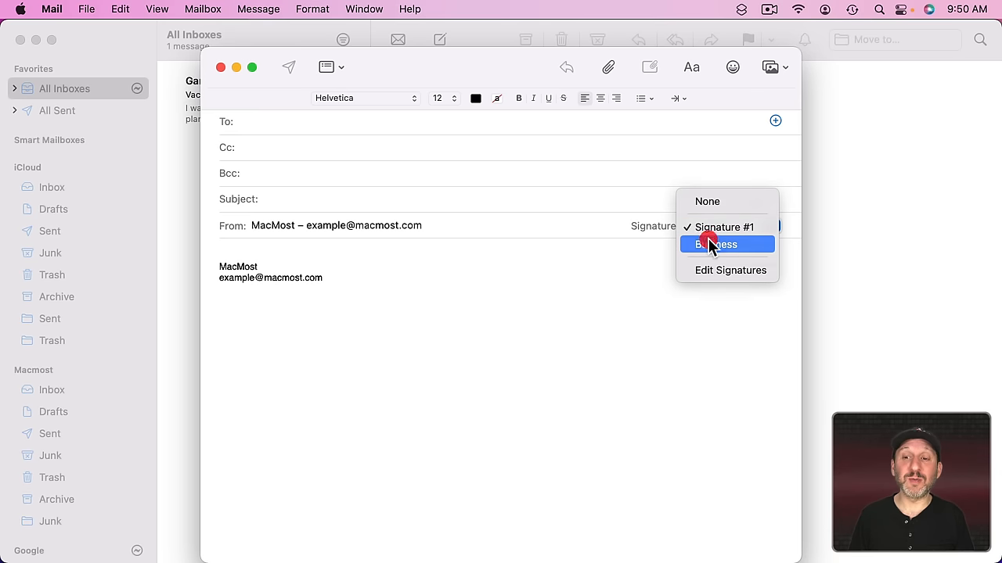
left_click(714, 244)
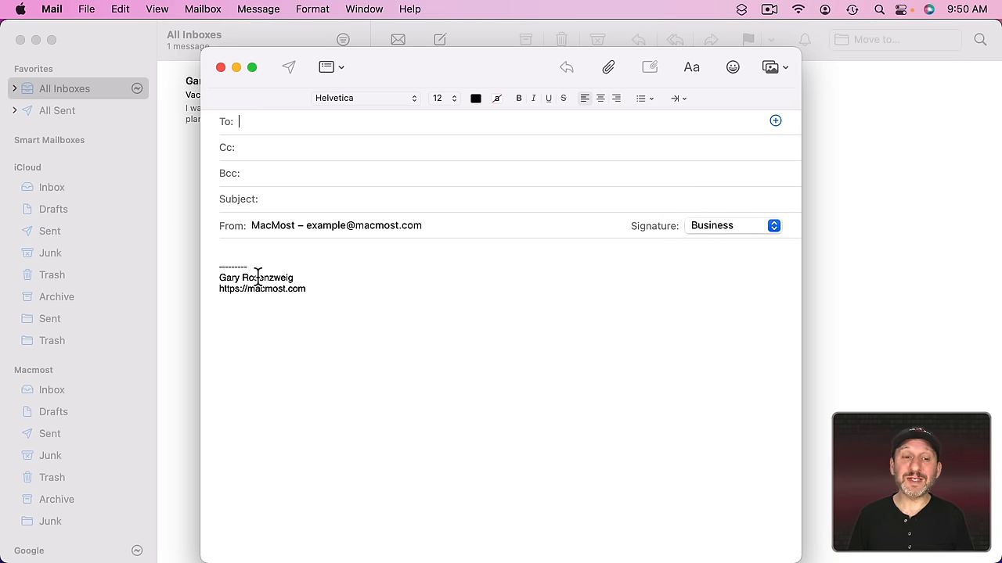
Step: Send the message from the iCloud account, bringing in Signature #1, and reopen Edit Signatures
left_click(335, 226)
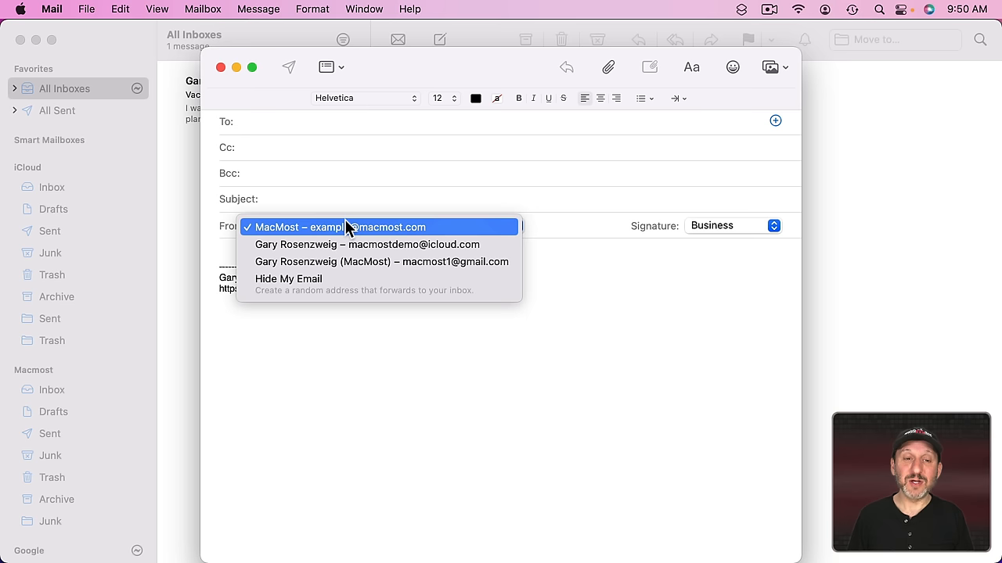
mouse_move(347, 244)
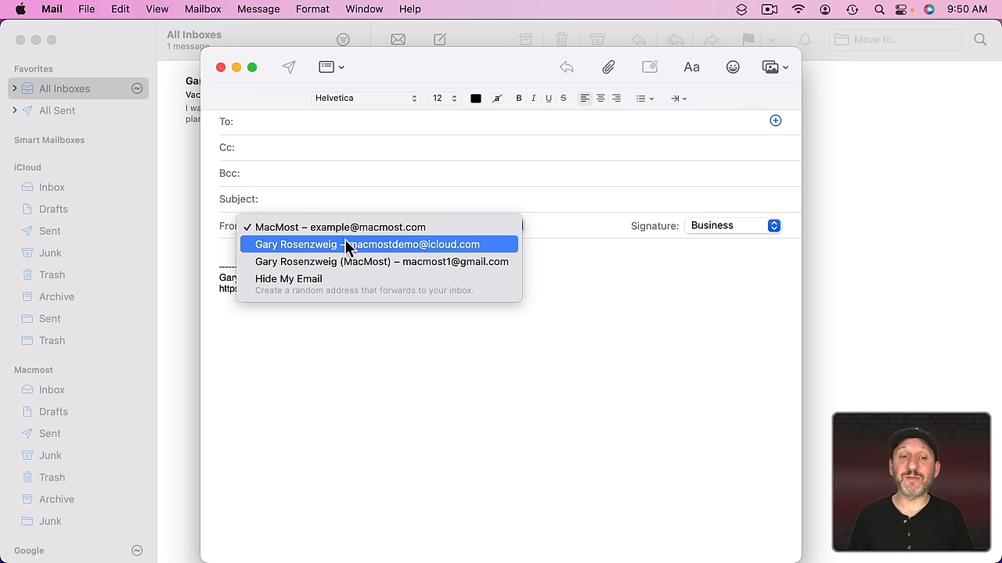
left_click(368, 244)
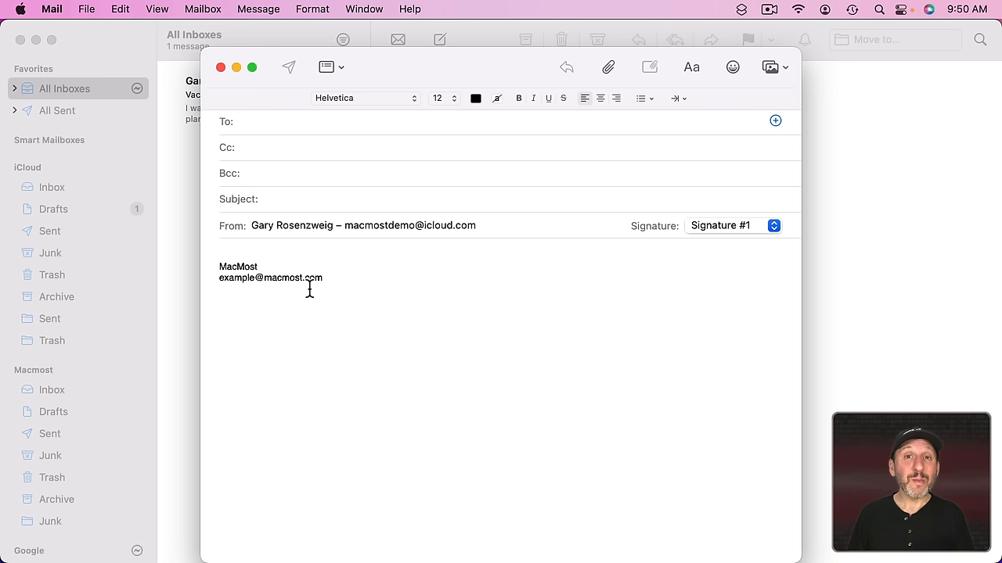
mouse_move(546, 236)
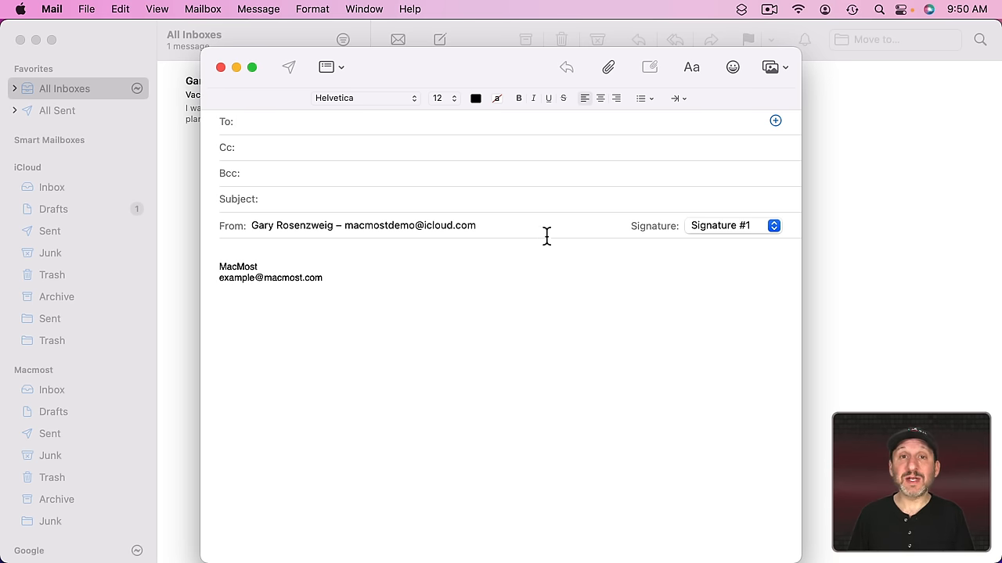
left_click(733, 226)
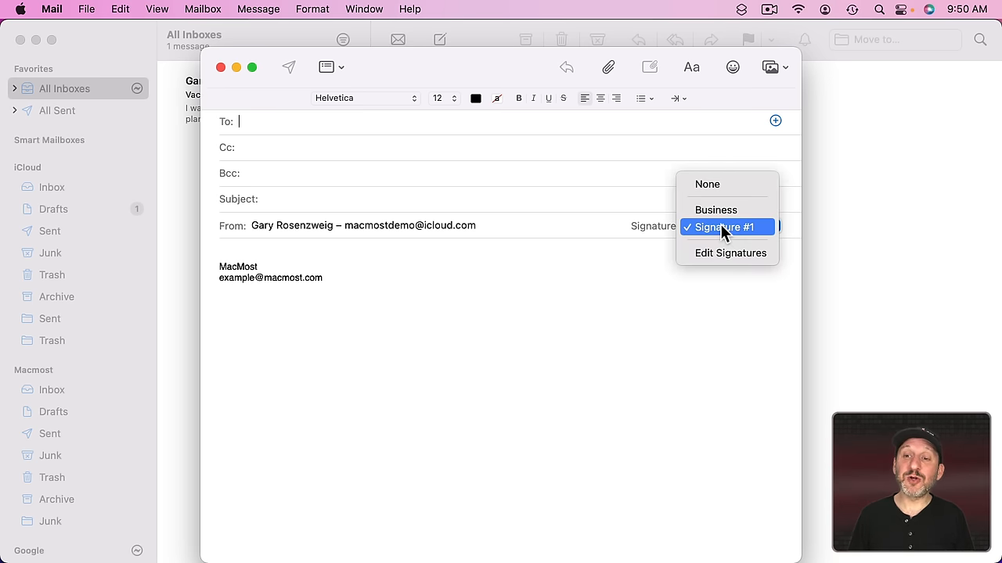
left_click(716, 210)
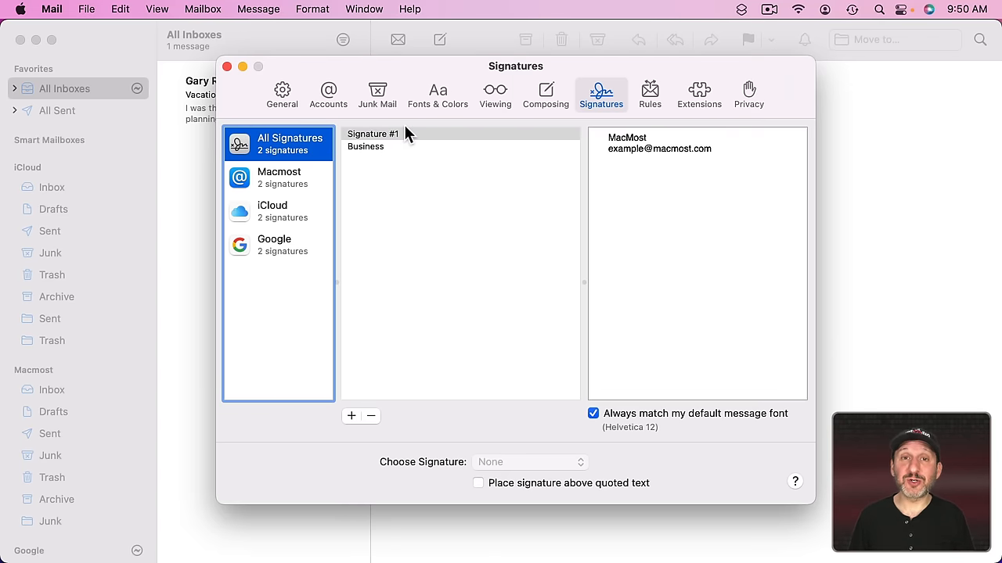
left_click(279, 178)
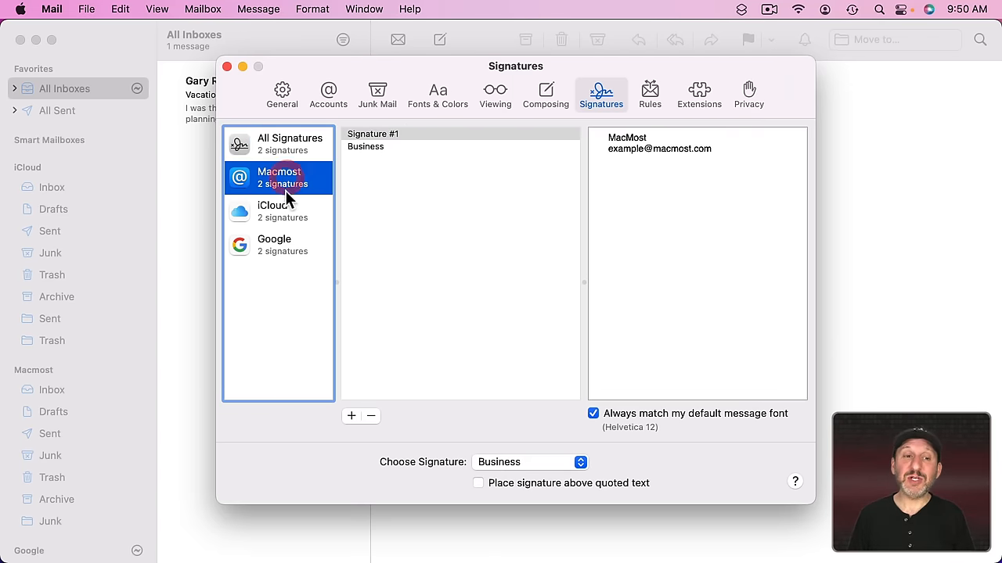
left_click(278, 244)
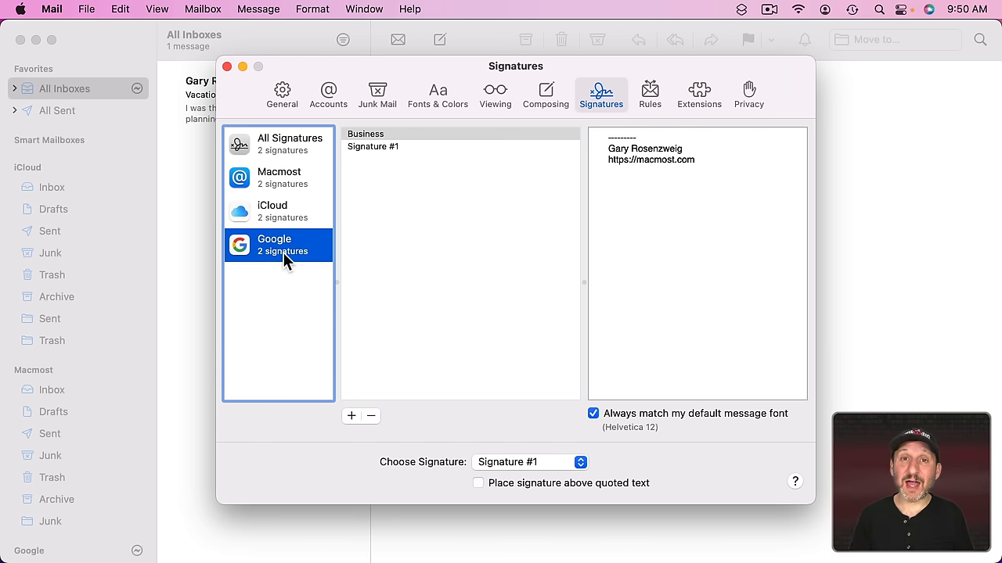
left_click(290, 144)
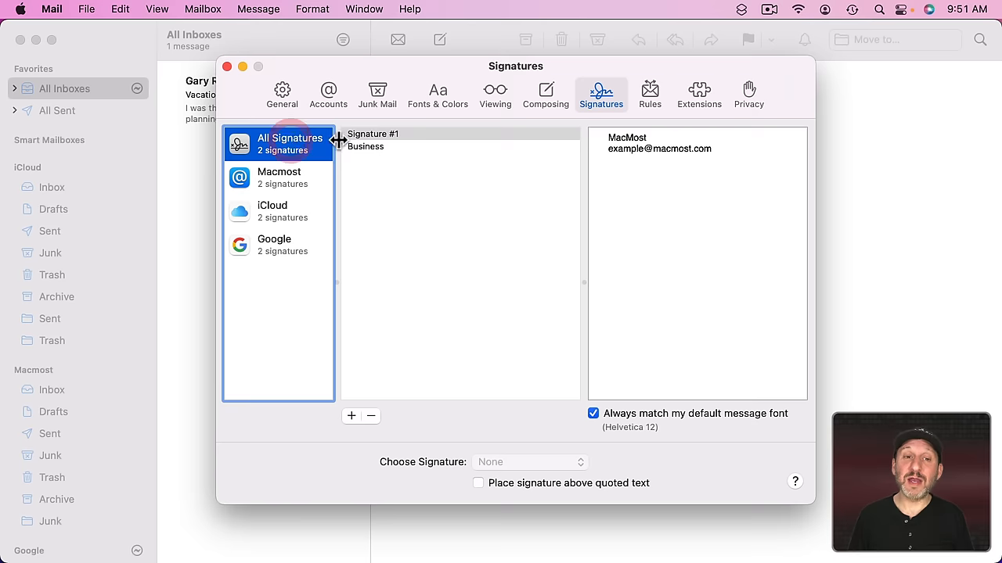
Step: Add a Personal signature reading "— Gary"
left_click(351, 416)
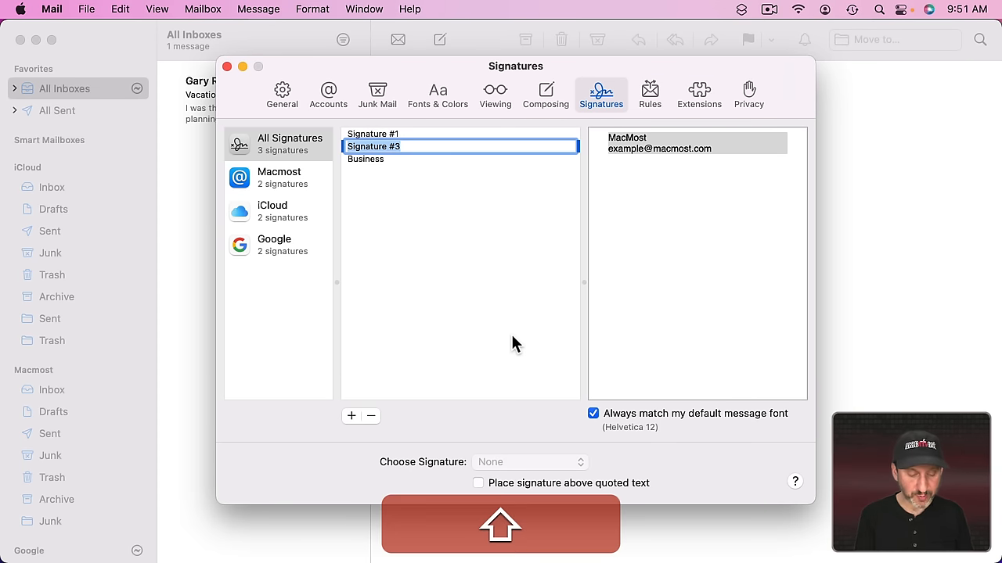
type("Personal")
left_click(698, 264)
type("—")
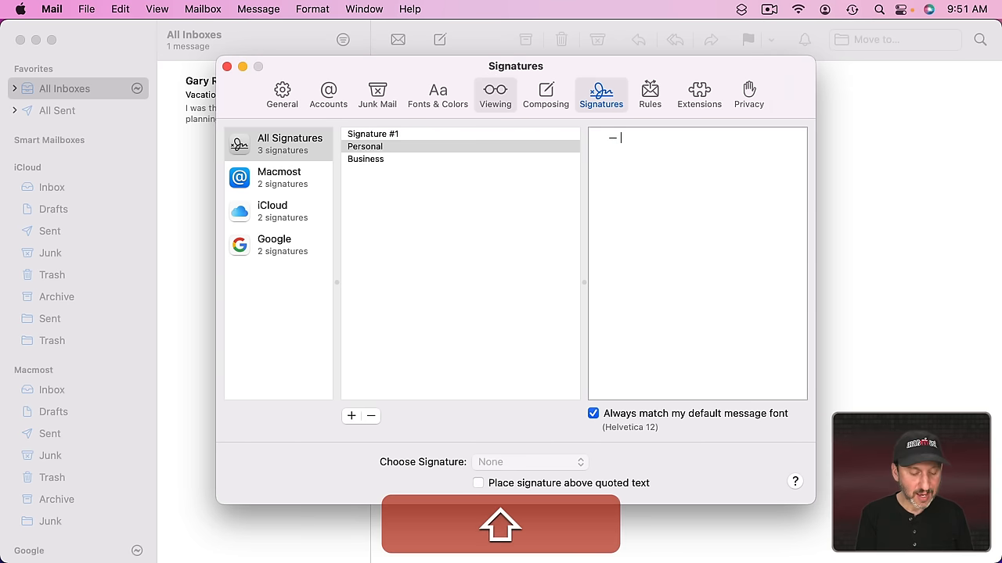
type("Gary")
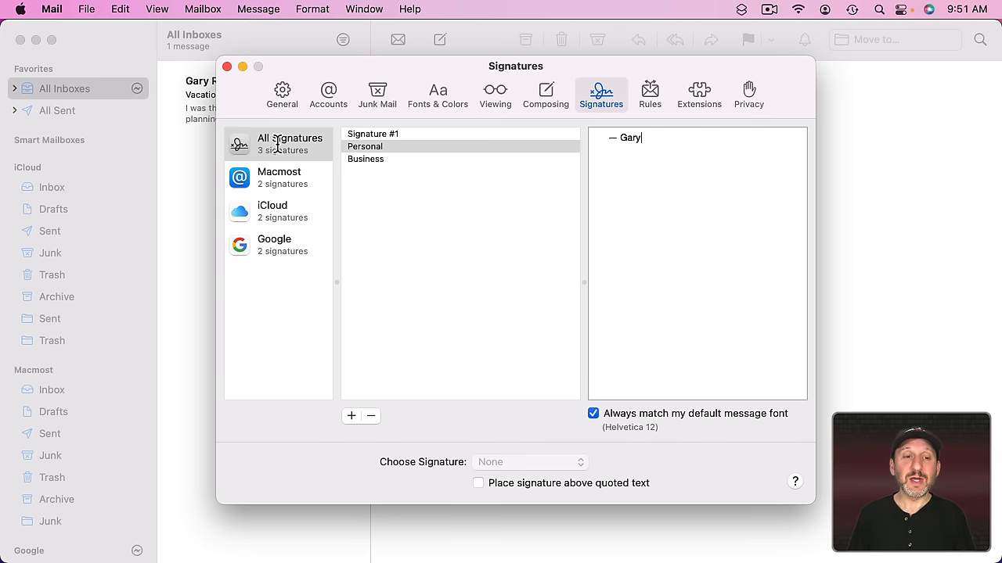
mouse_move(370, 177)
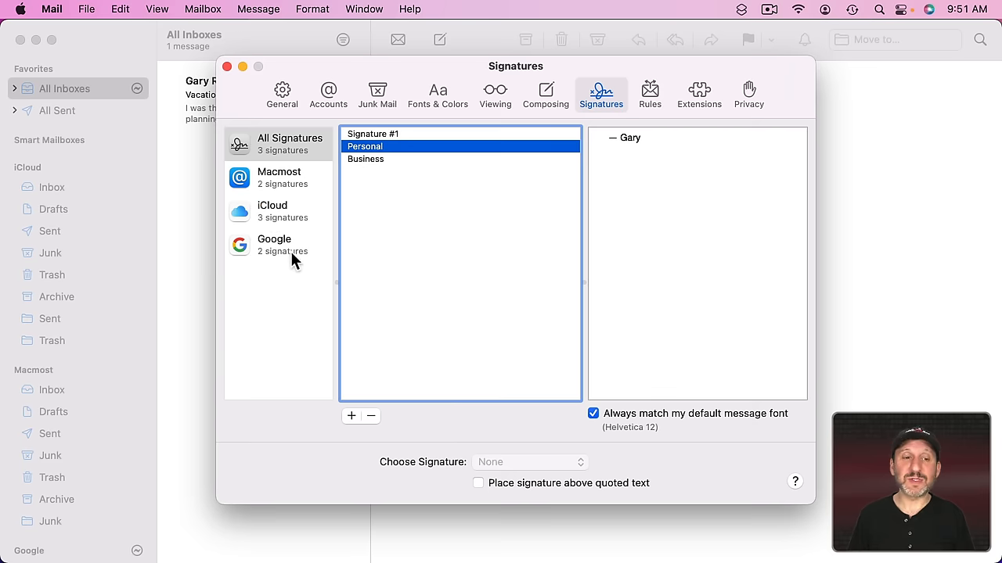
mouse_move(272, 251)
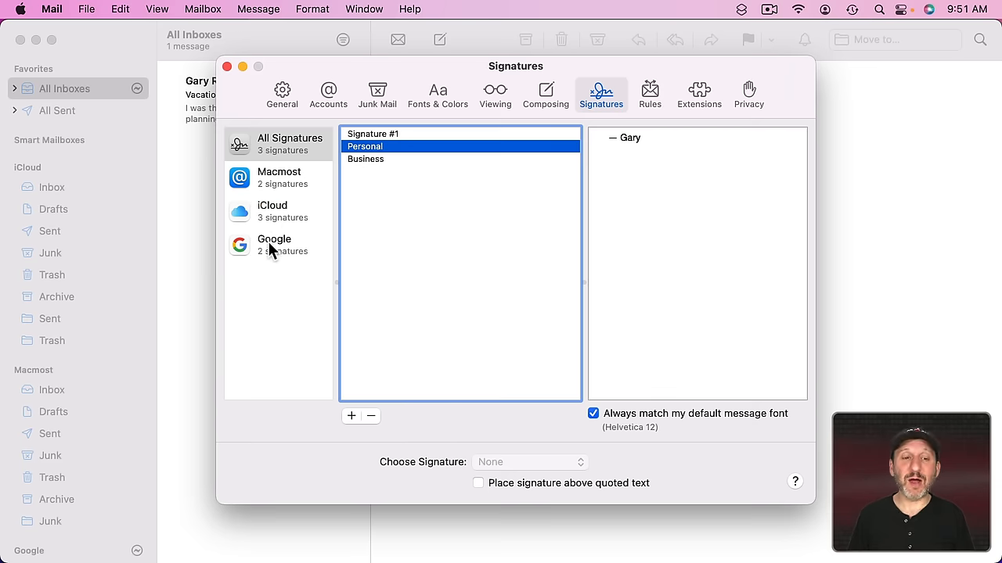
mouse_move(283, 248)
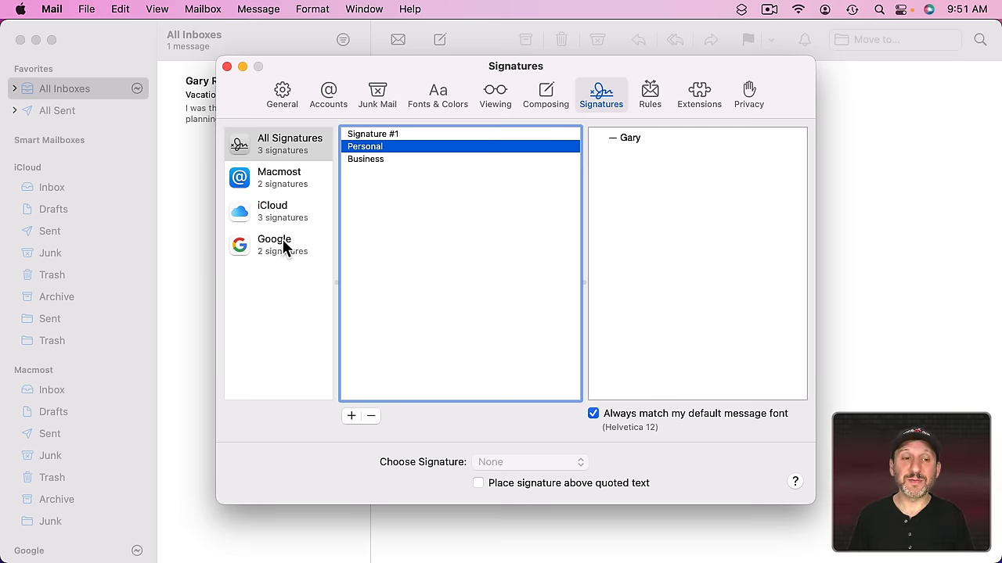
Step: Keep Signature #1 as the iCloud default, then start a fresh MacMost message showing Business
left_click(272, 211)
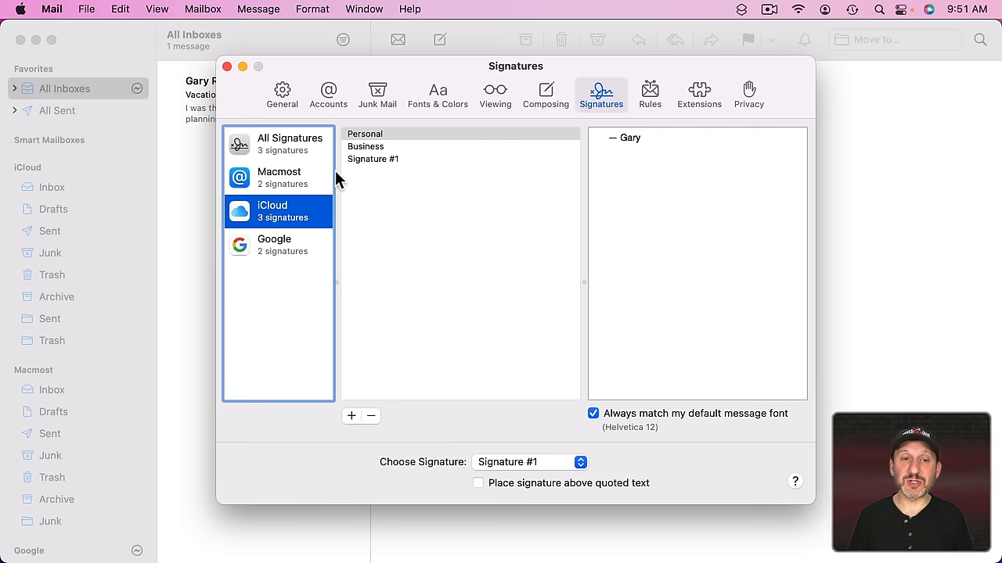
left_click(278, 178)
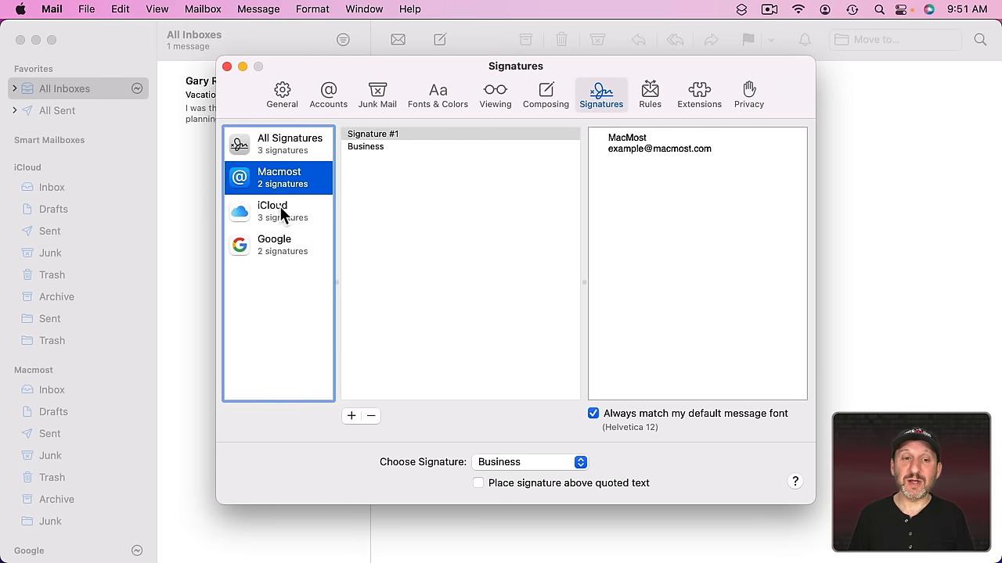
left_click(279, 211)
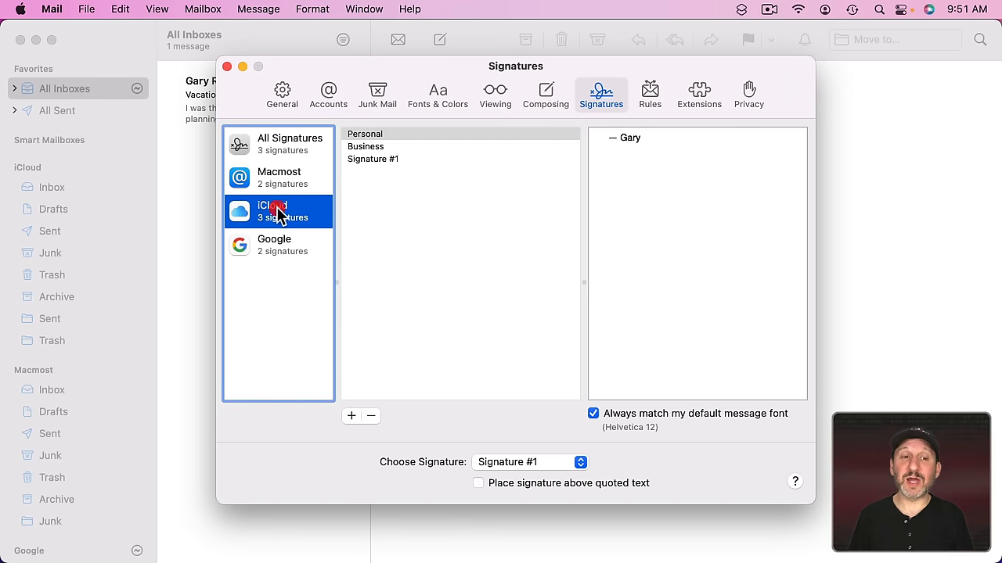
left_click(529, 462)
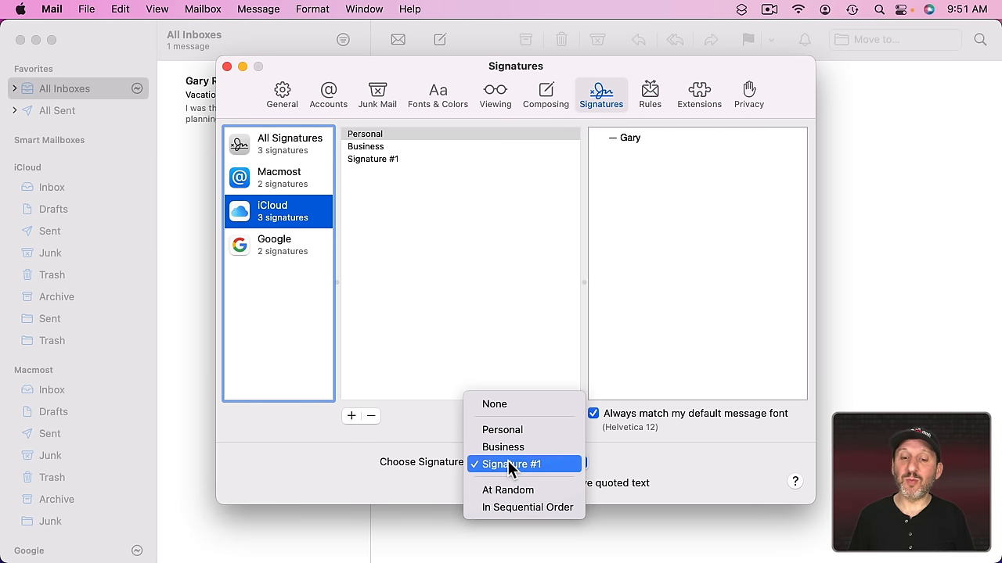
left_click(513, 463)
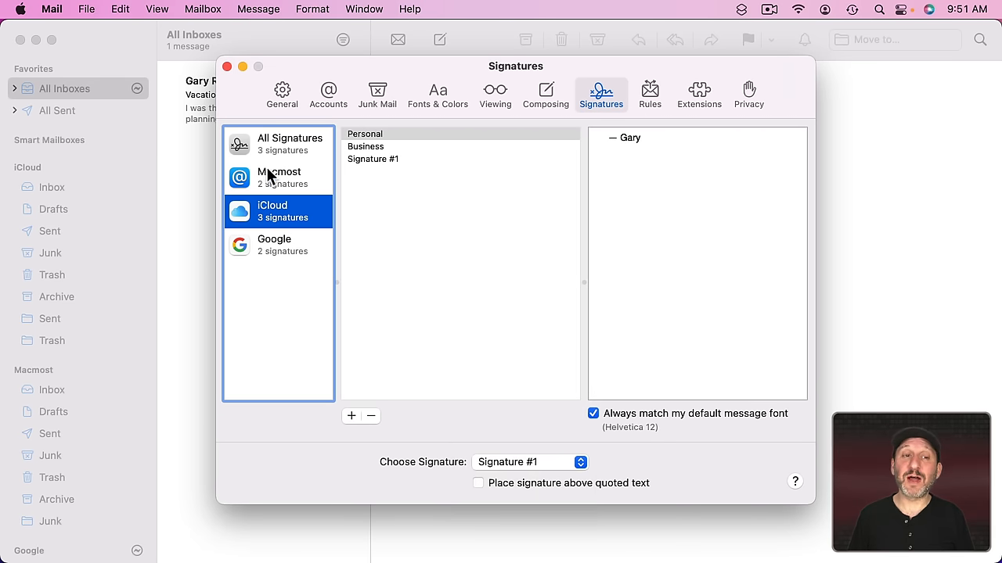
left_click(438, 40)
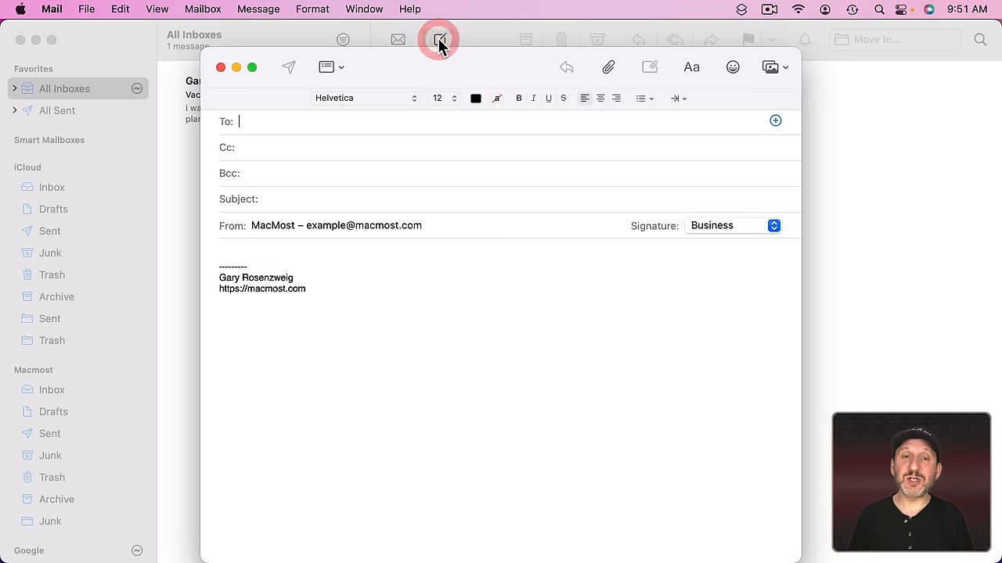
Step: Send the new message from the iCloud account, then choose Edit Signatures from its signature list
left_click(335, 225)
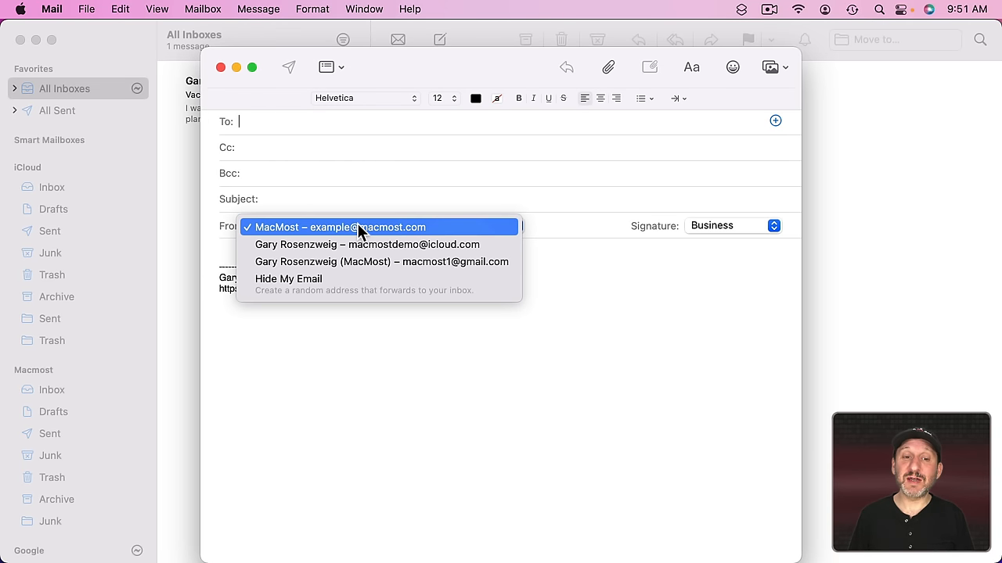
left_click(368, 244)
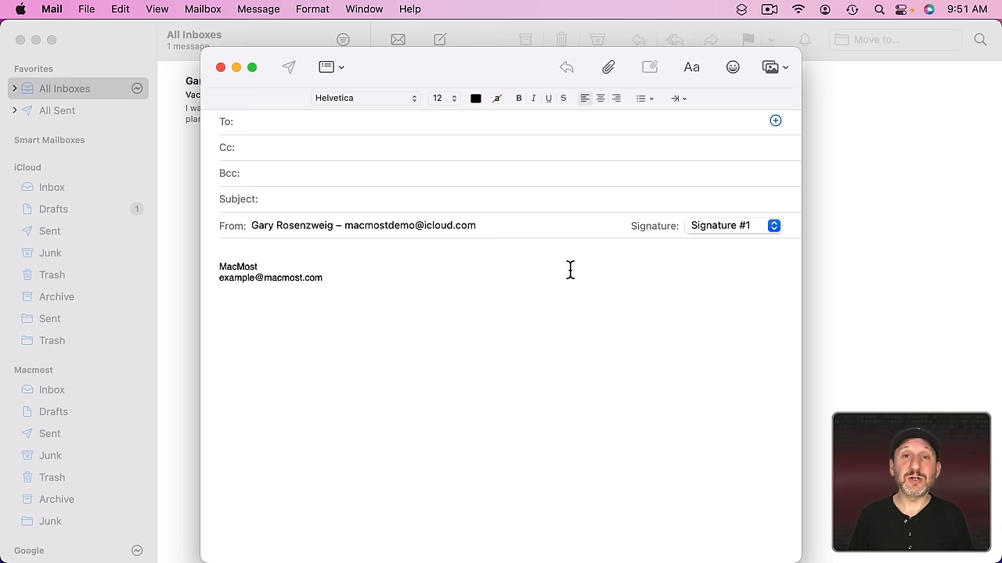
left_click(733, 225)
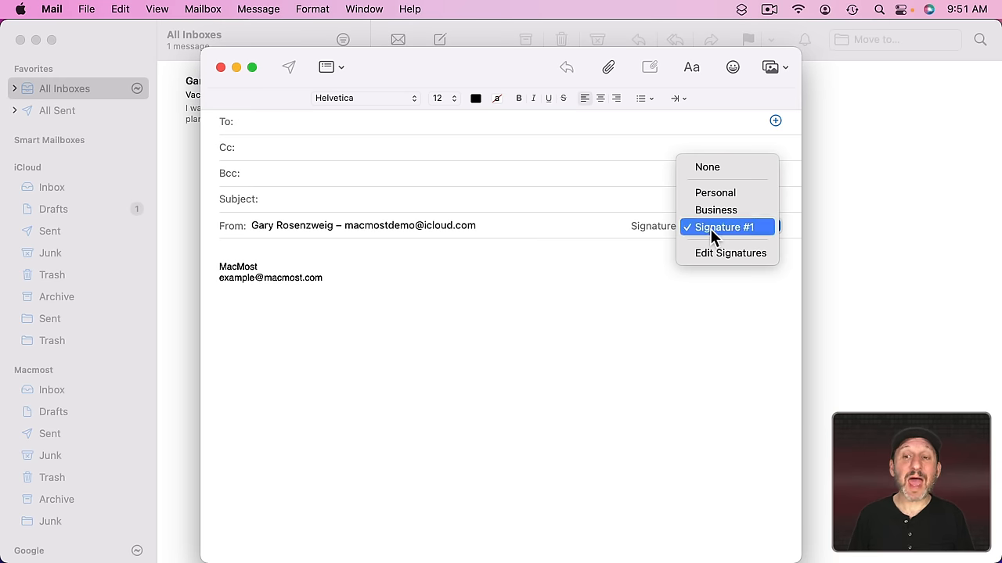
left_click(714, 193)
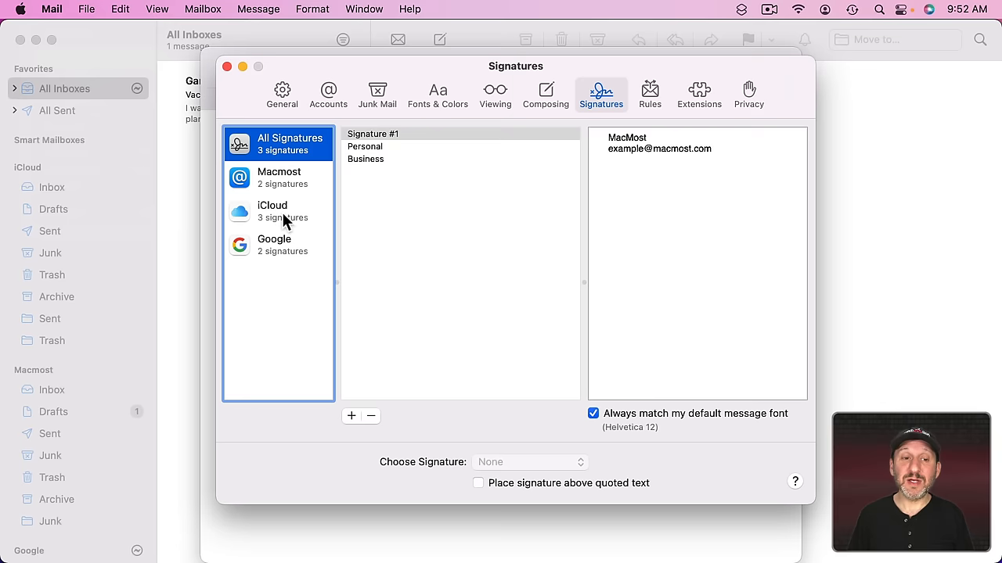
Step: Review the iCloud account's signatures and default, then the Google account's signatures
left_click(272, 212)
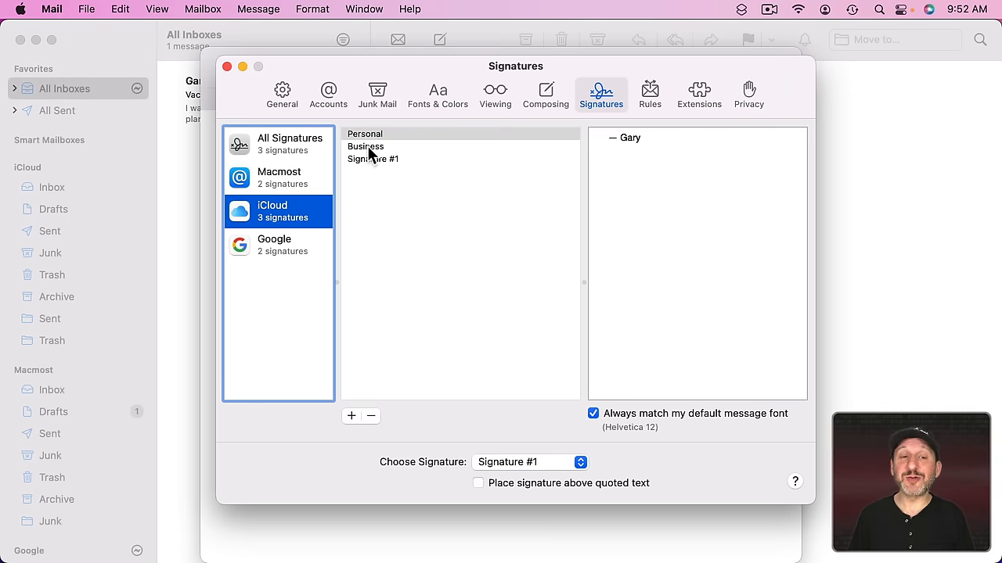
left_click(365, 133)
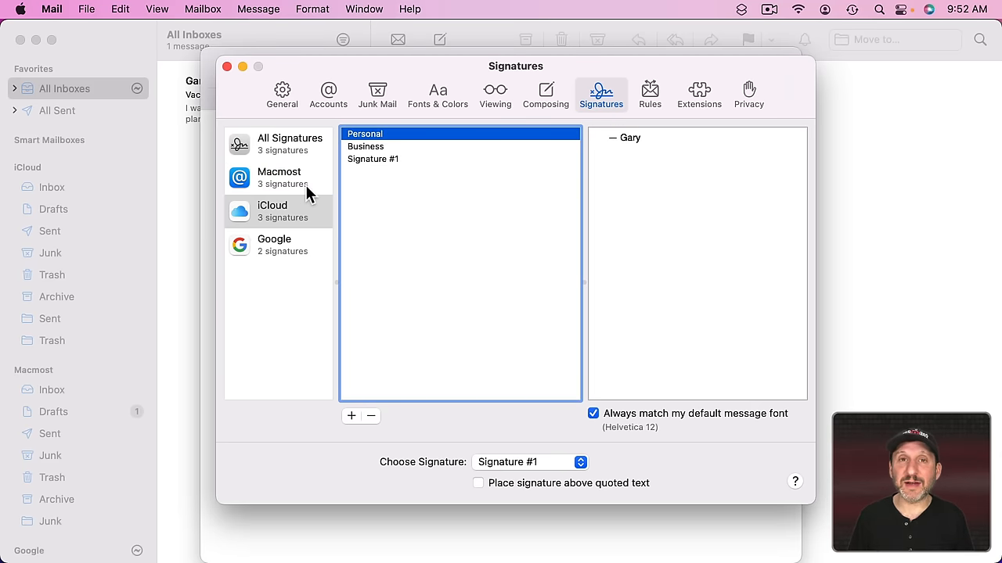
mouse_move(276, 205)
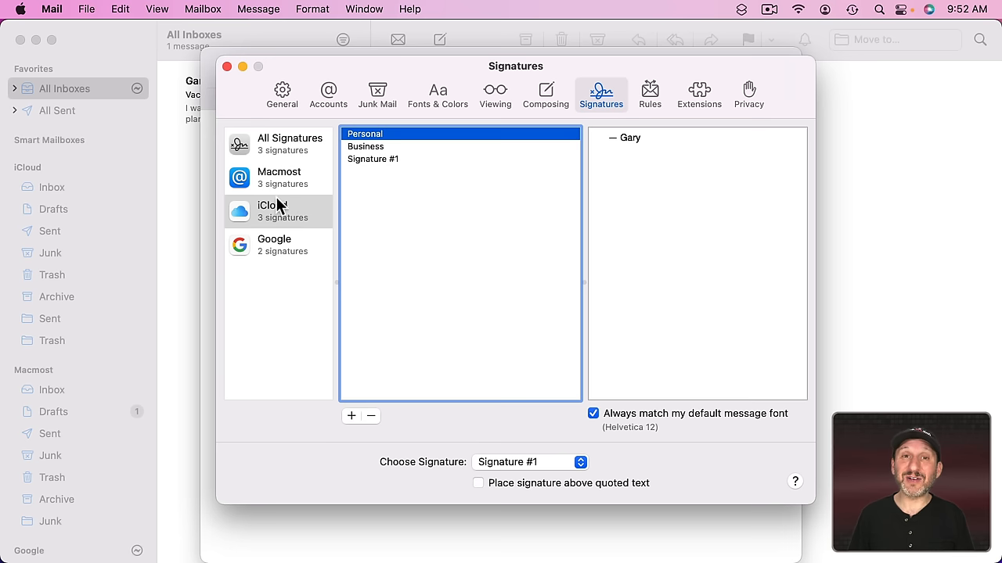
mouse_move(279, 241)
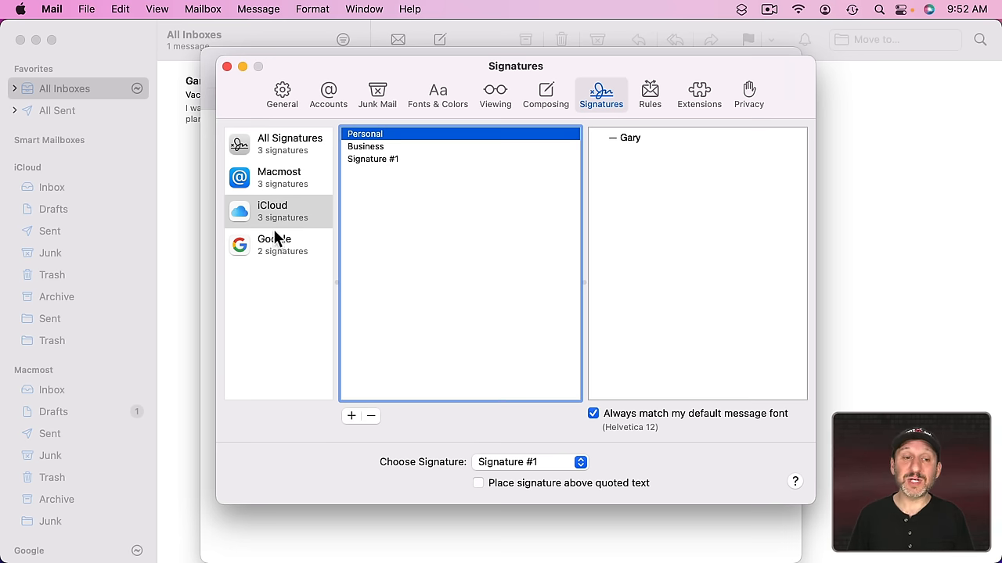
left_click(274, 244)
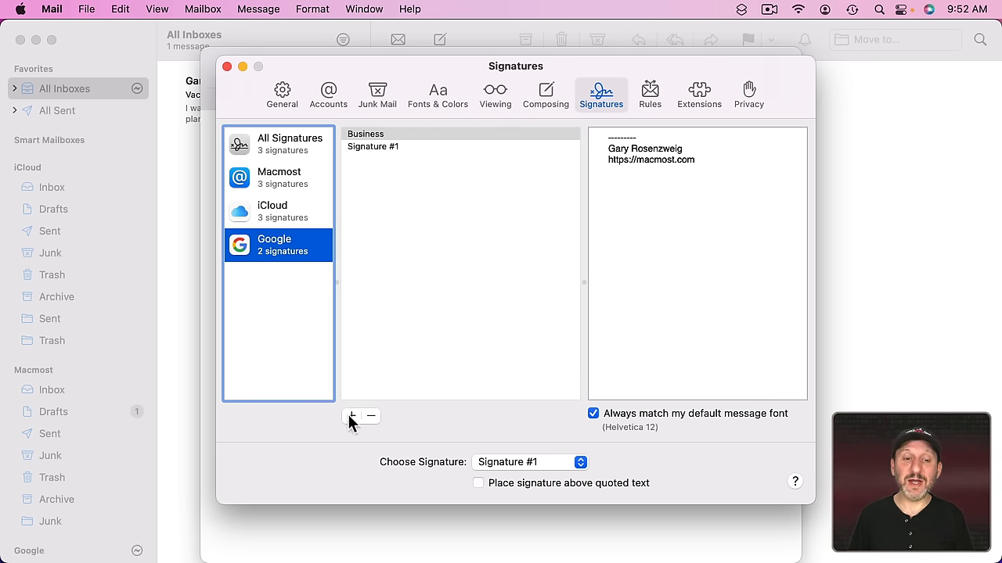
Step: Add a Promo signature to the Google account and review it under All Signatures
left_click(350, 417)
type("Promo")
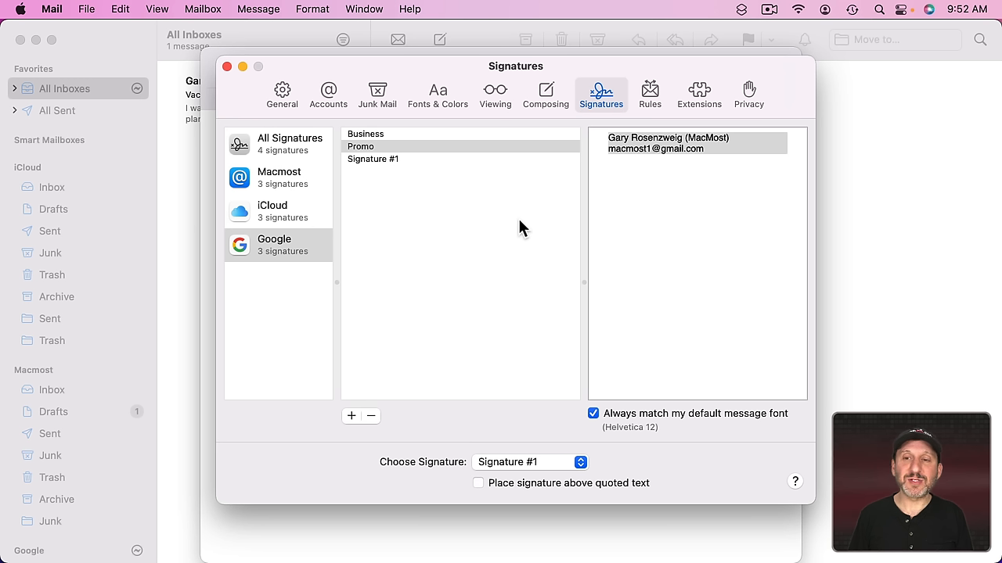
mouse_move(275, 249)
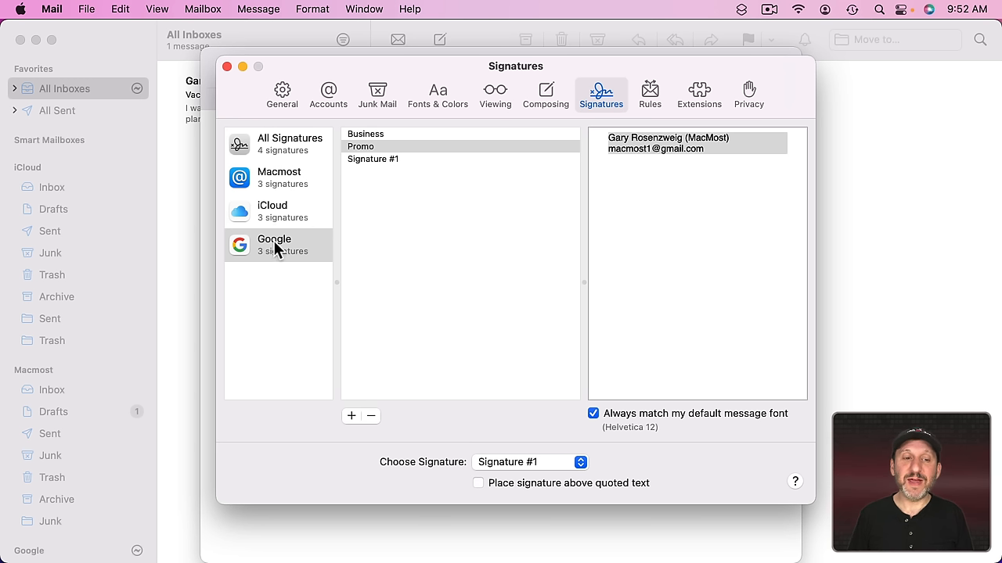
mouse_move(270, 156)
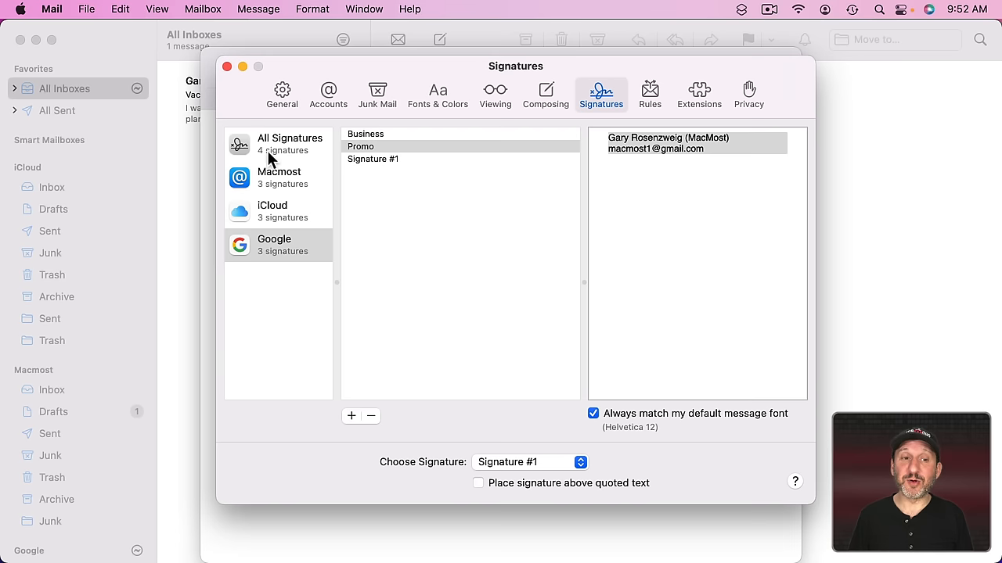
left_click(289, 144)
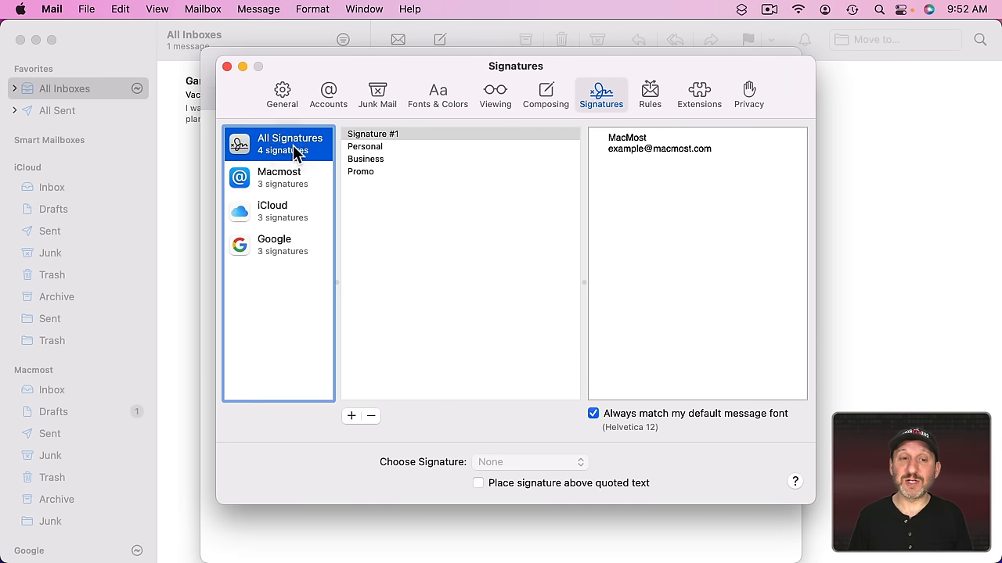
left_click(274, 212)
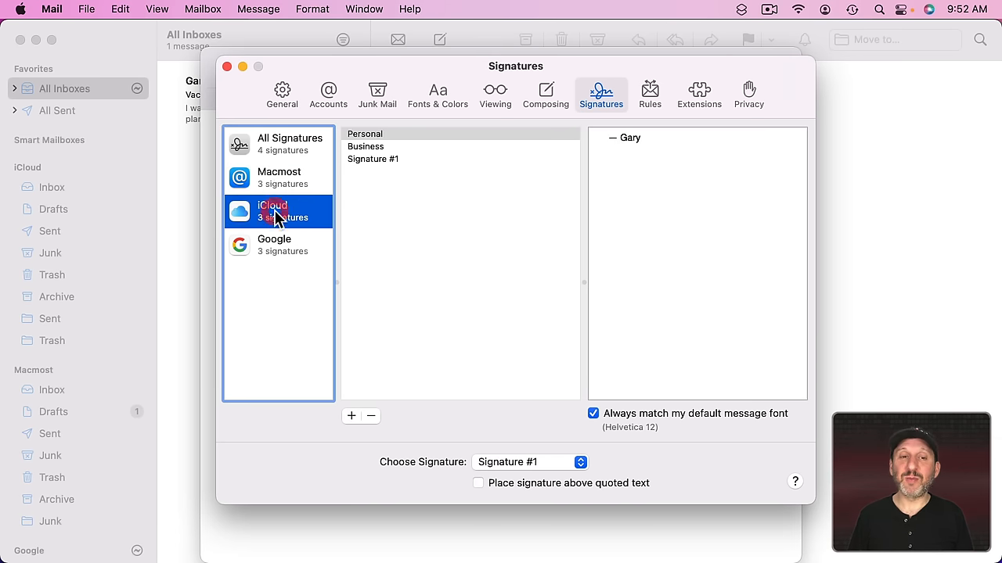
left_click(291, 144)
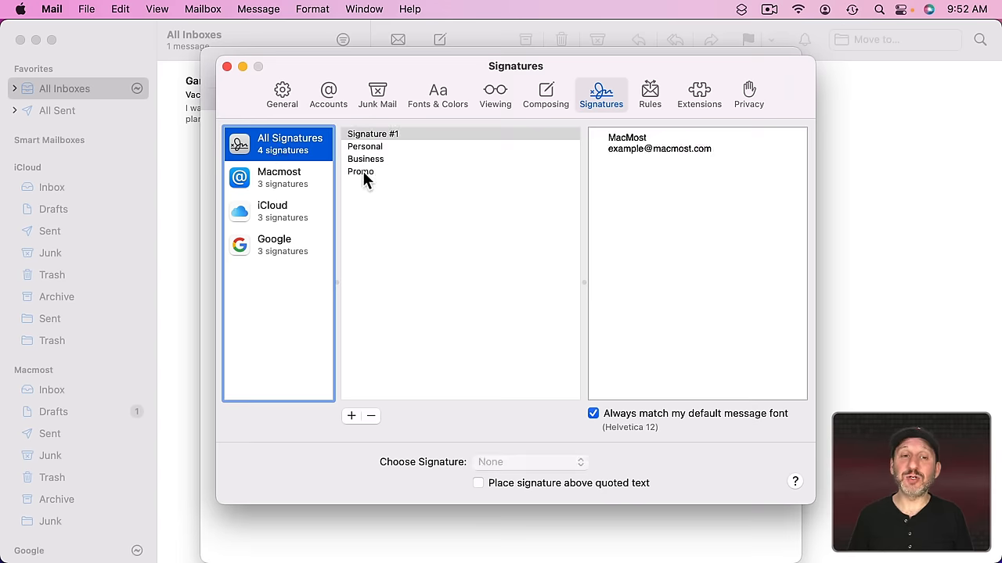
left_click(360, 171)
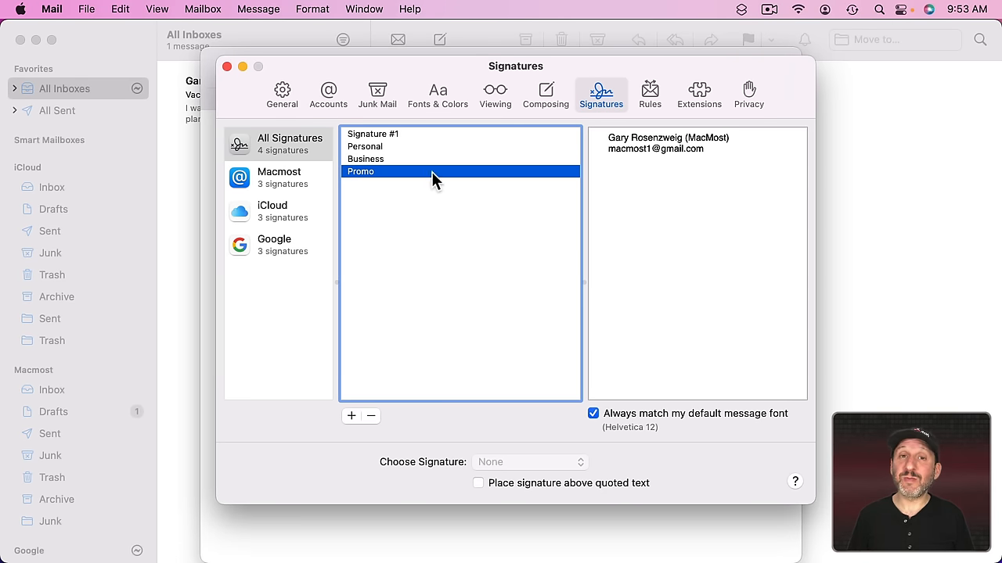
Step: Remove Signature #1 from the Macmost account, leaving Personal and Business, and return to All Signatures
left_click(279, 178)
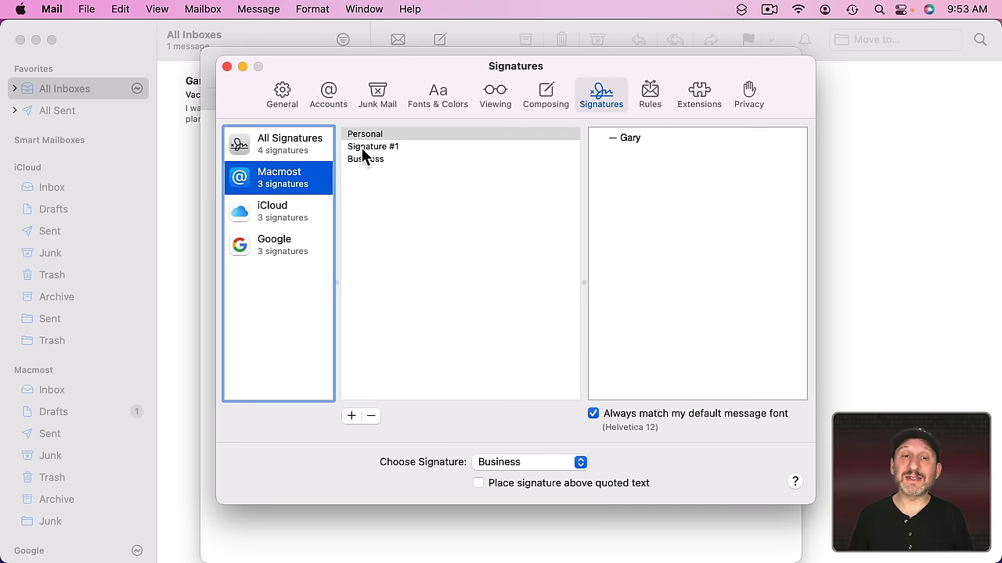
left_click(372, 147)
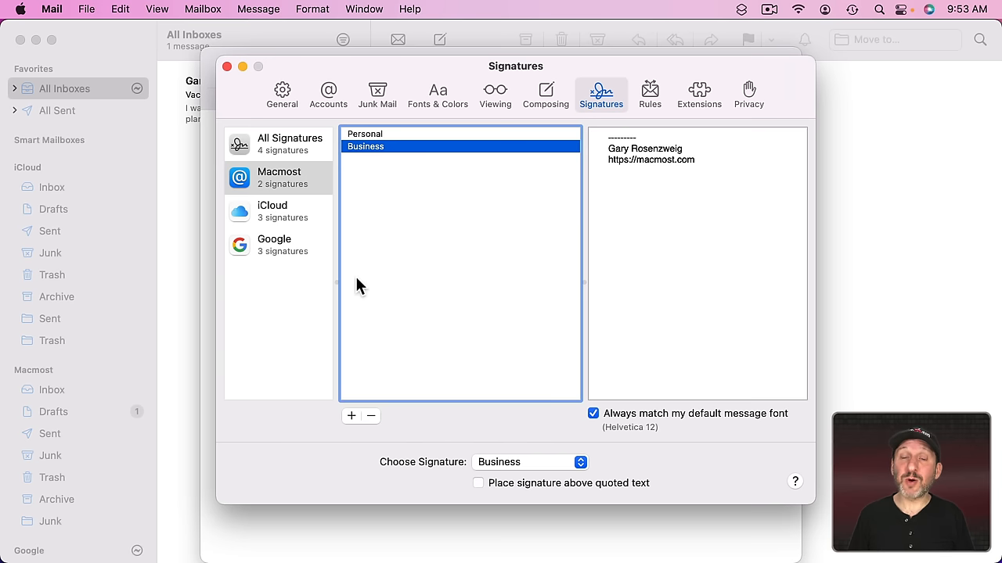
mouse_move(413, 235)
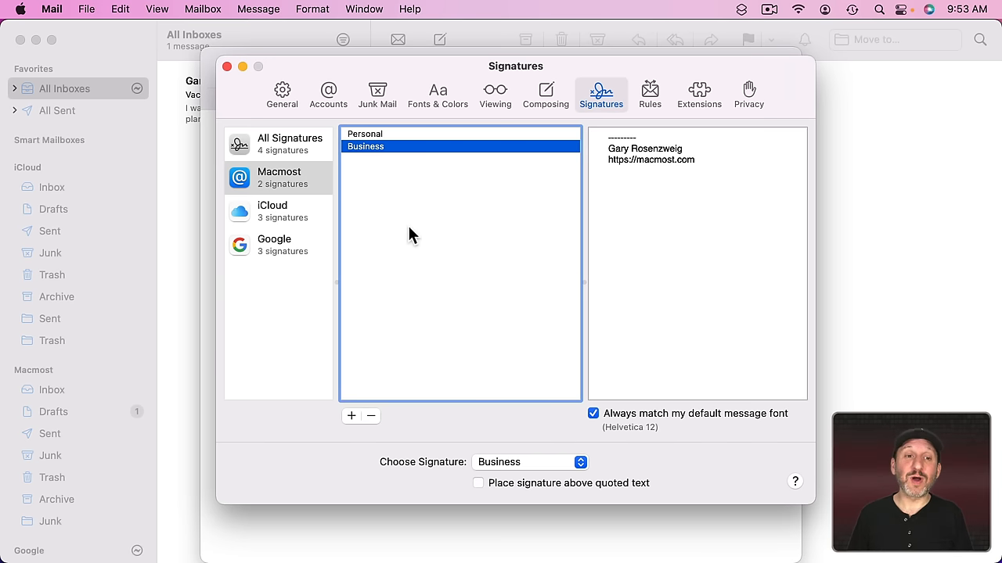
mouse_move(300, 187)
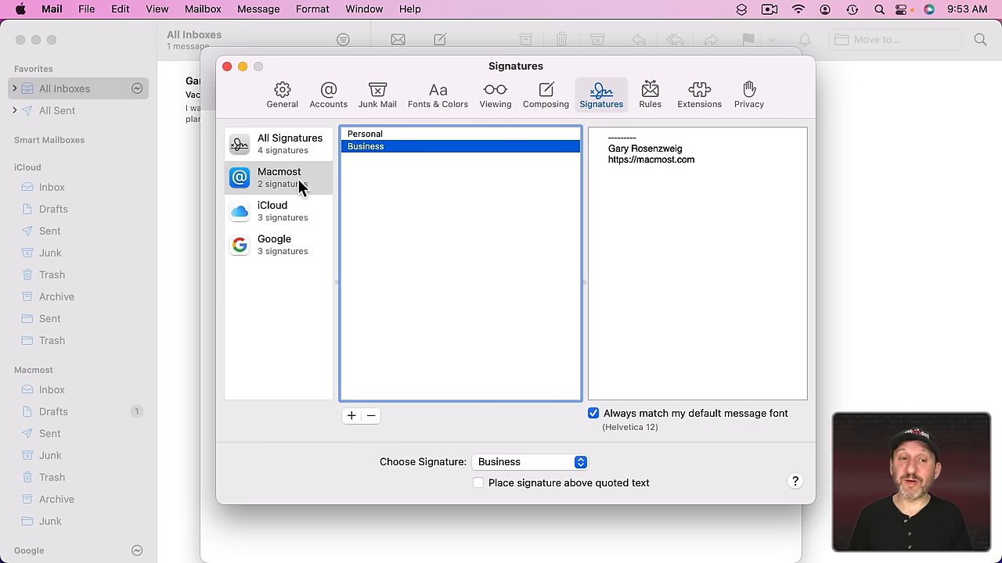
left_click(291, 144)
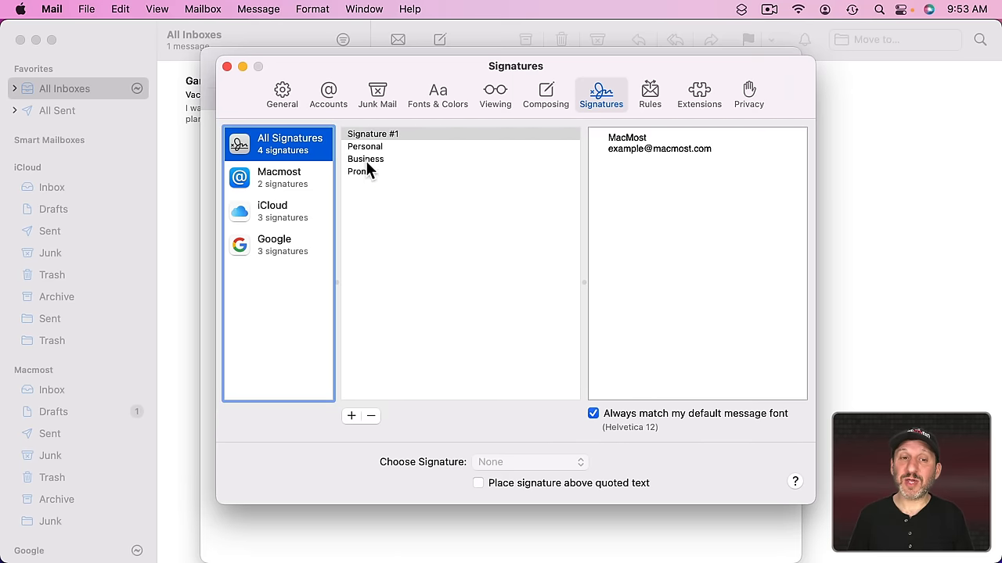
mouse_move(269, 254)
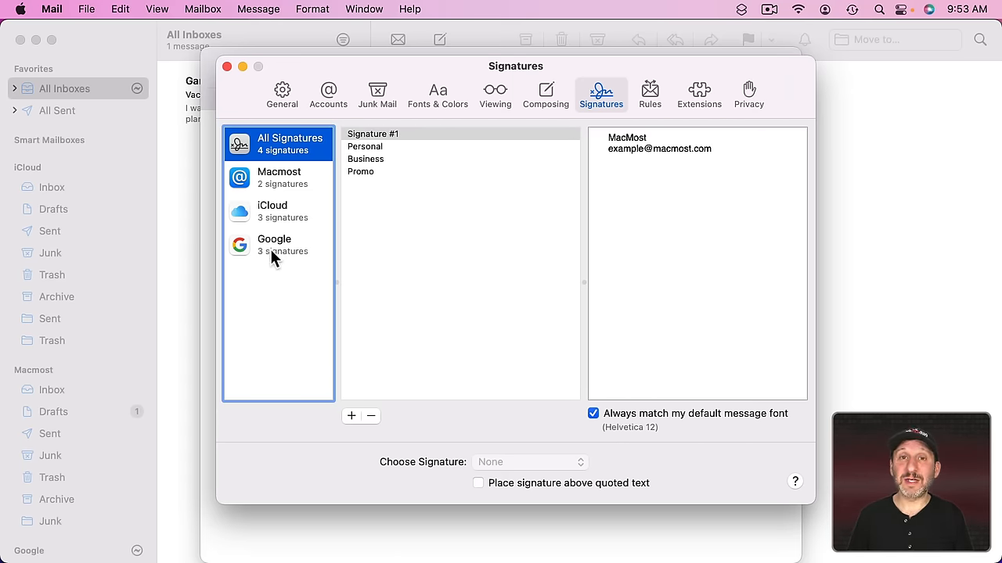
mouse_move(335, 154)
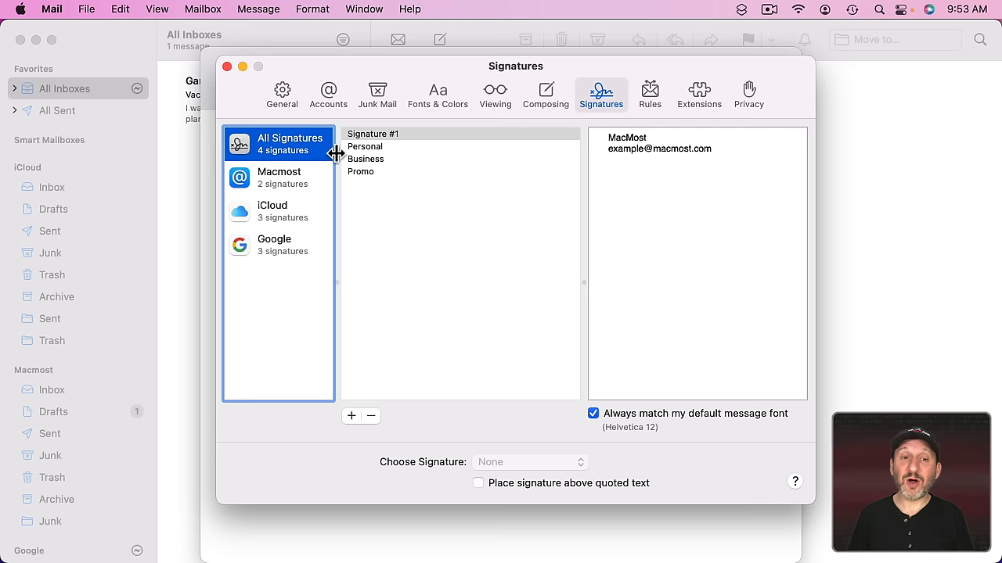
Step: Request permanent removal of the Personal signature from All Signatures
left_click(364, 147)
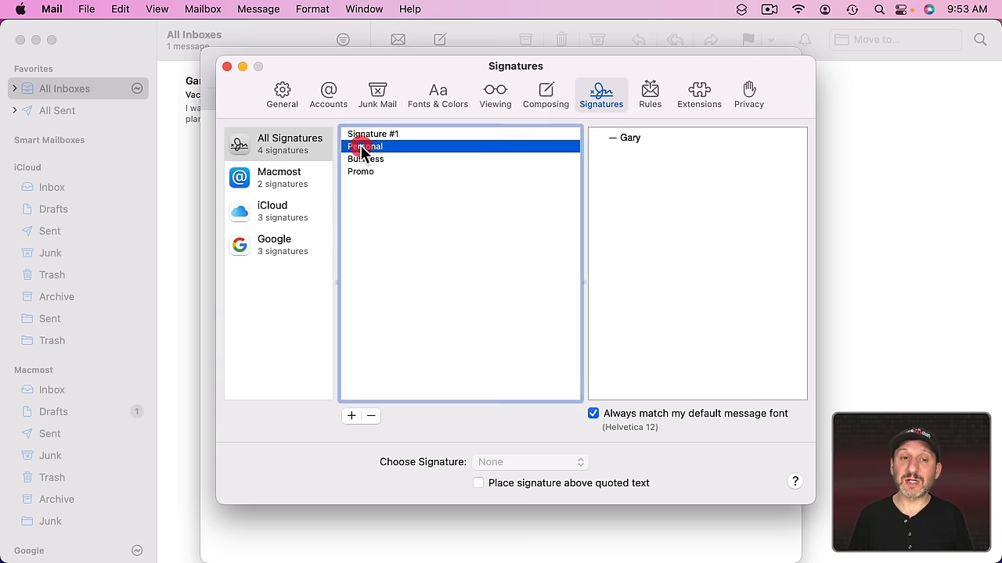
left_click(370, 417)
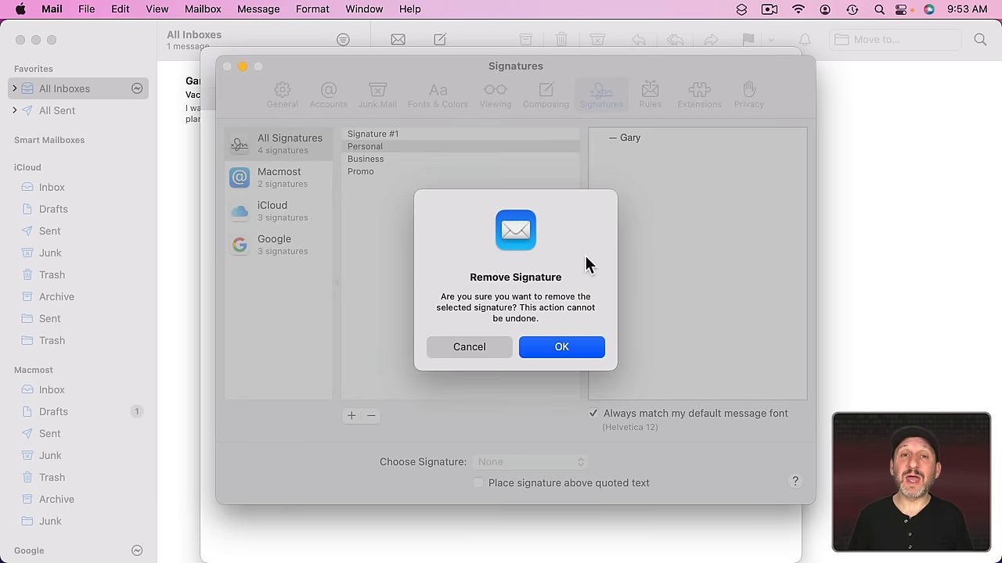
mouse_move(392, 206)
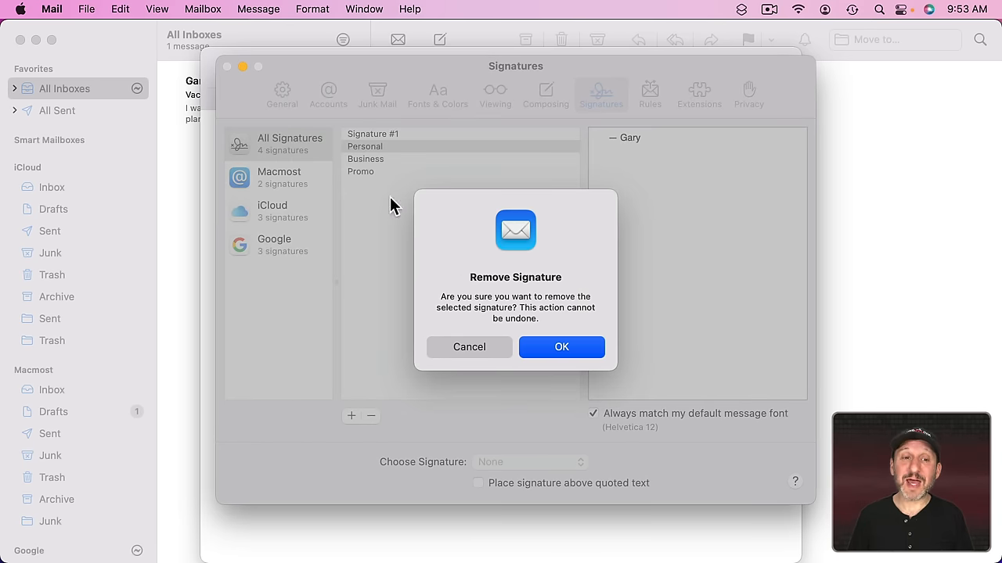
mouse_move(316, 147)
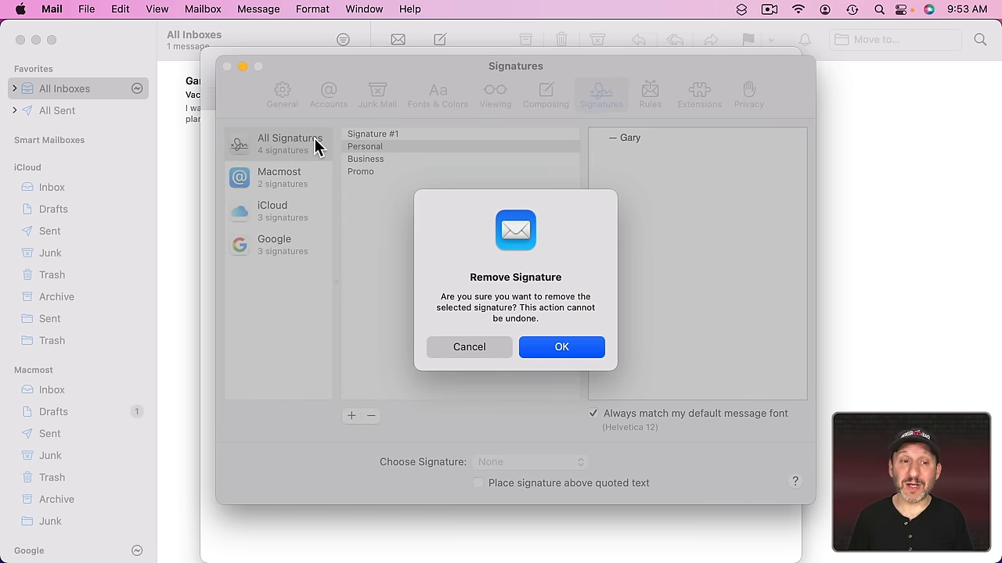
mouse_move(274, 188)
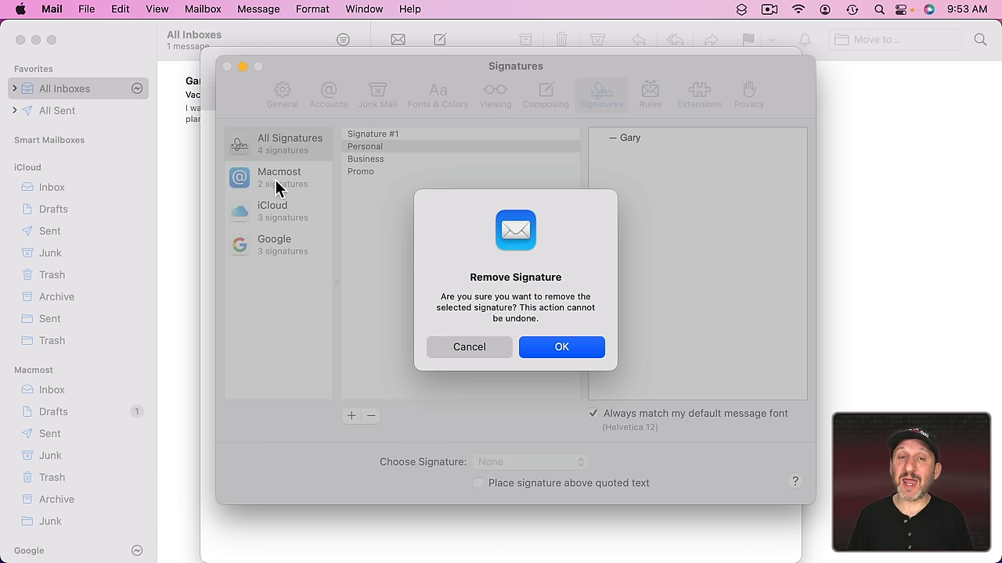
mouse_move(280, 222)
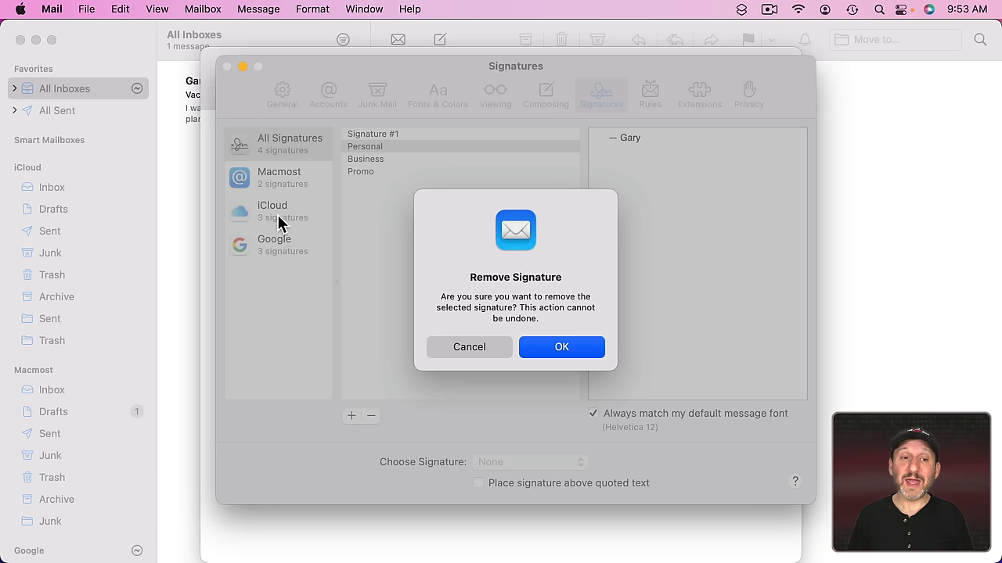
mouse_move(373, 282)
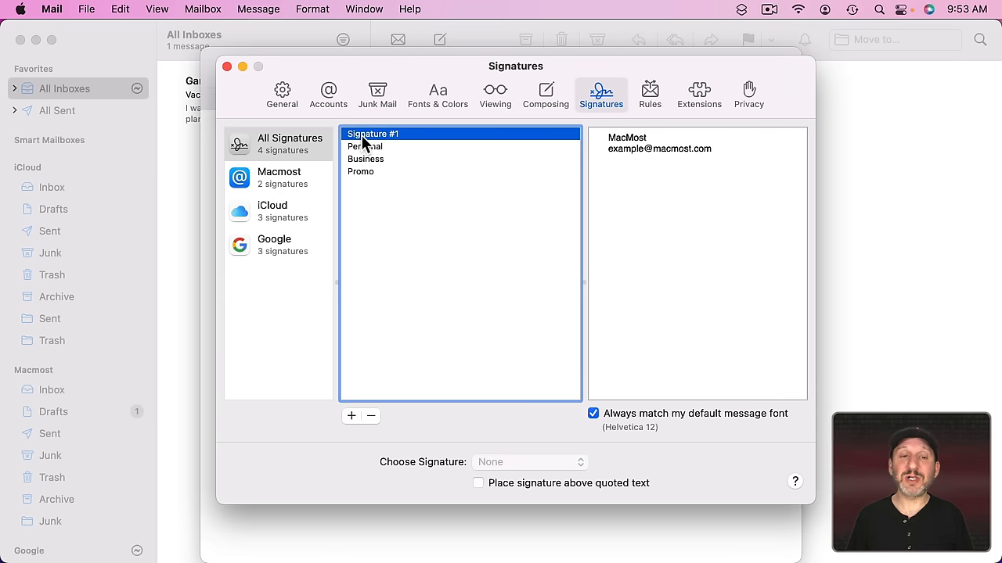
Step: Rename Signature #1 to Basic and review the Macmost, iCloud and Google accounts' signatures
double_click(373, 134)
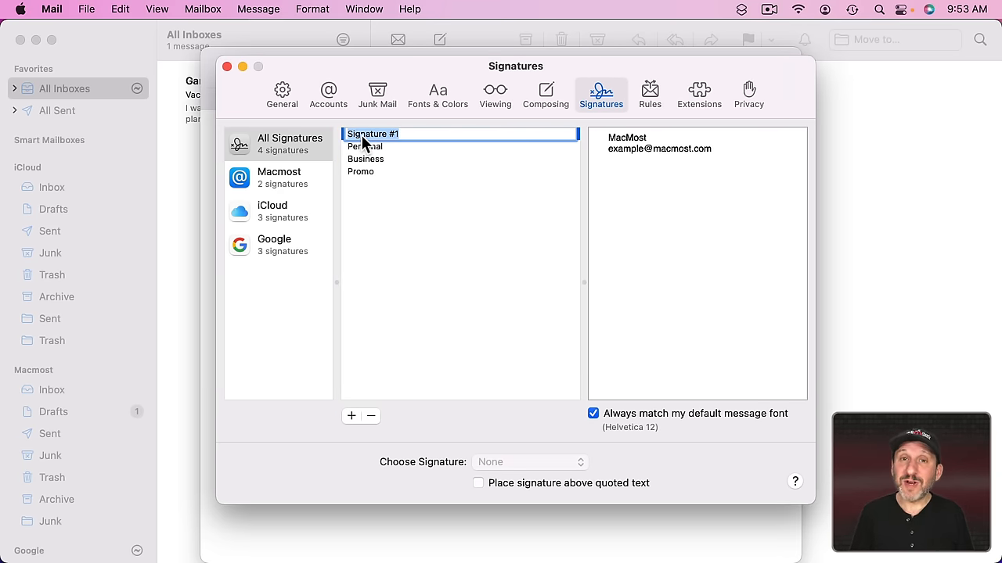
type("Basic")
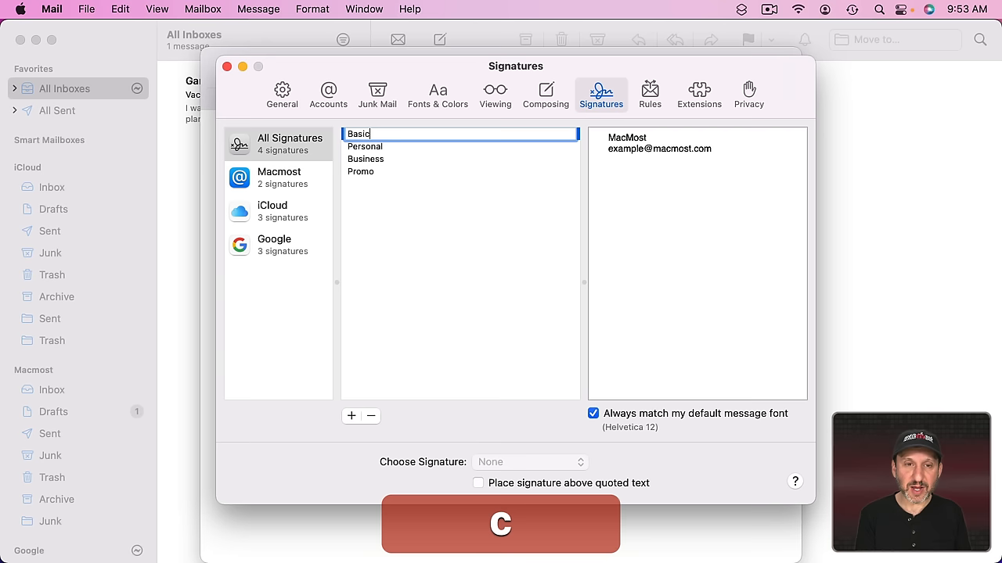
left_click(279, 179)
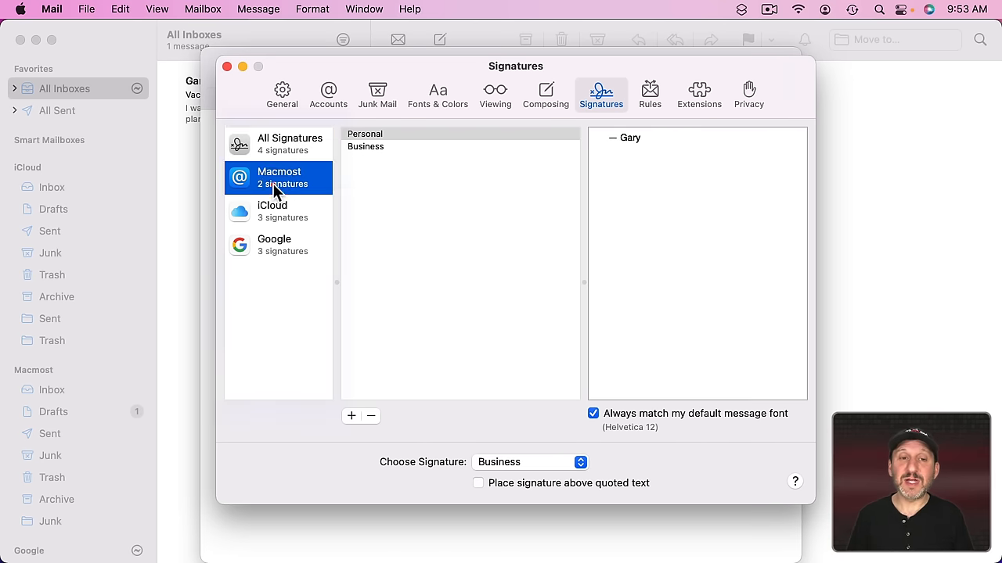
left_click(272, 211)
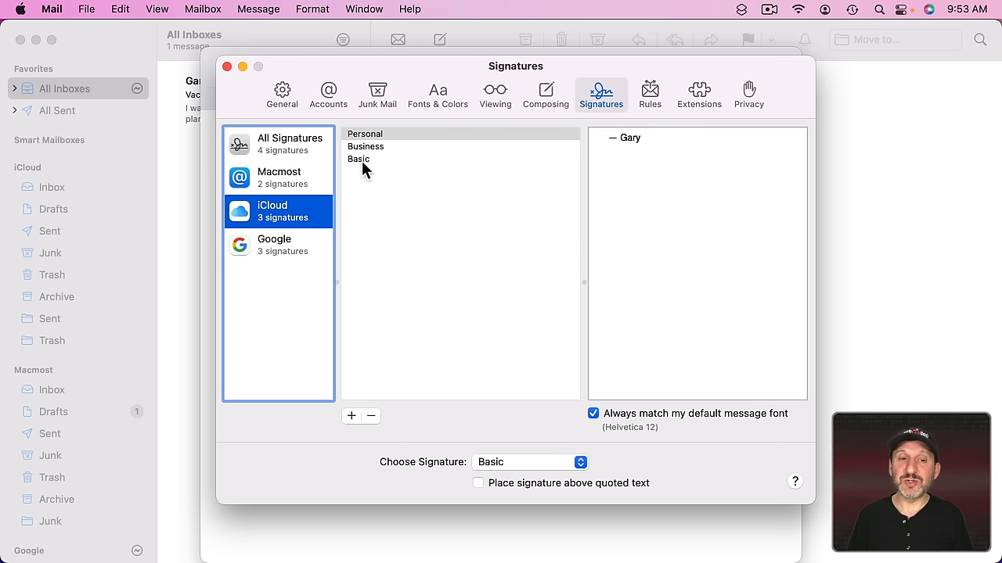
left_click(274, 245)
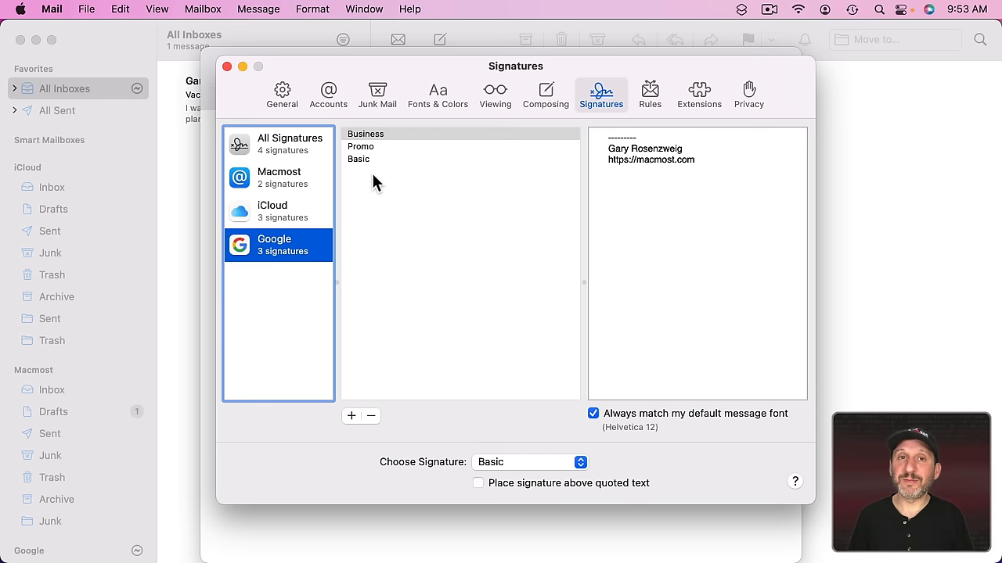
mouse_move(519, 176)
type("MacMost")
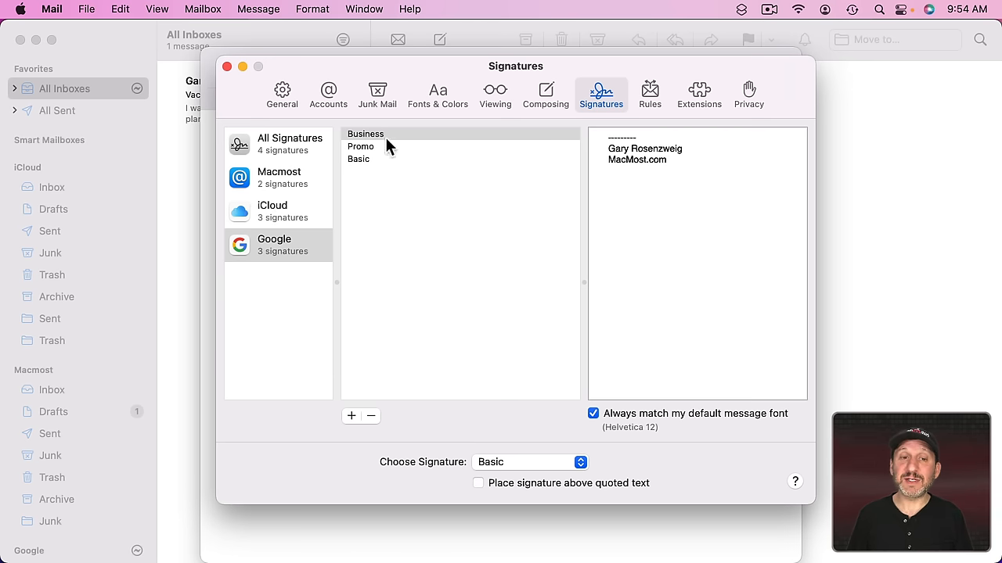
left_click(366, 147)
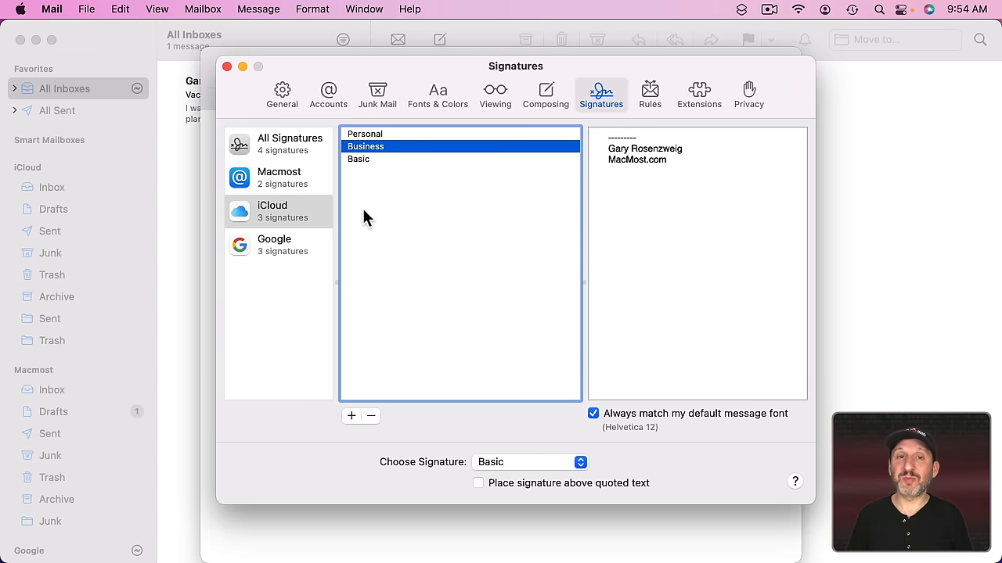
mouse_move(266, 188)
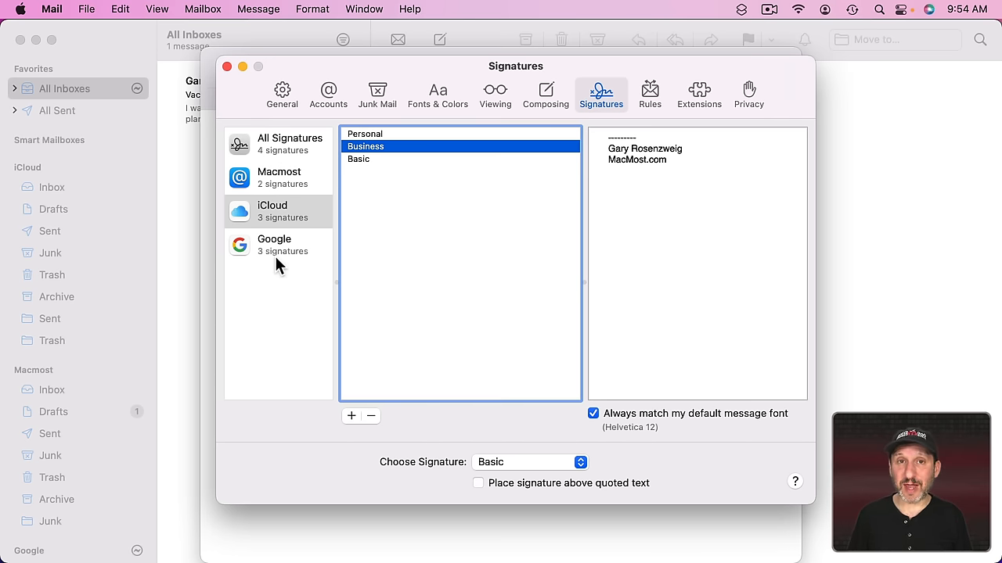
mouse_move(501, 457)
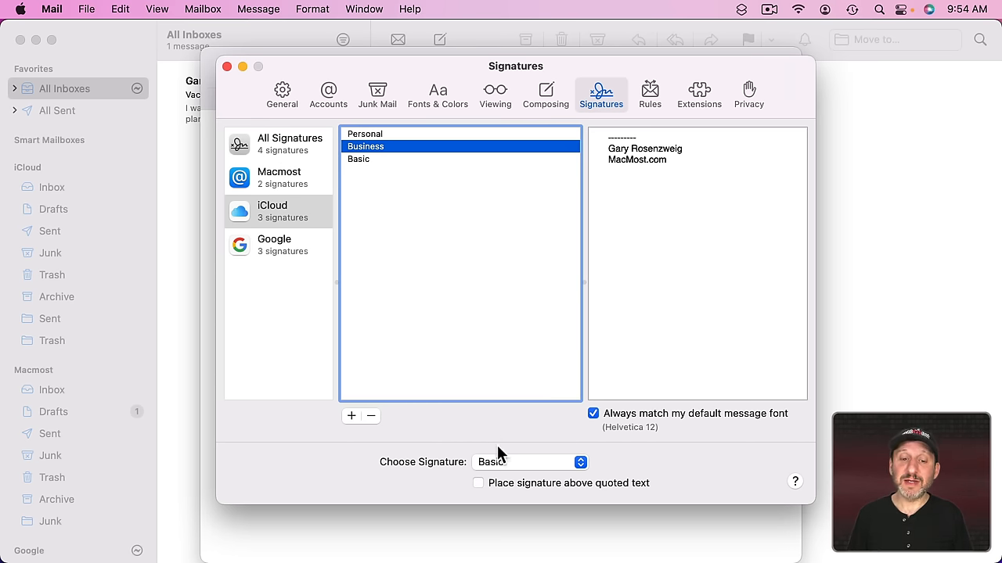
mouse_move(507, 468)
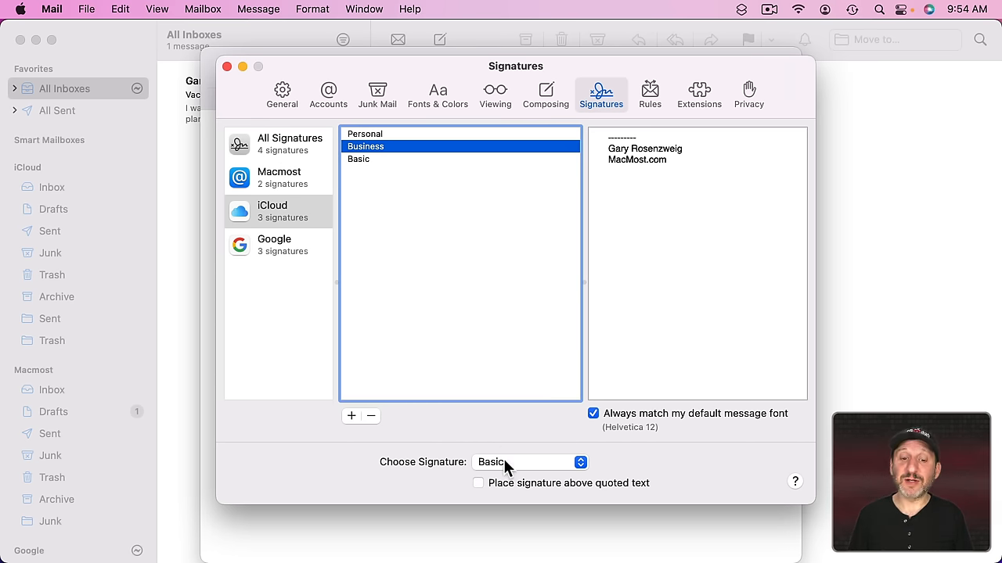
left_click(530, 462)
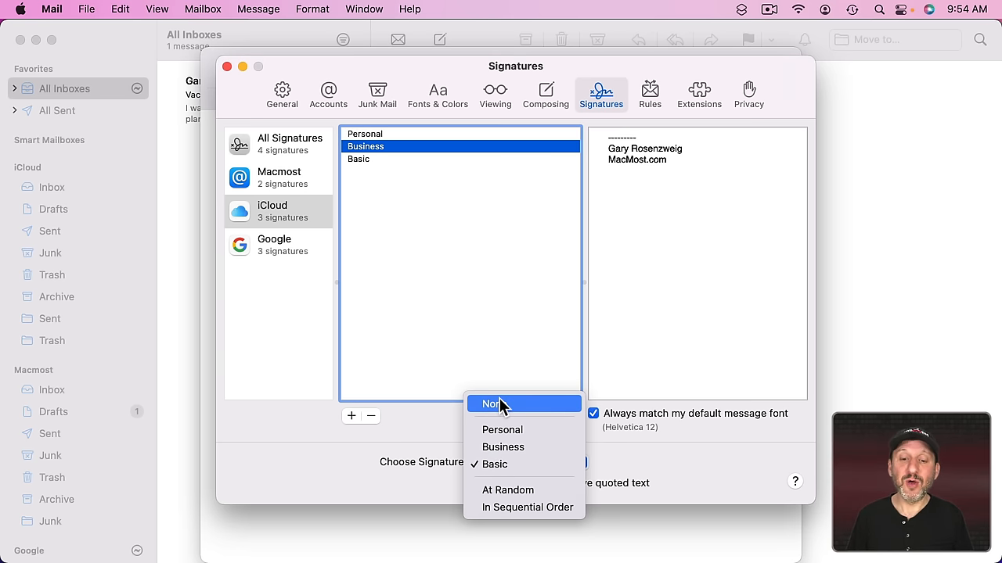
mouse_move(528, 507)
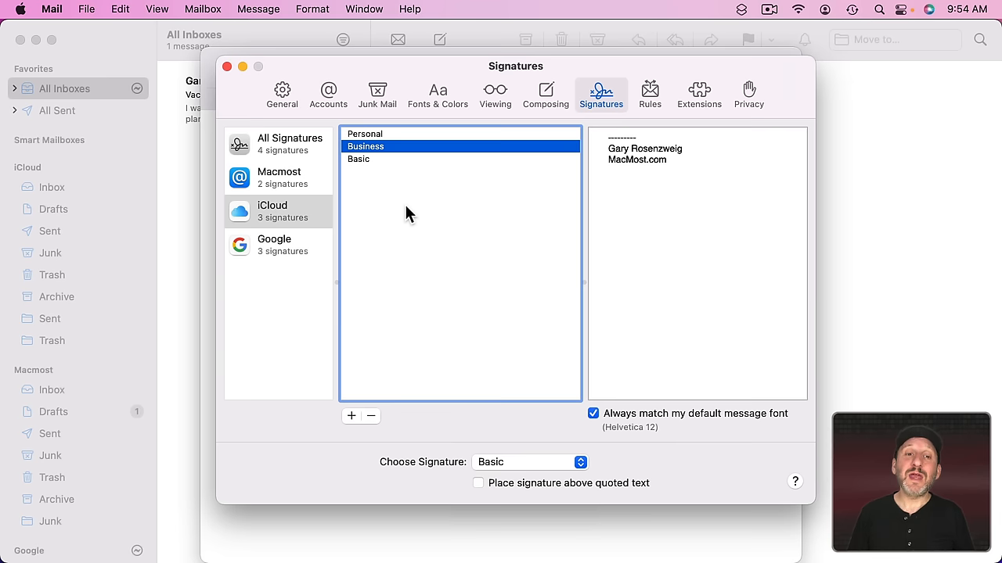
mouse_move(390, 238)
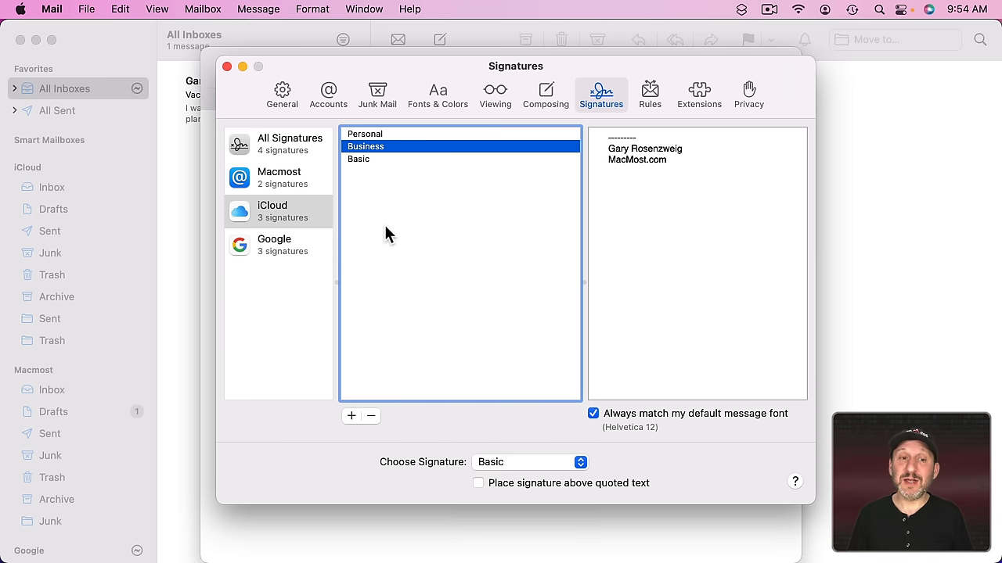
left_click(529, 462)
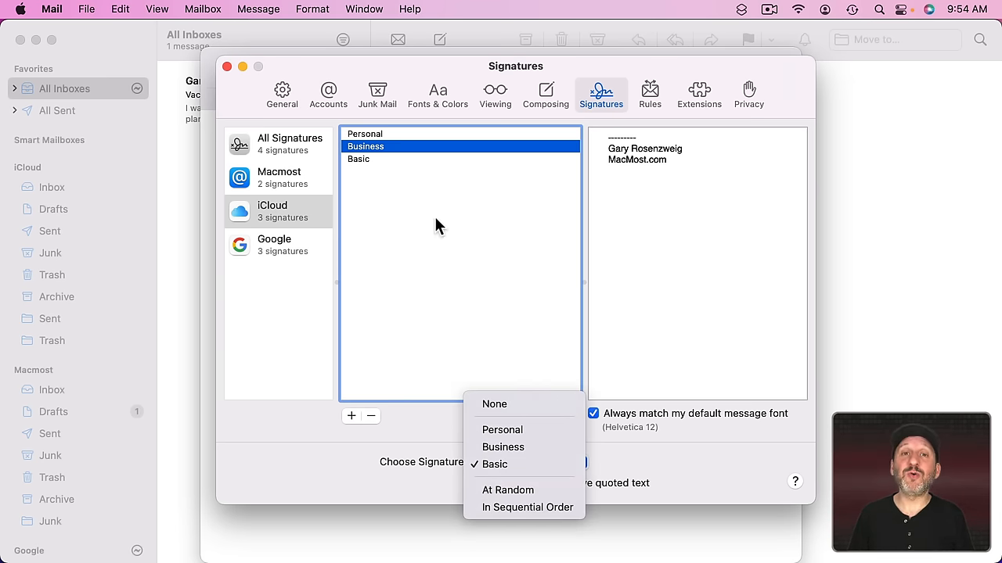
left_click(495, 464)
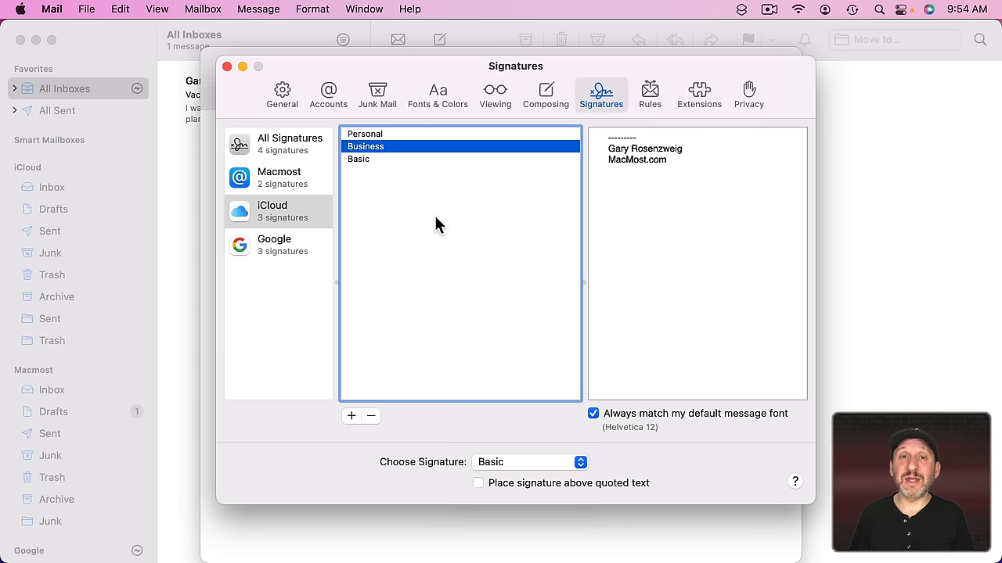
mouse_move(392, 182)
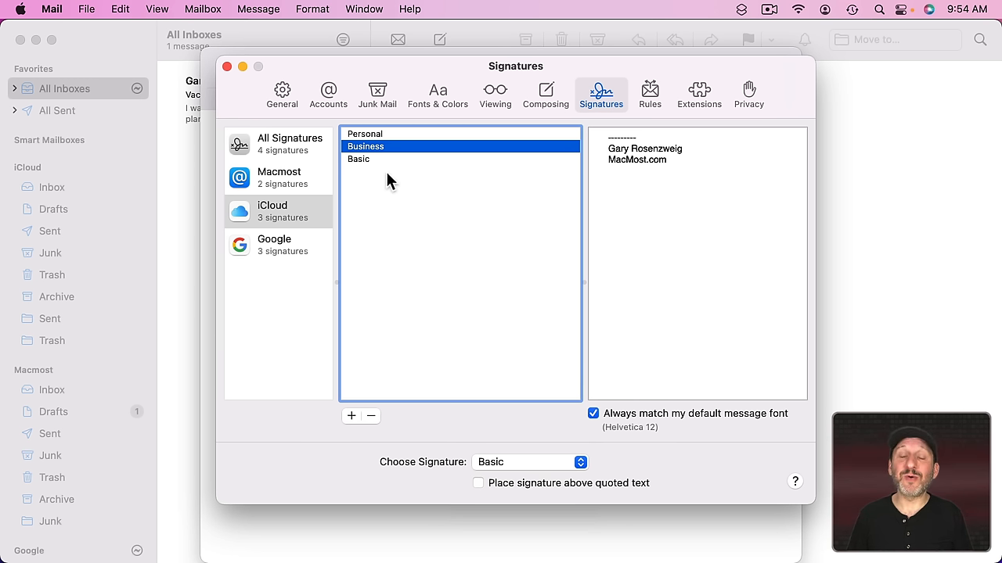
mouse_move(386, 210)
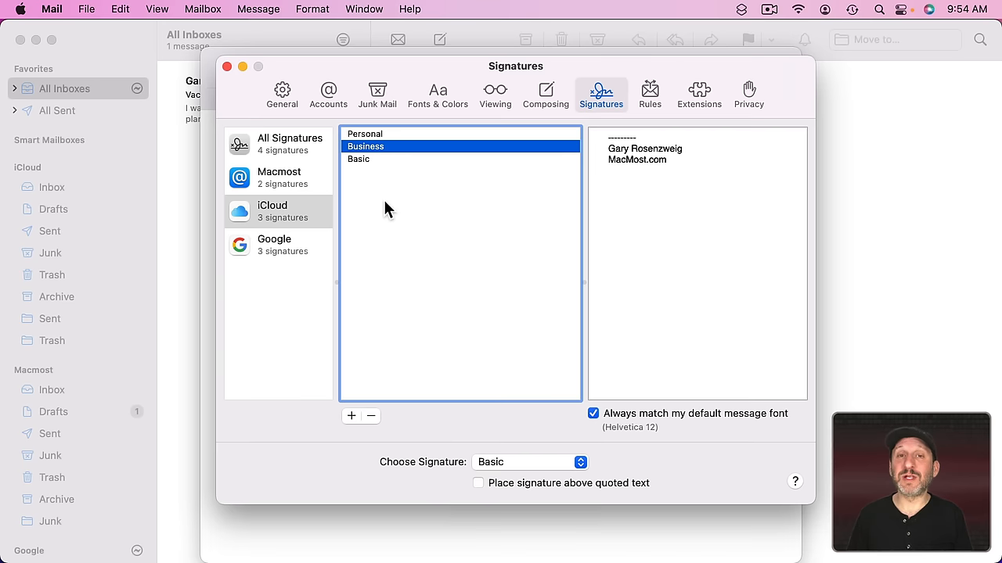
mouse_move(285, 159)
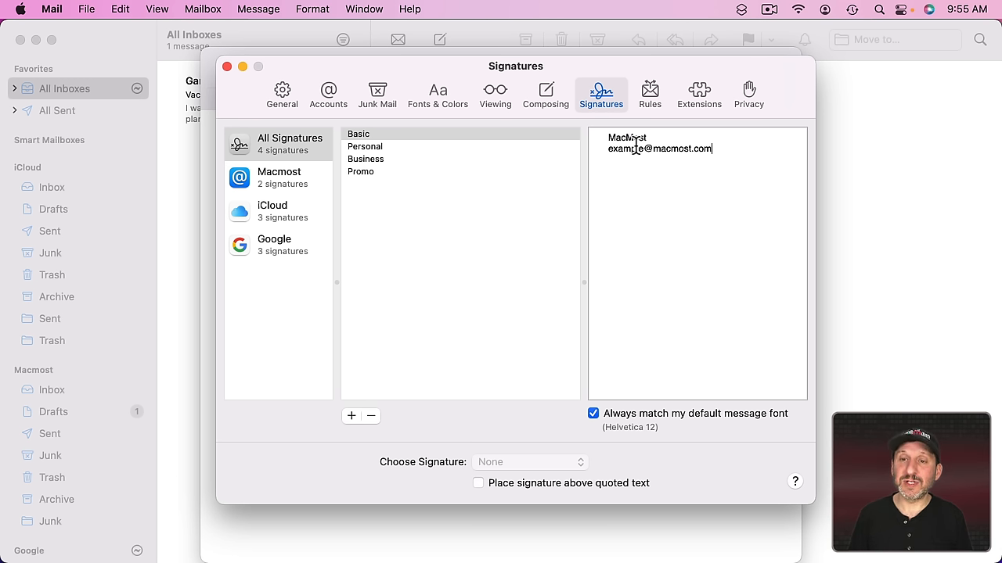
Step: Make the MacMost line of the Basic signature bold and look through the menu bar options
key("cmd+b")
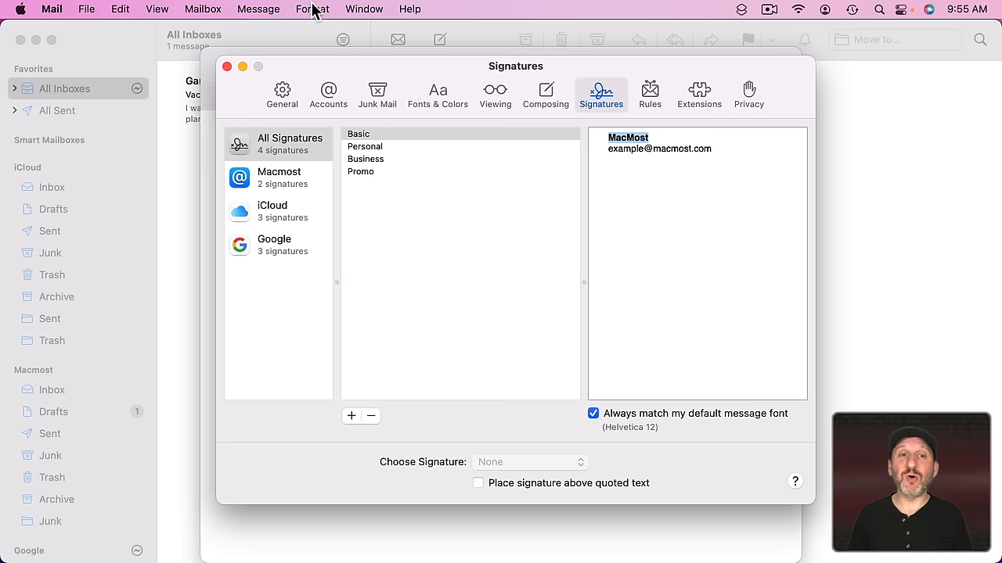
left_click(313, 10)
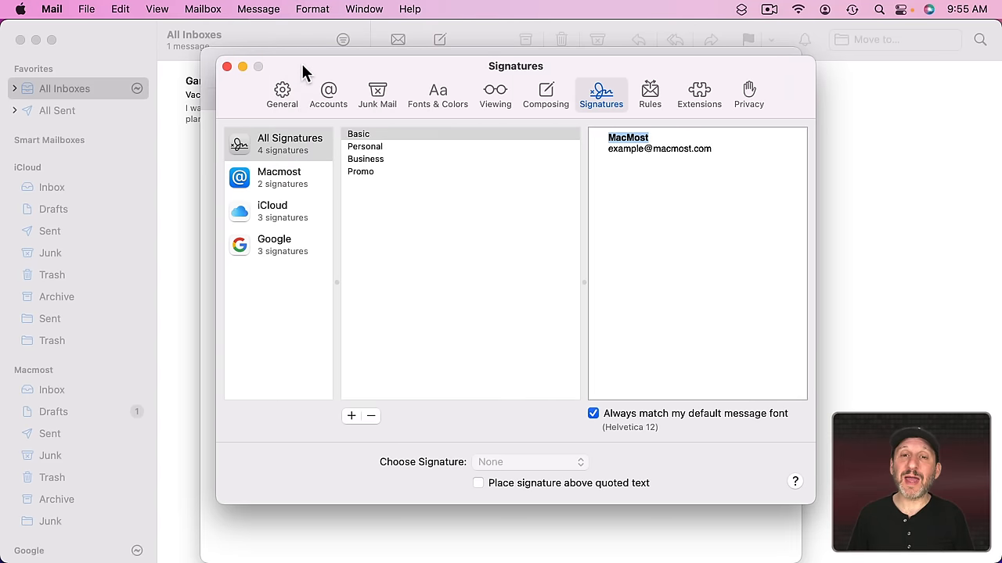
mouse_move(97, 10)
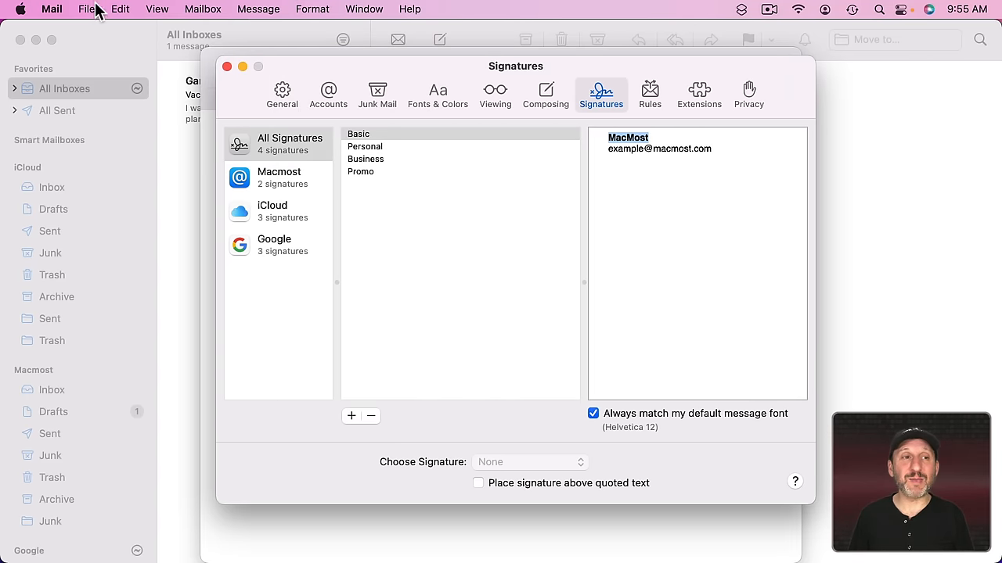
left_click(85, 9)
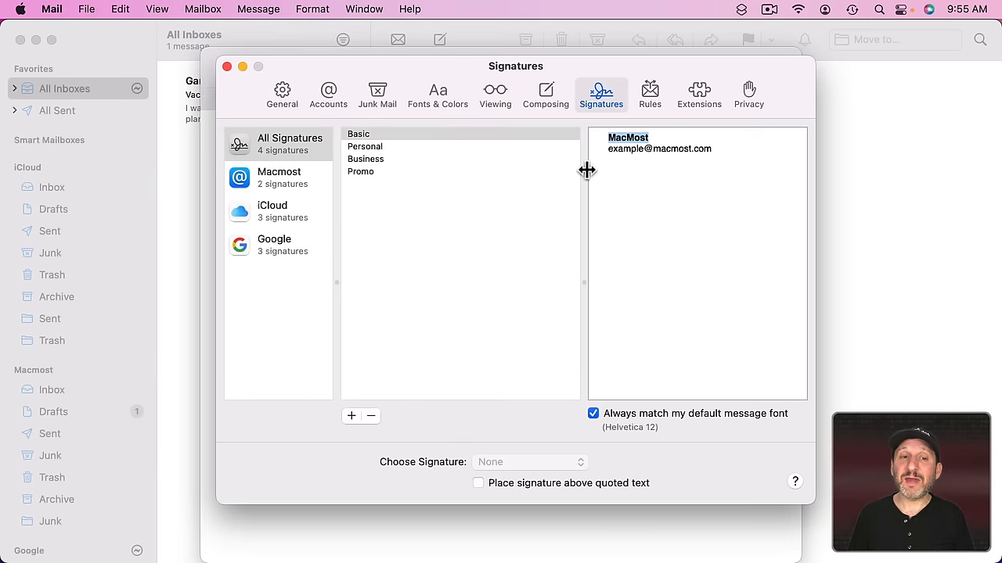
Step: Colour the MacMost line red via Show Fonts and Show Colors, then undo the Bigger style change
left_click(312, 10)
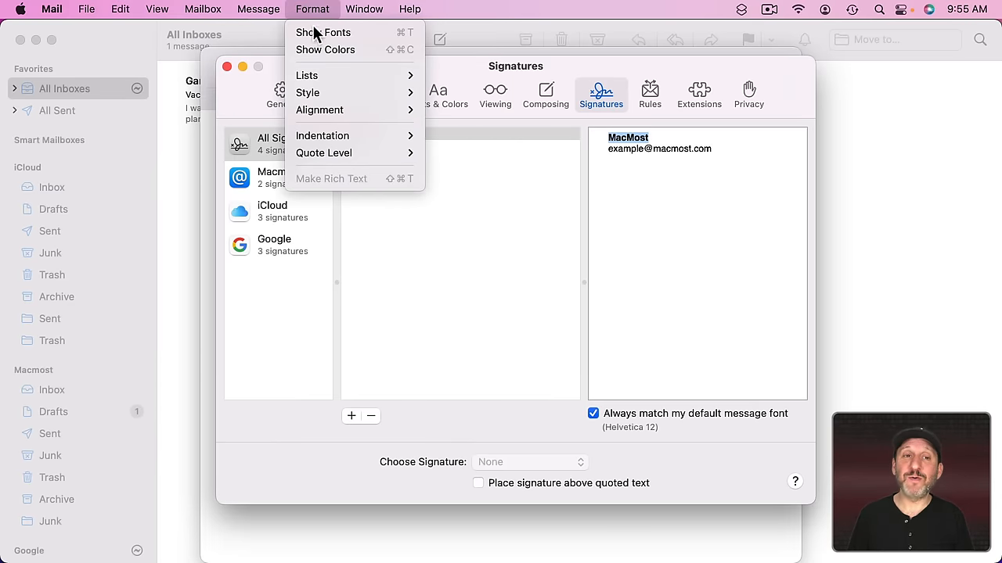
left_click(322, 31)
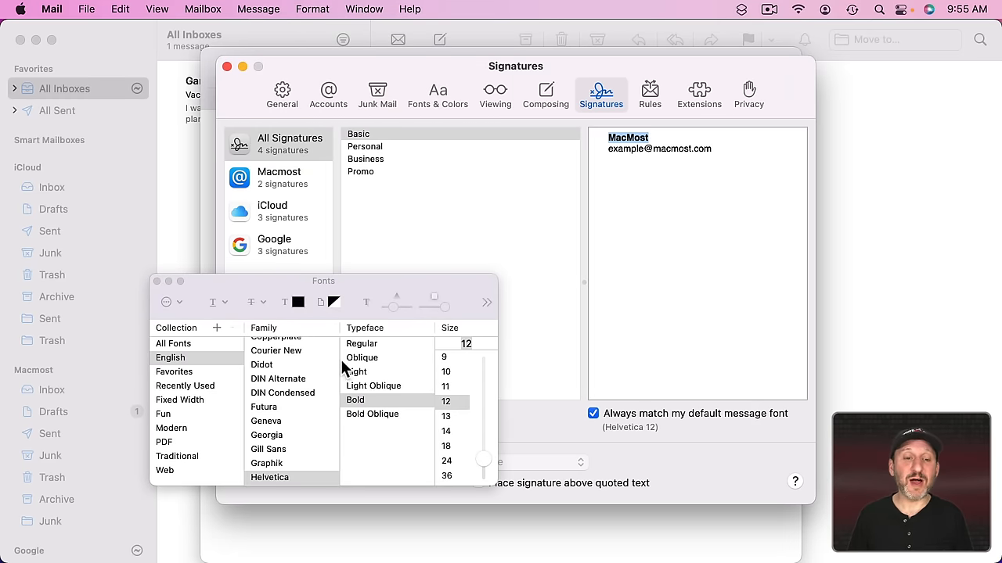
left_click(313, 9)
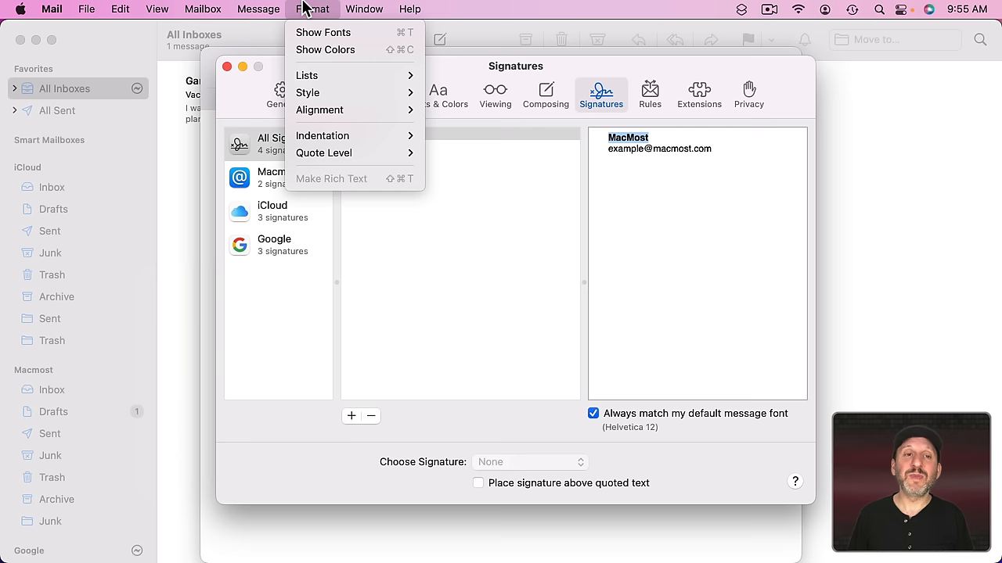
left_click(325, 49)
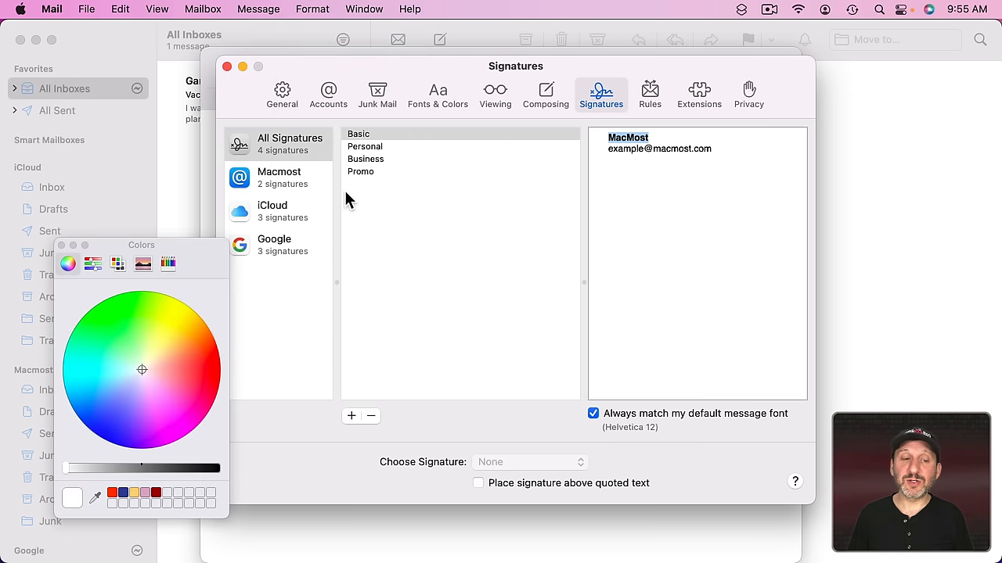
left_click(192, 372)
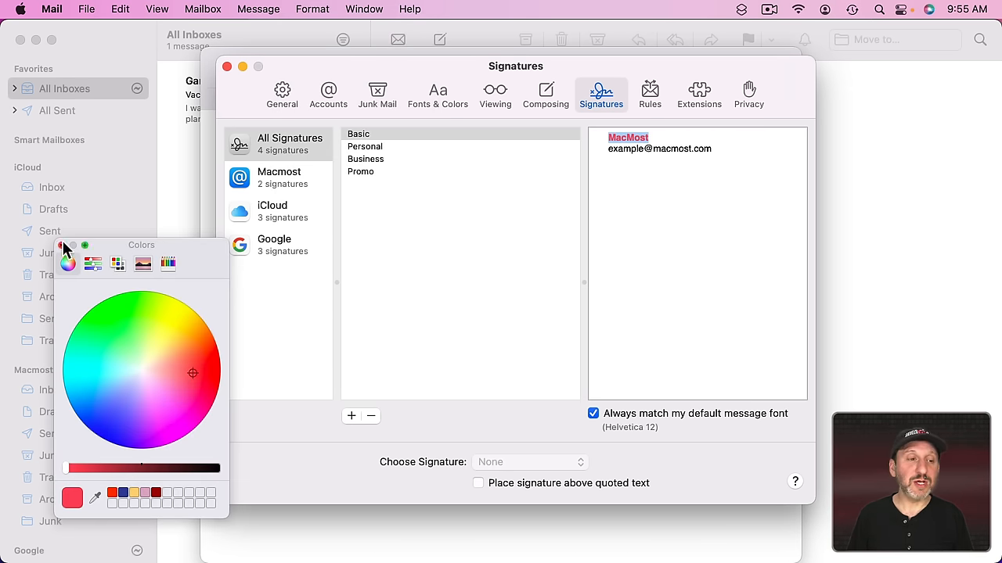
left_click(313, 9)
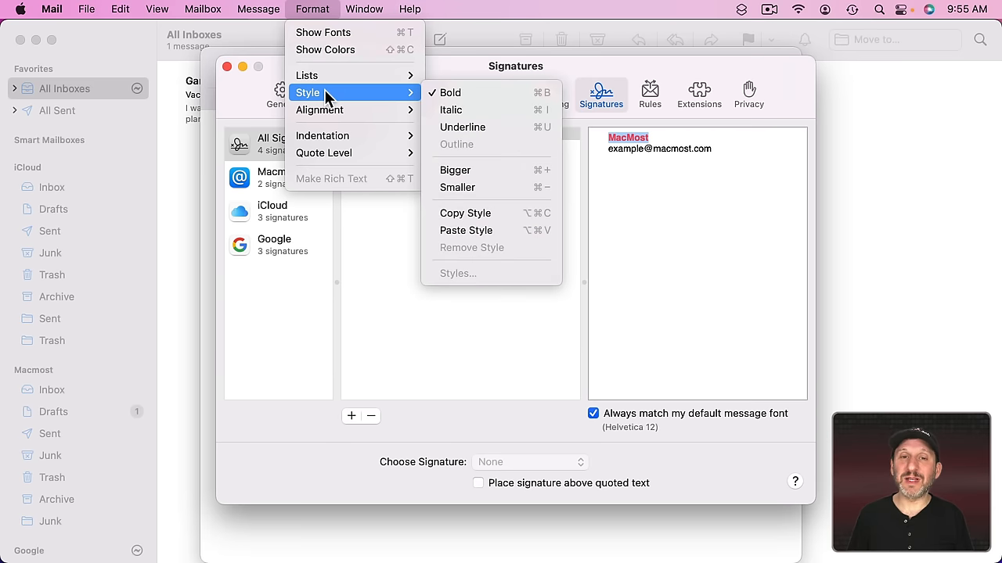
mouse_move(473, 169)
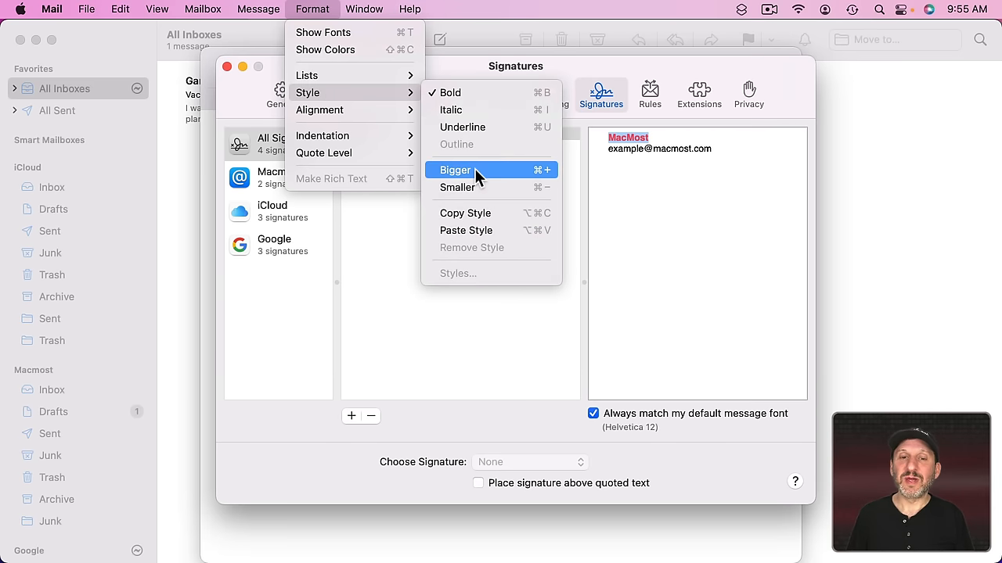
mouse_move(356, 135)
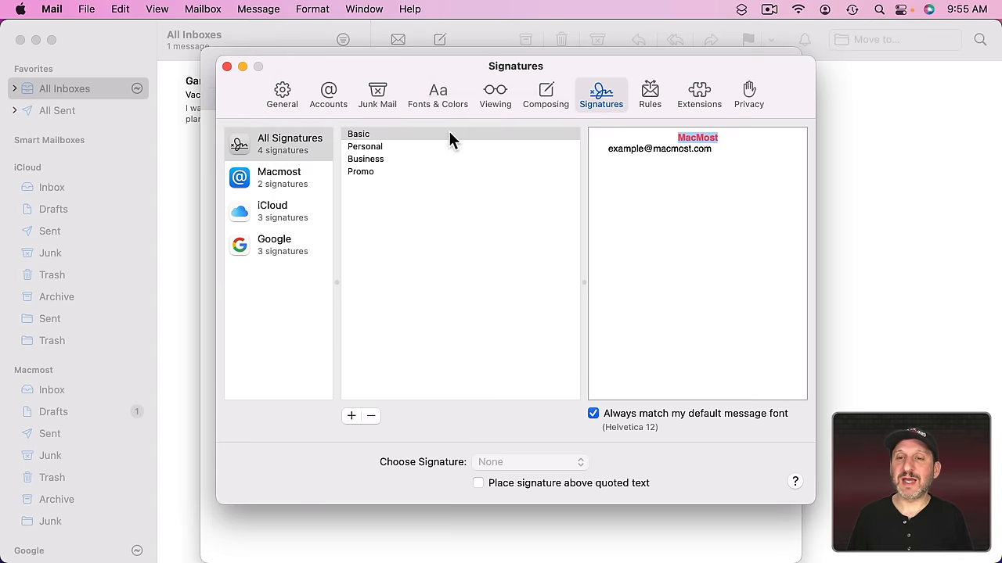
key("cmd+z")
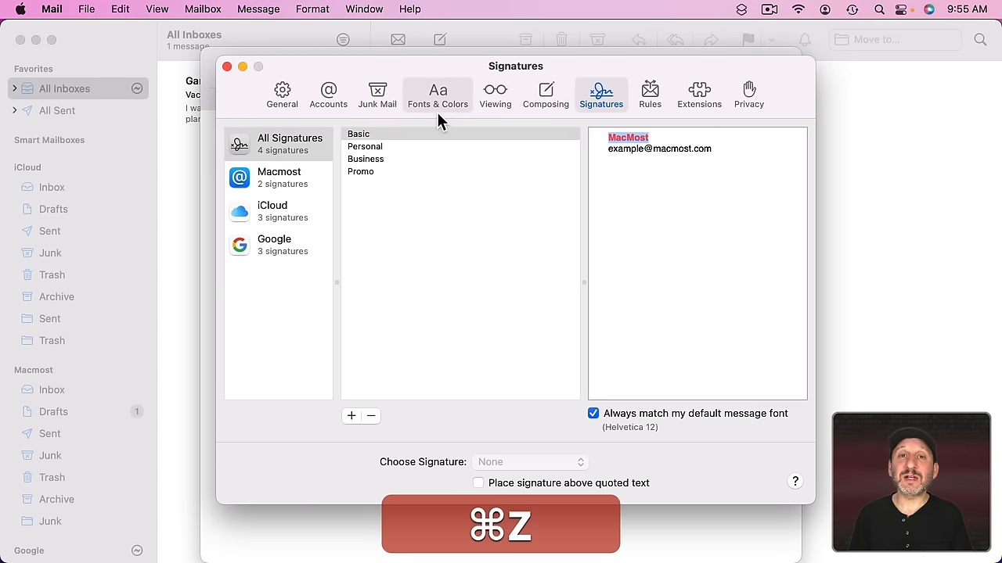
key("cmd+z")
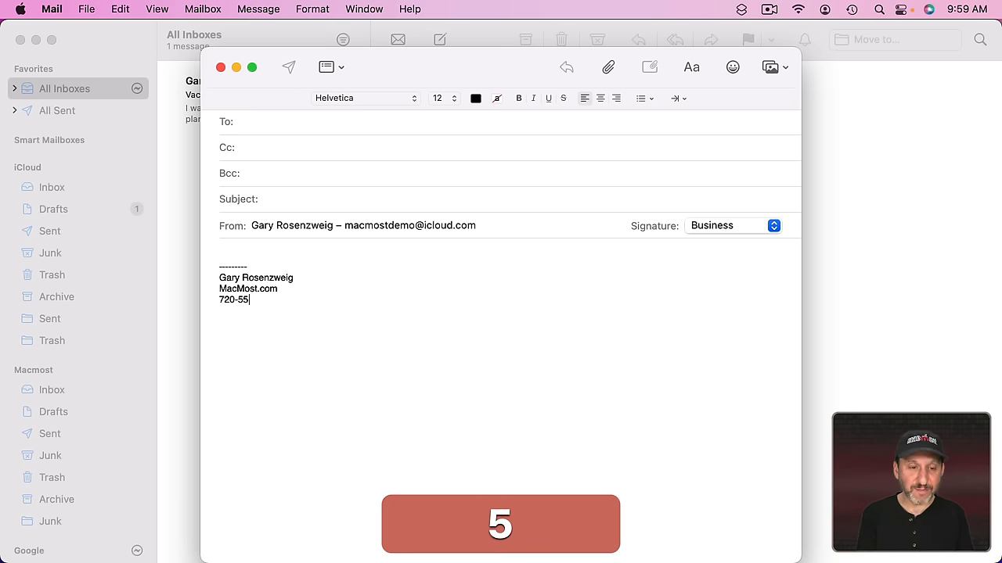
type("5-1212")
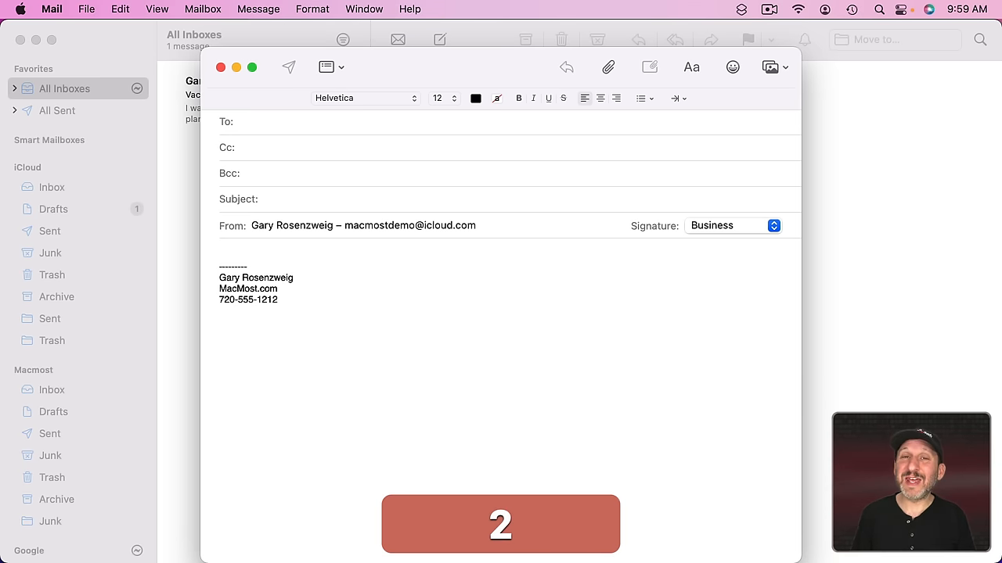